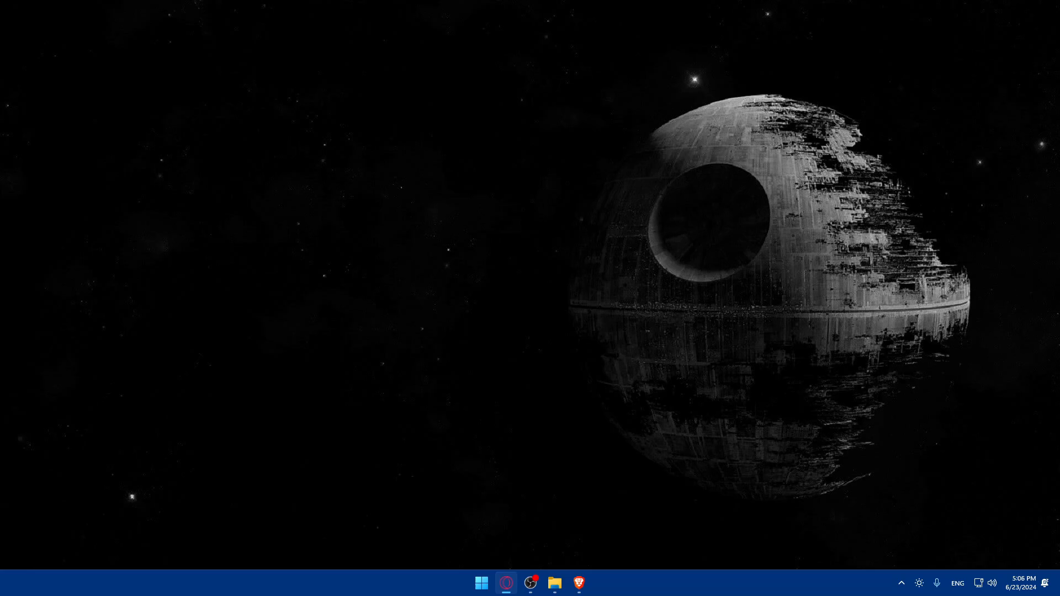
# Launch Brave, load google.com, and briefly check the Google account menu.
pyautogui.click(577, 583)
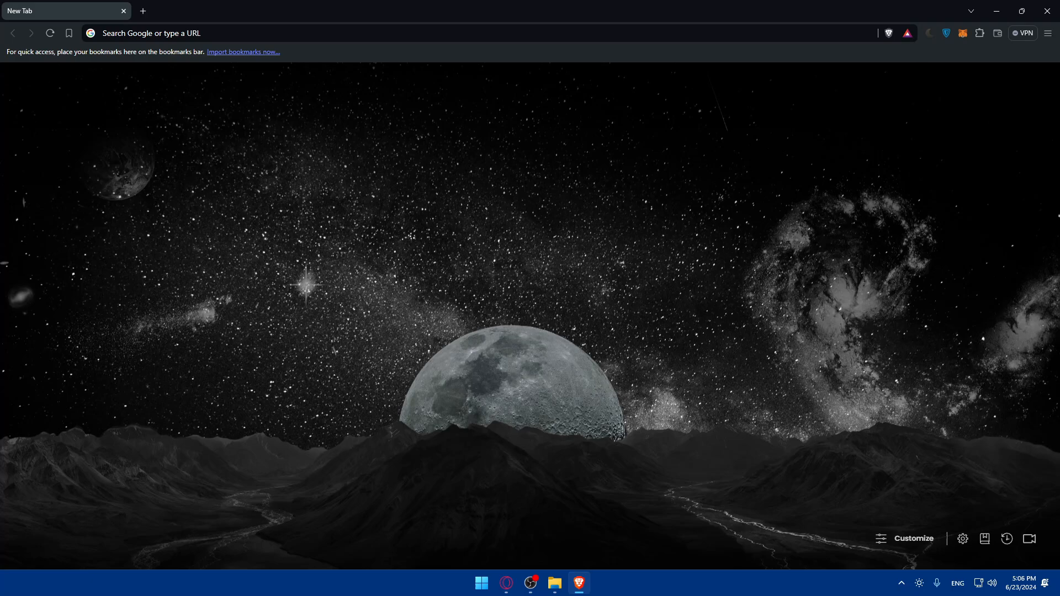
pyautogui.moveTo(268, 180)
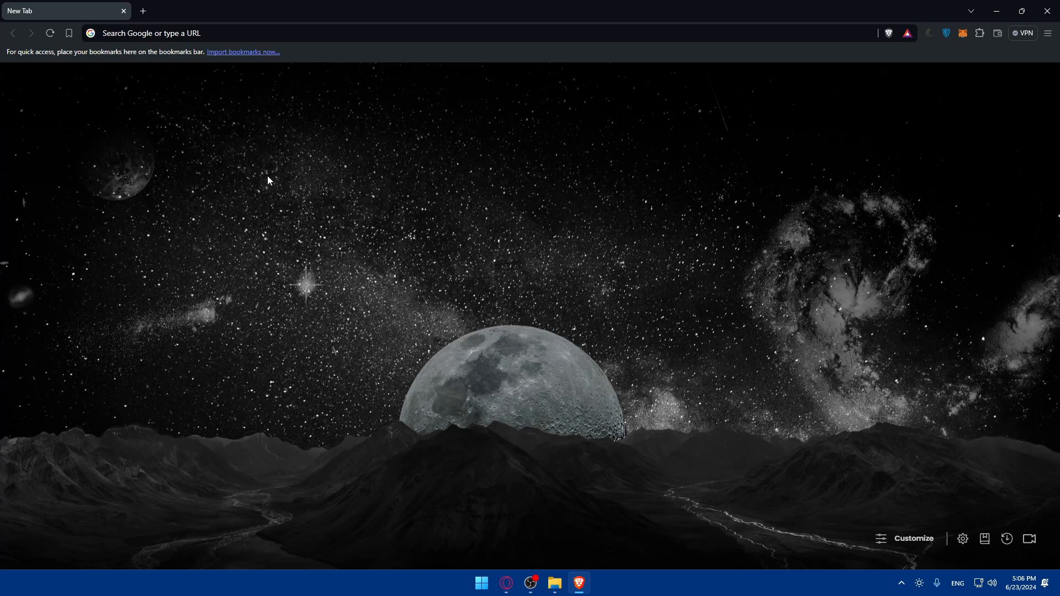
pyautogui.moveTo(275, 182)
pyautogui.write('goo')
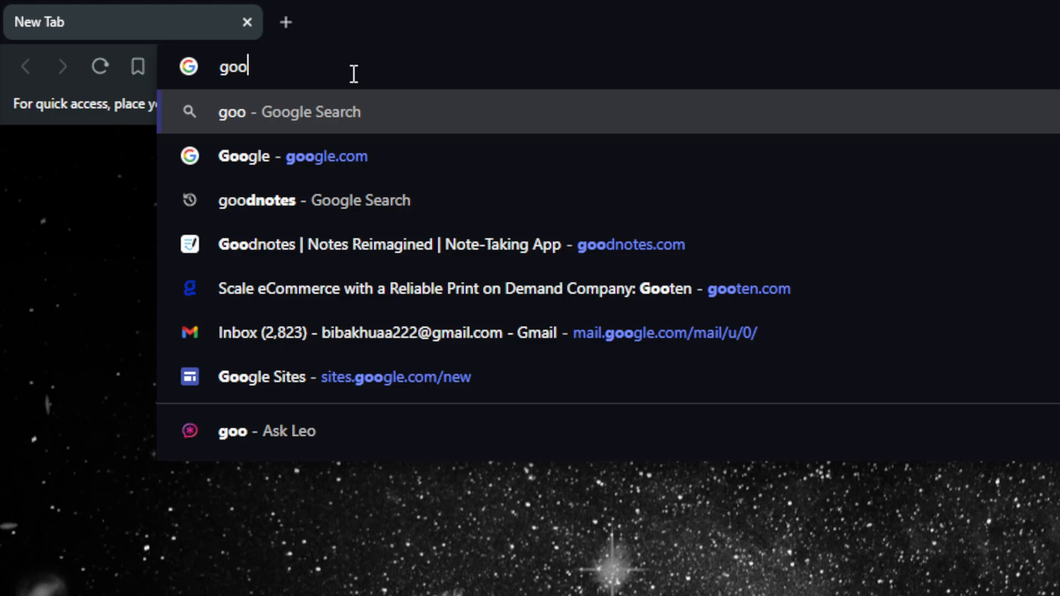
pyautogui.write('gle.com')
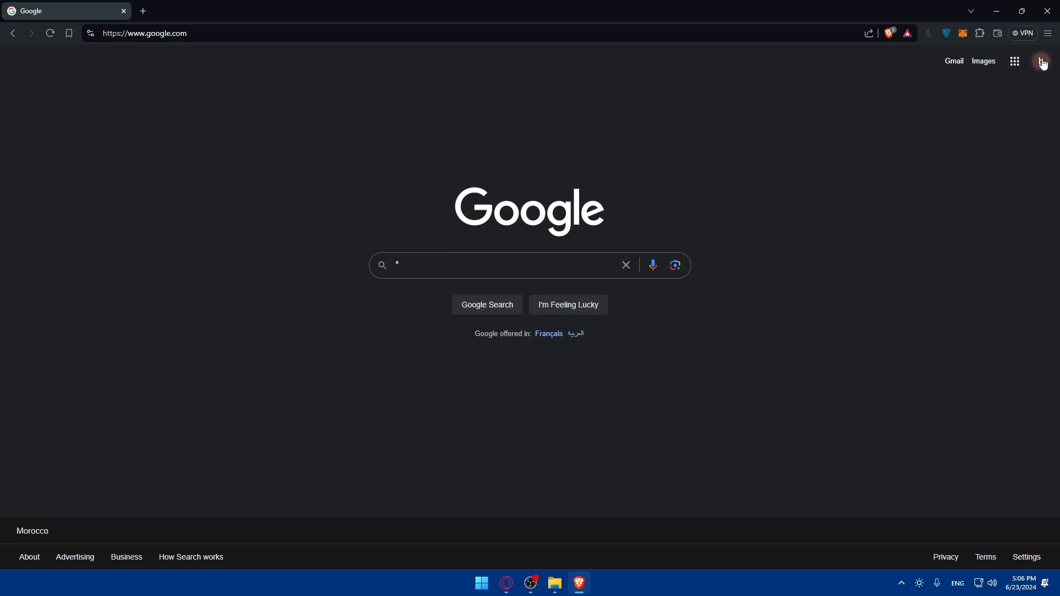
pyautogui.click(1041, 61)
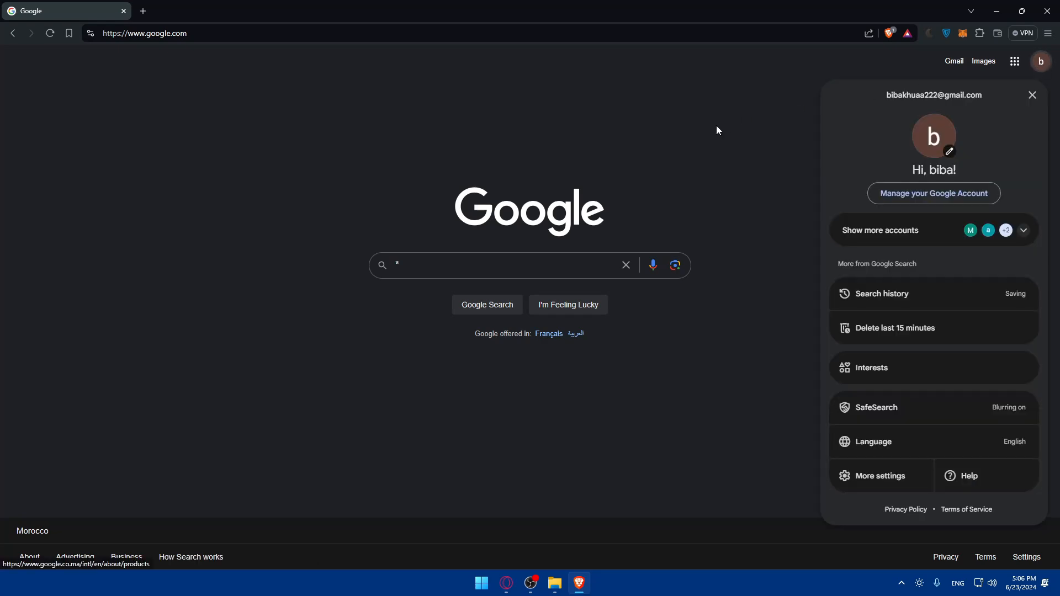
pyautogui.click(1031, 95)
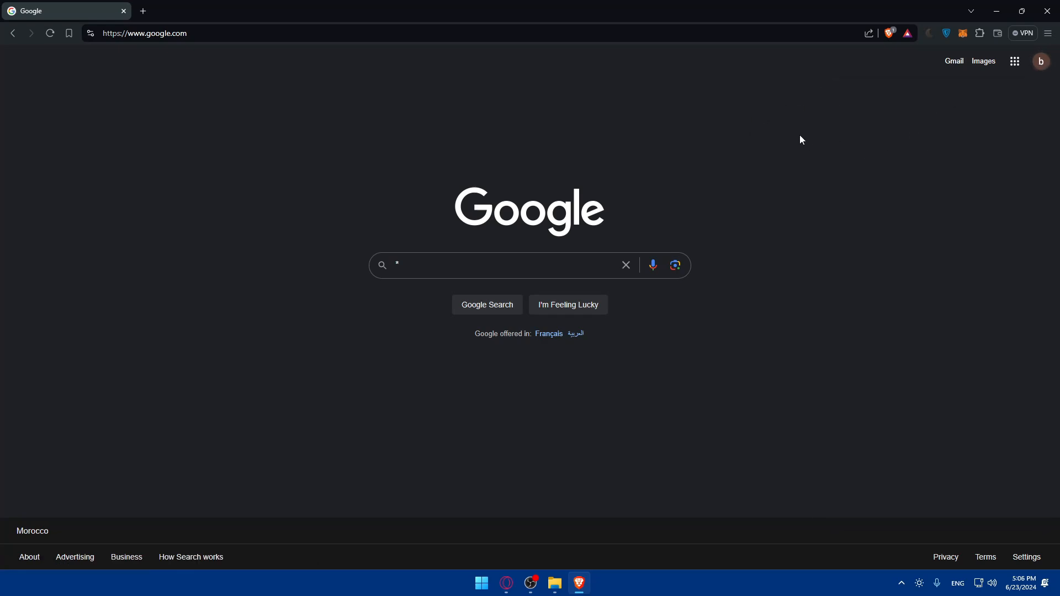
pyautogui.moveTo(142, 12)
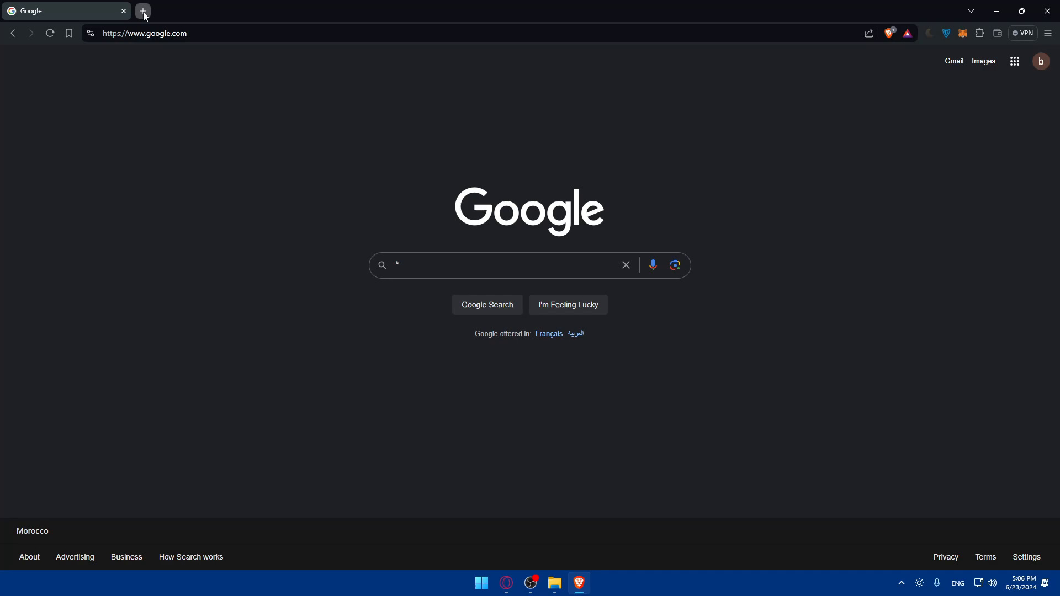
# Load sites.google.com/new in a new tab and expand the template gallery.
pyautogui.click(143, 15)
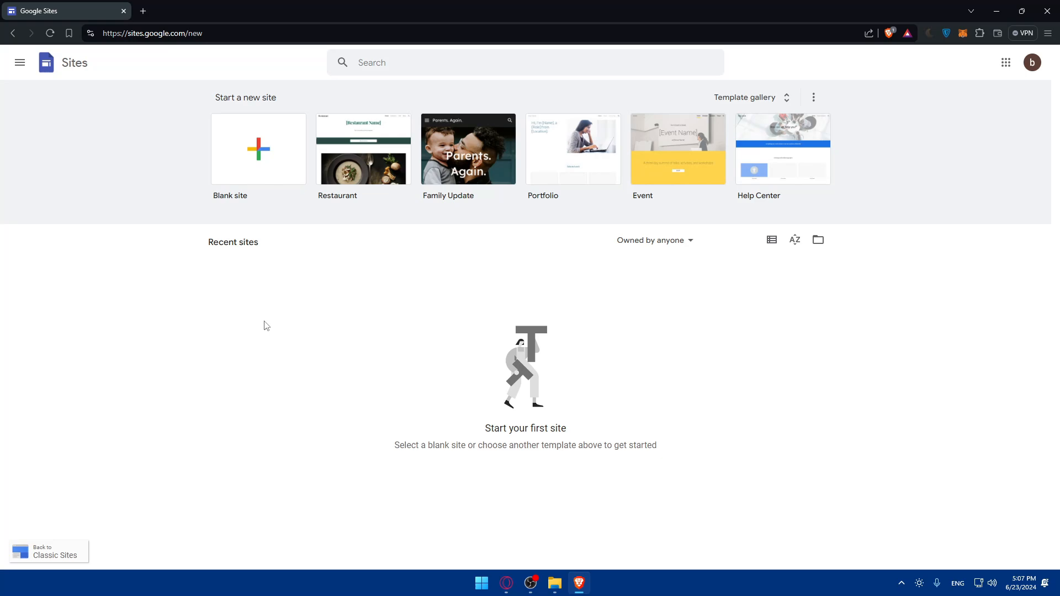
pyautogui.moveTo(1033, 109)
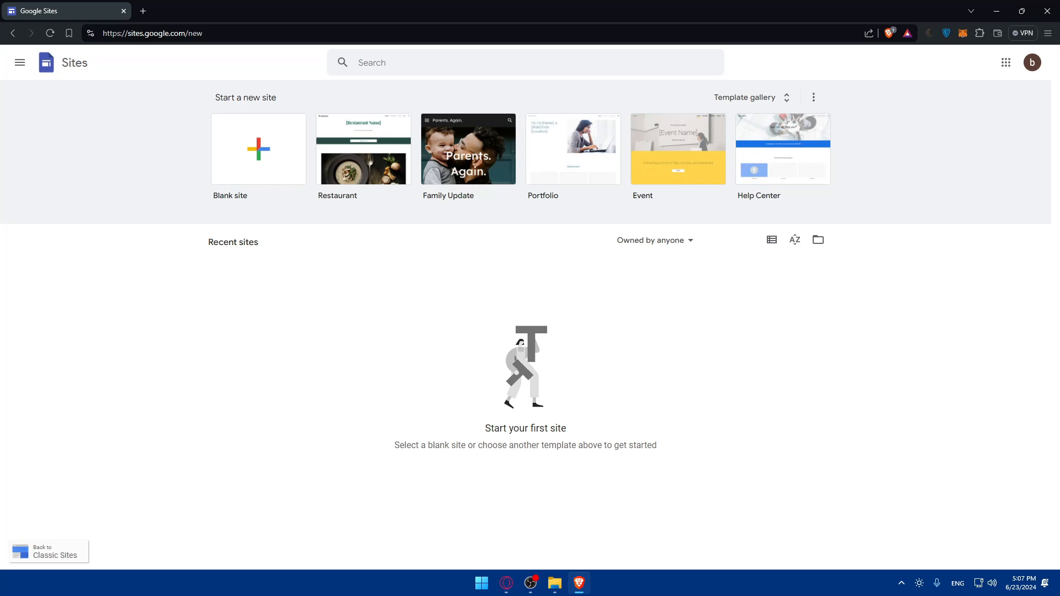
pyautogui.click(259, 149)
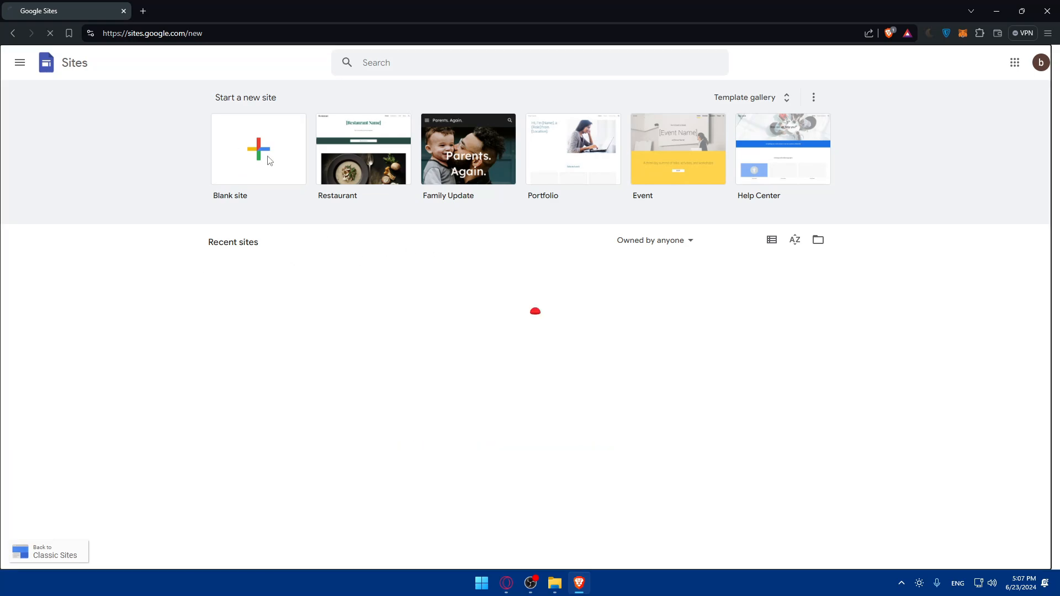
pyautogui.click(258, 149)
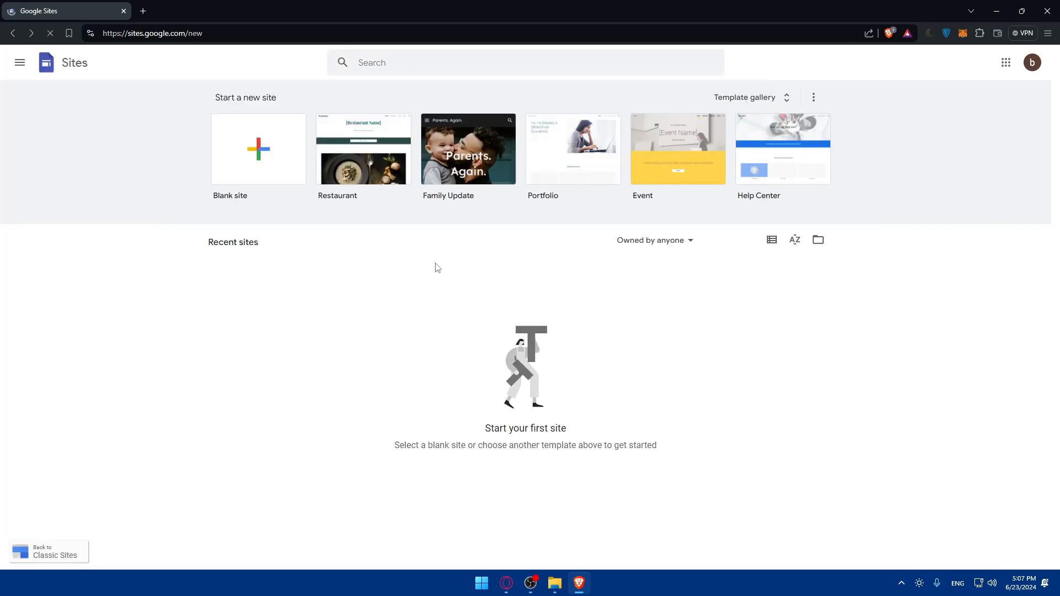
pyautogui.click(751, 98)
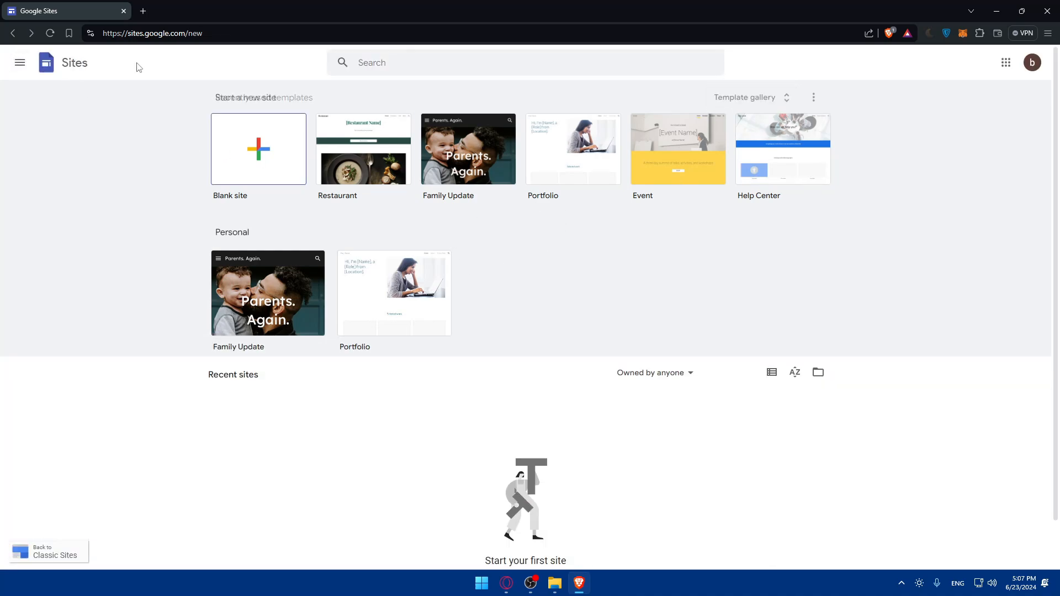
# Browse the full template gallery through Personal, Work, Small business and Education categories.
pyautogui.click(744, 97)
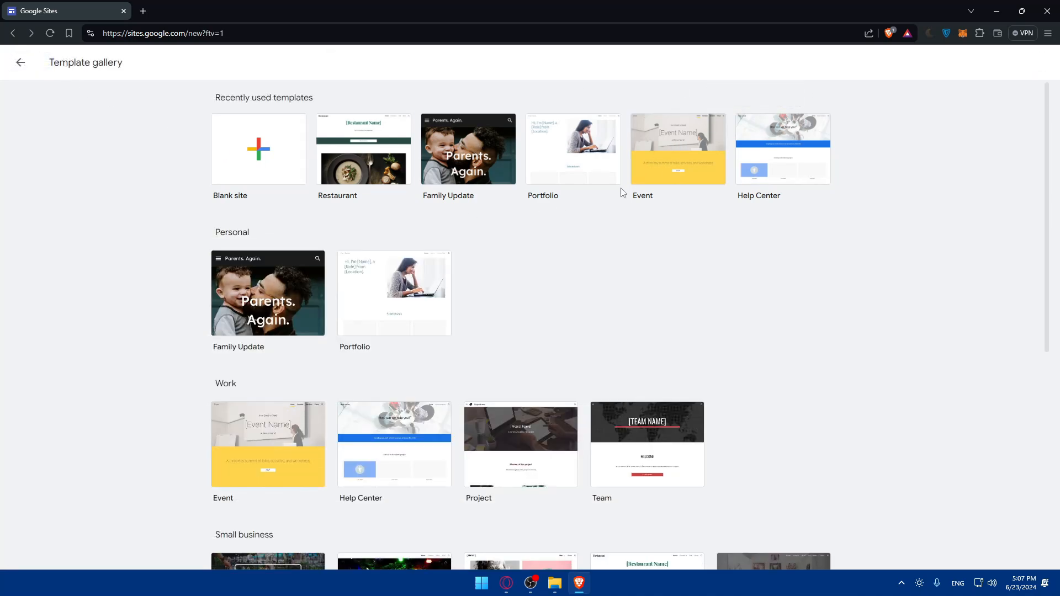
pyautogui.moveTo(583, 190)
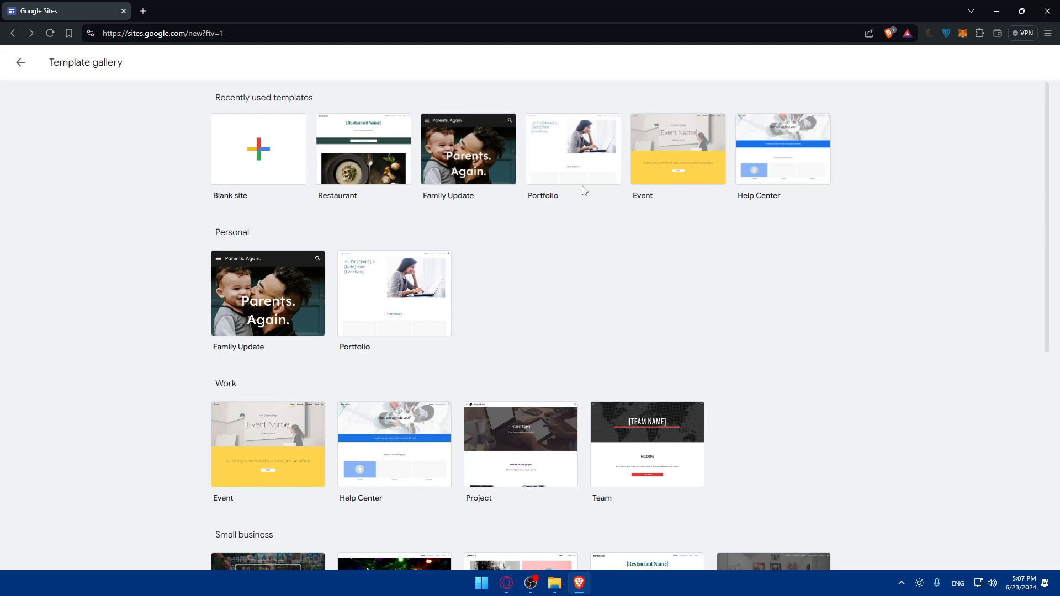
pyautogui.scroll(-3)
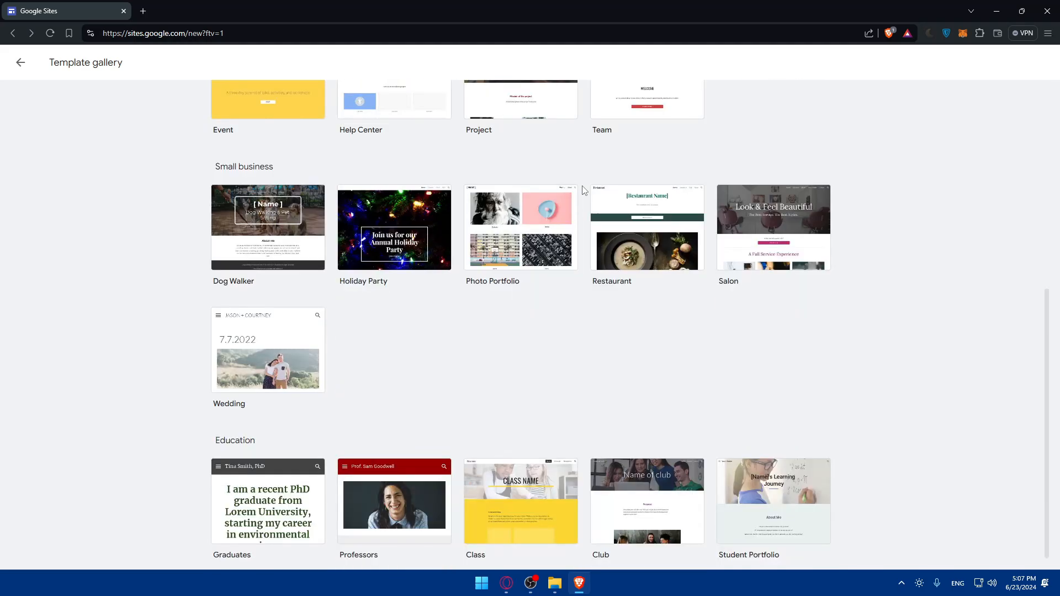
pyautogui.scroll(3)
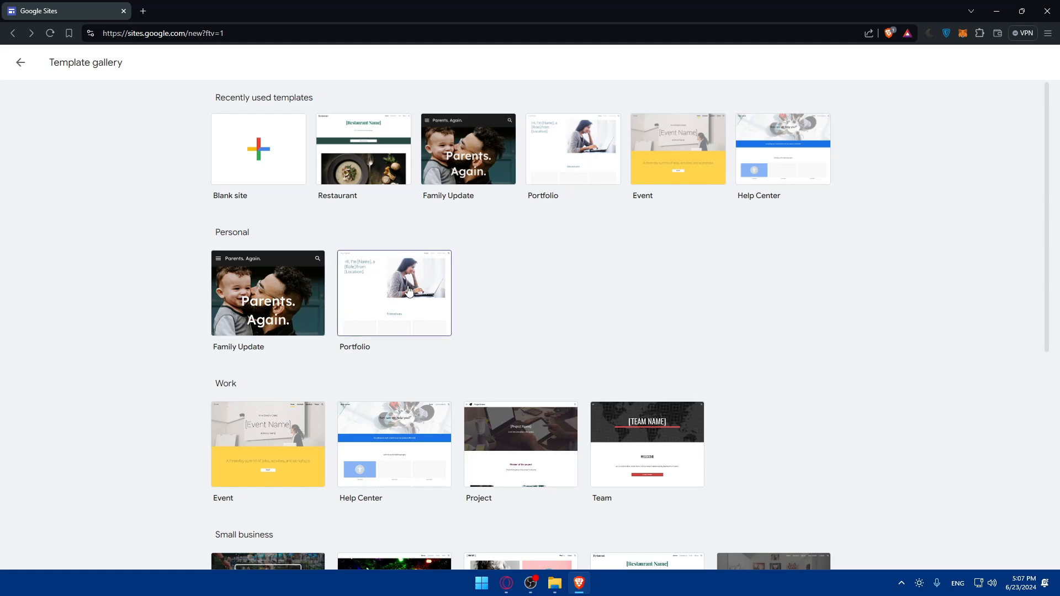
pyautogui.moveTo(416, 309)
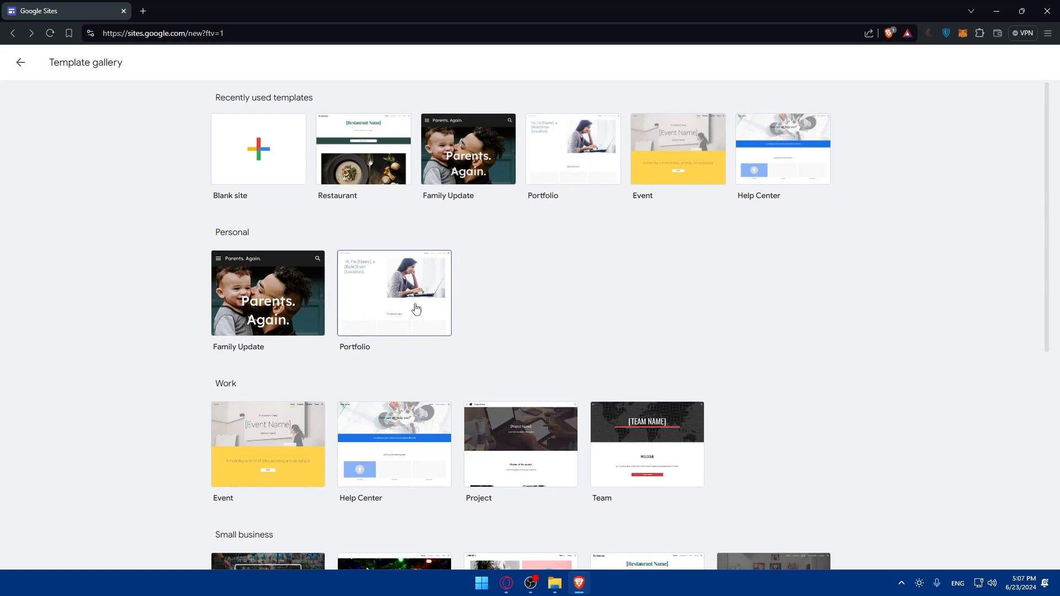
pyautogui.moveTo(439, 215)
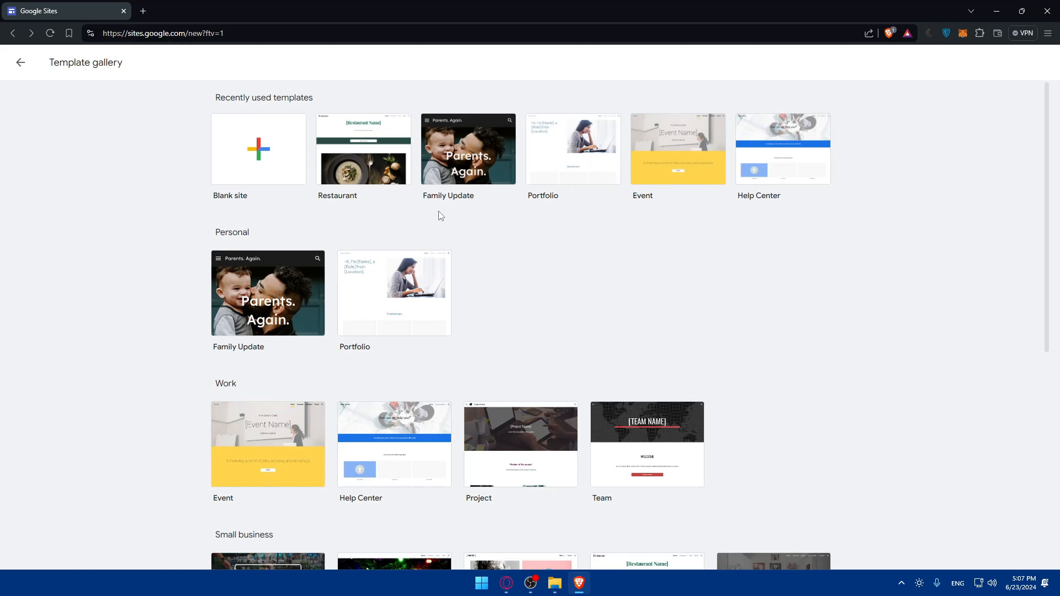
pyautogui.scroll(-3)
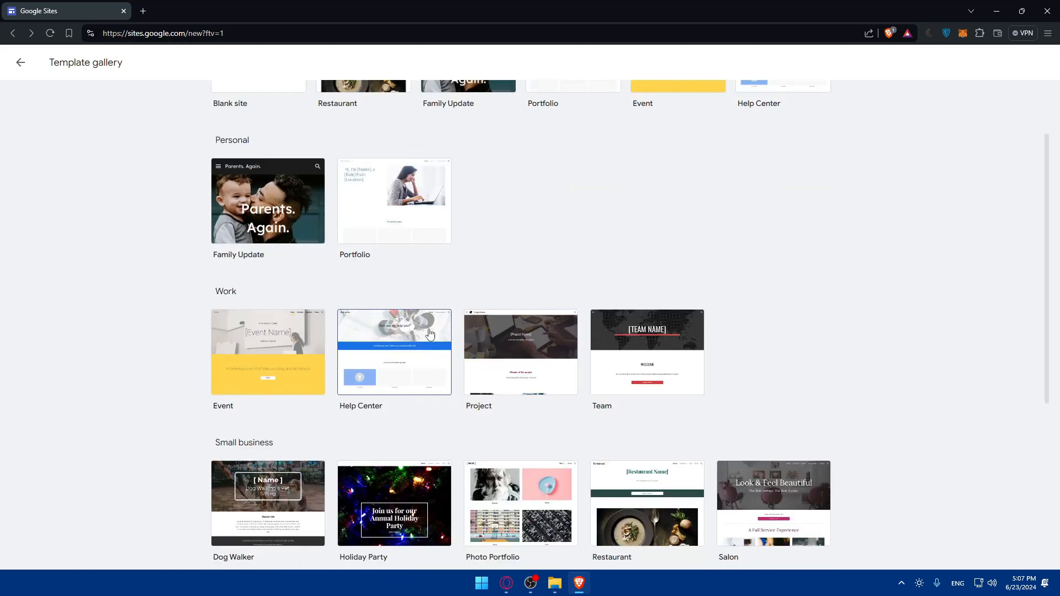
pyautogui.moveTo(520, 285)
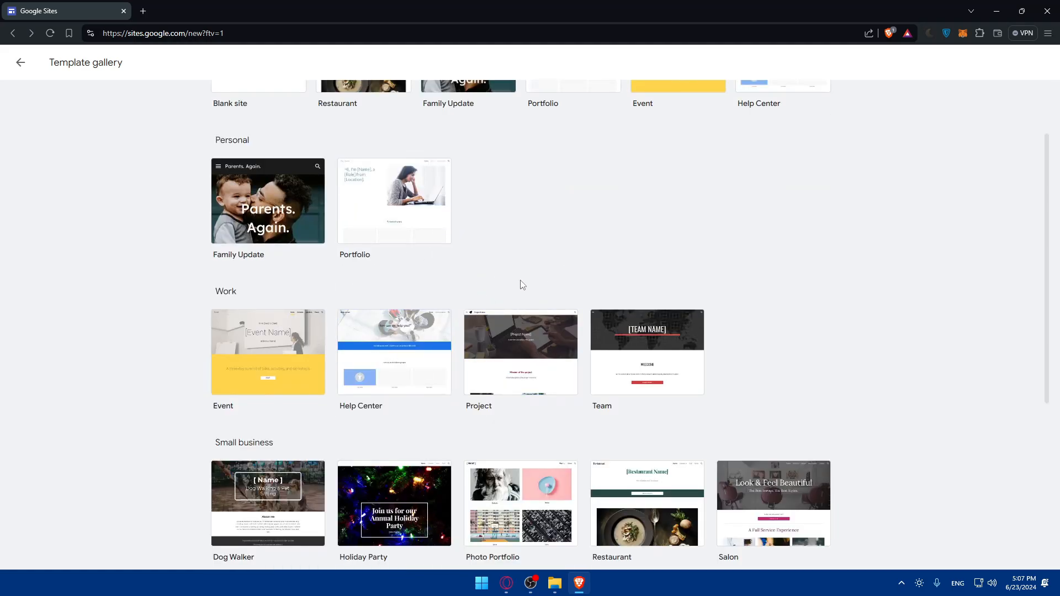
pyautogui.scroll(3)
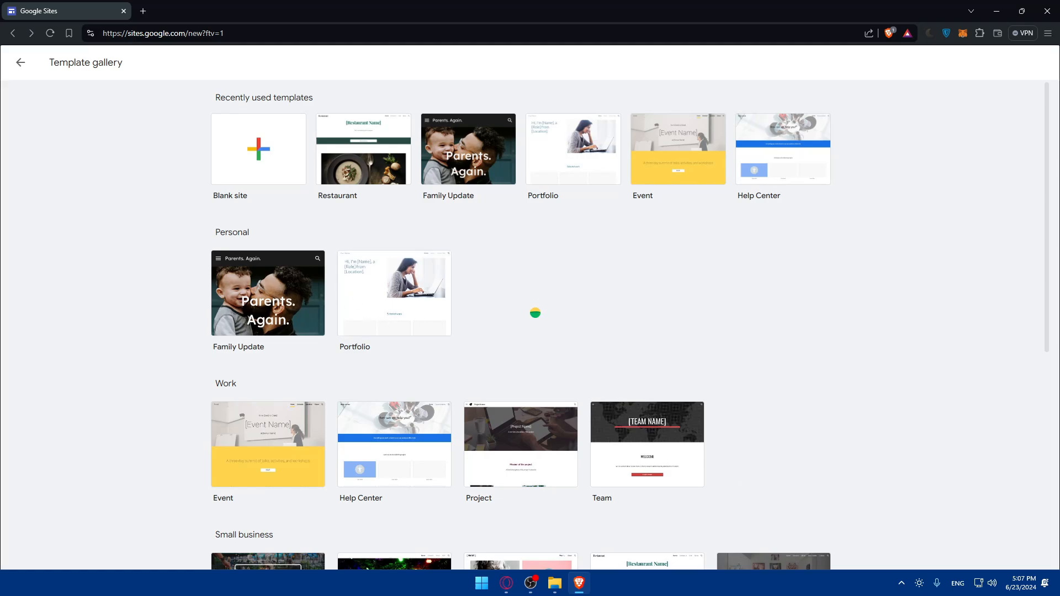
pyautogui.click(394, 293)
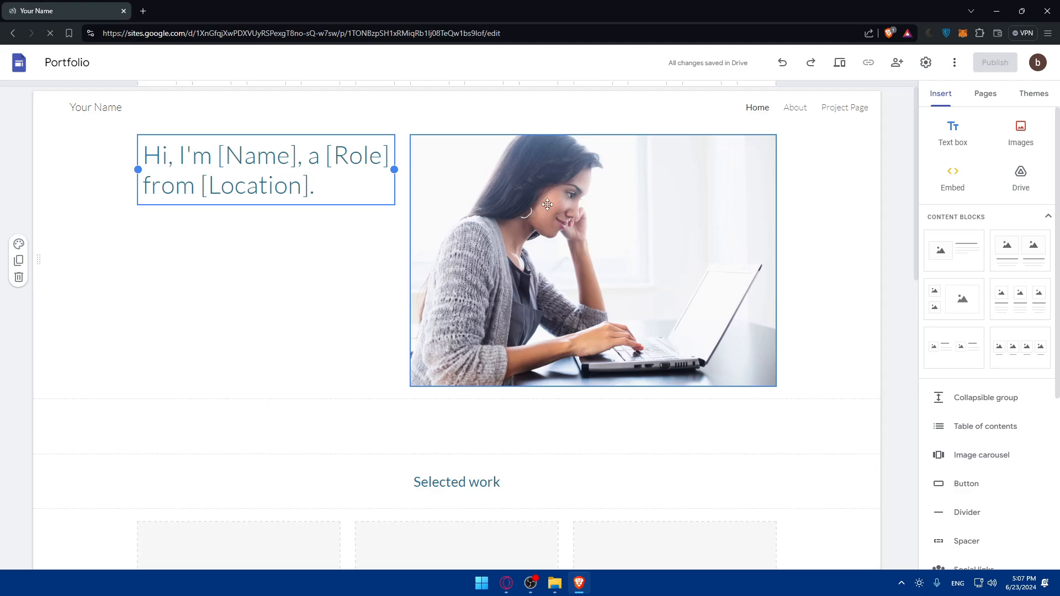
pyautogui.scroll(-3)
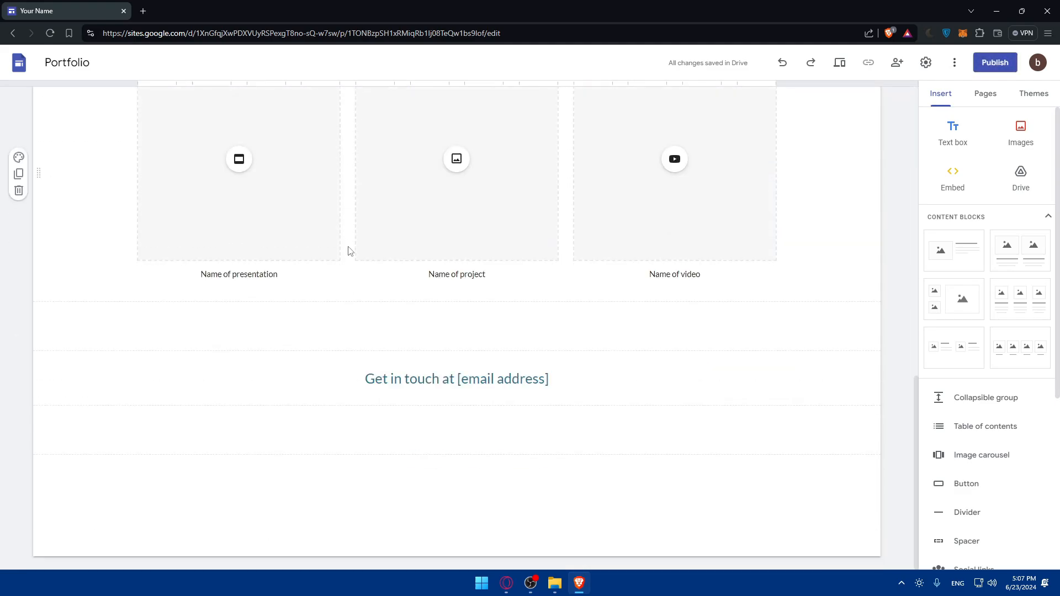
pyautogui.scroll(3)
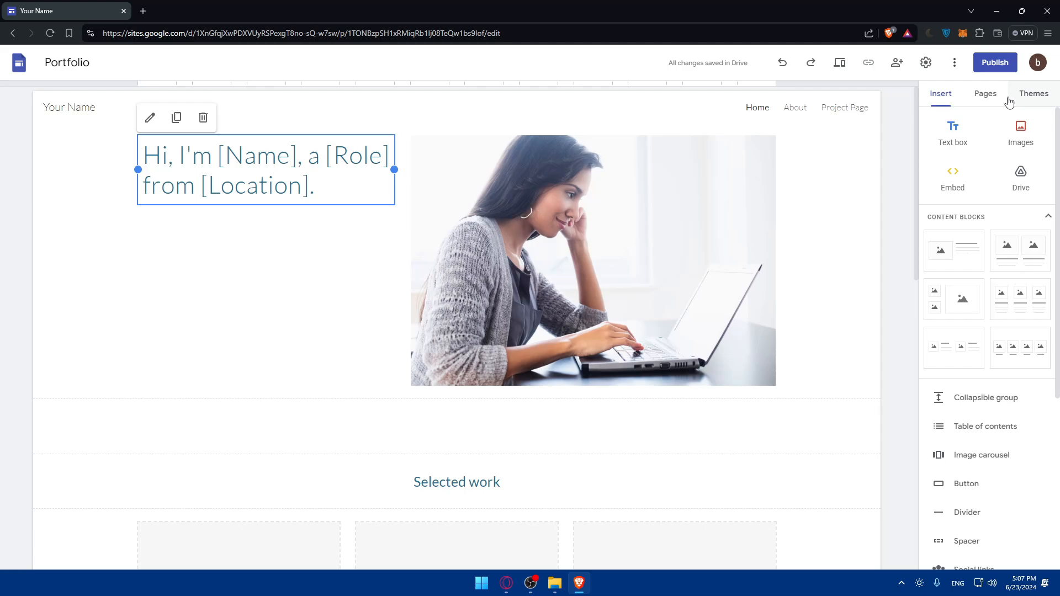
pyautogui.click(985, 93)
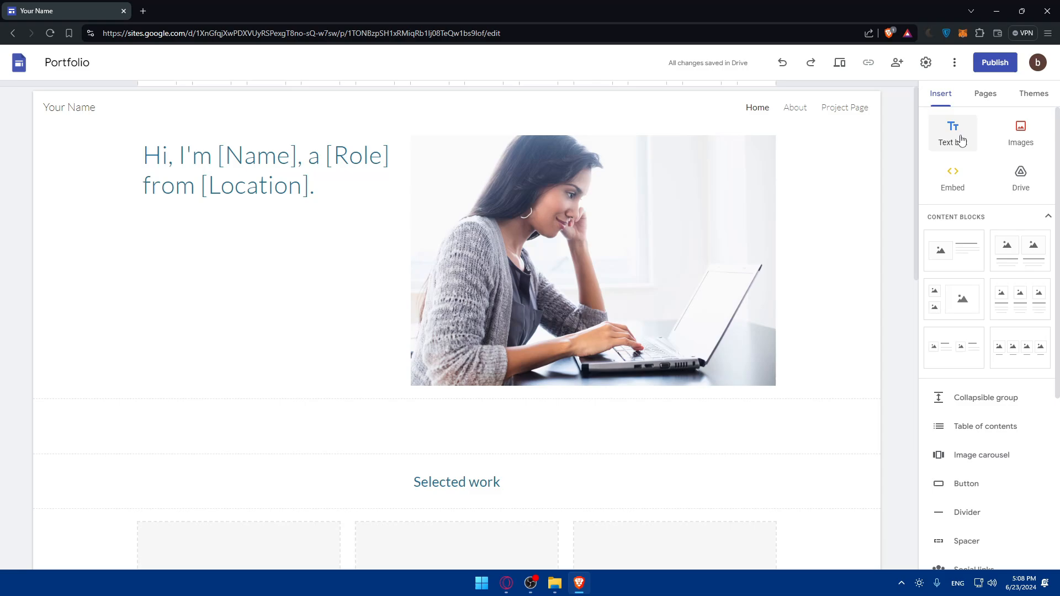
pyautogui.moveTo(954, 178)
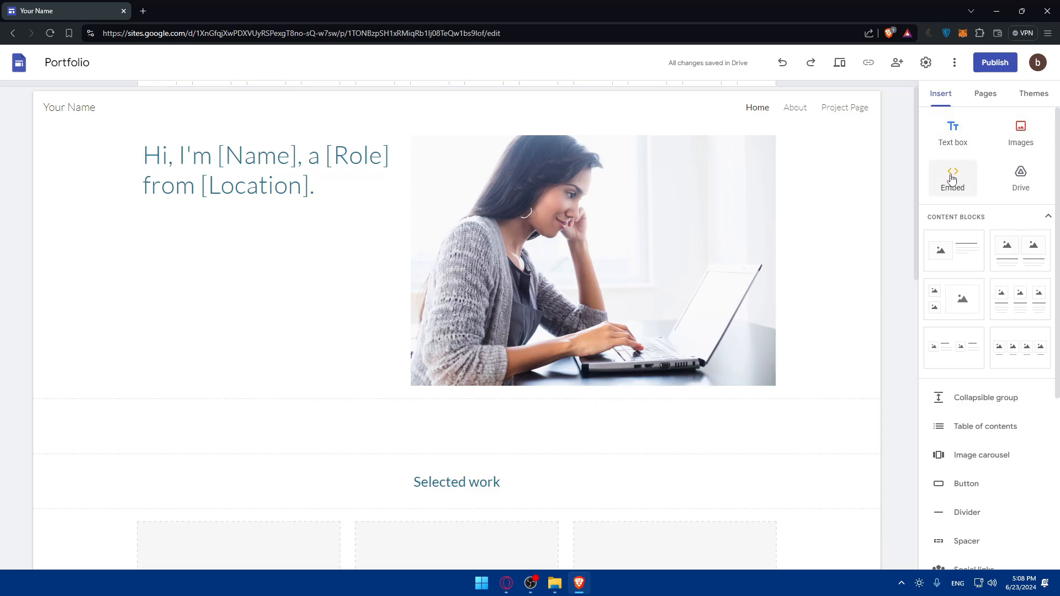
pyautogui.moveTo(962, 241)
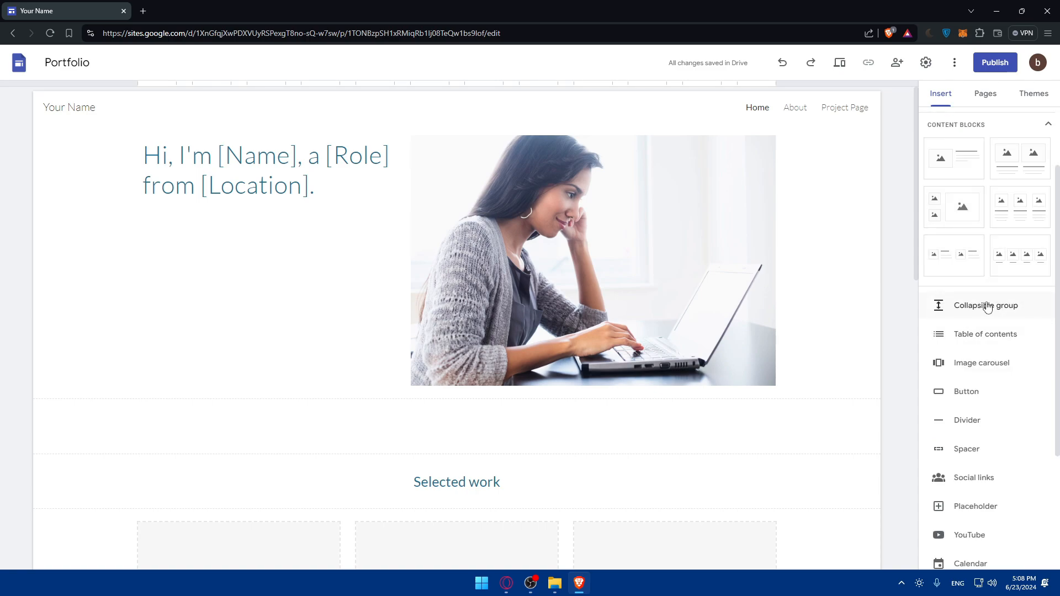
pyautogui.scroll(-3)
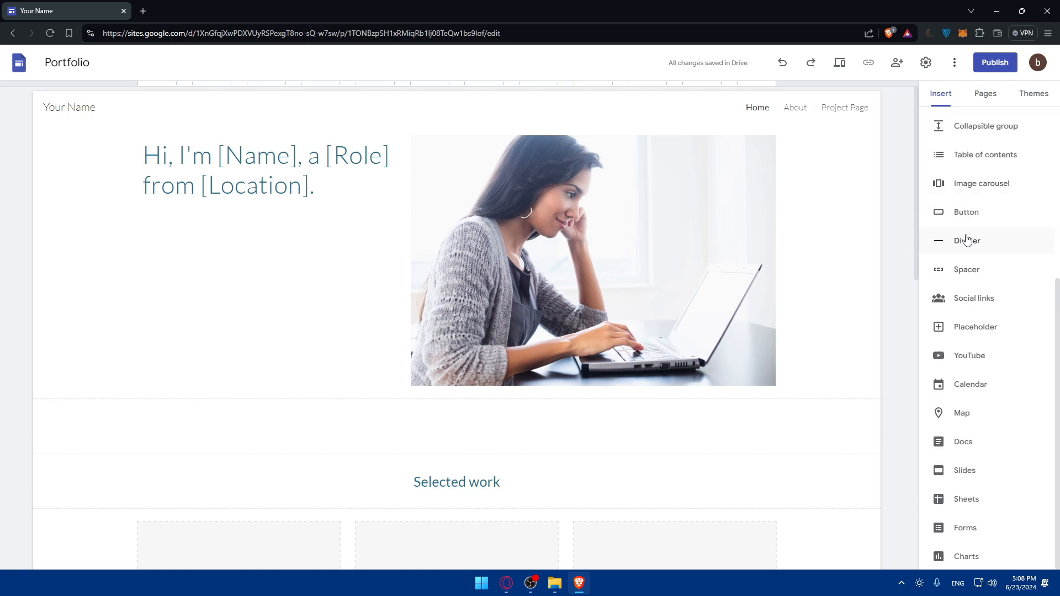
pyautogui.moveTo(988, 252)
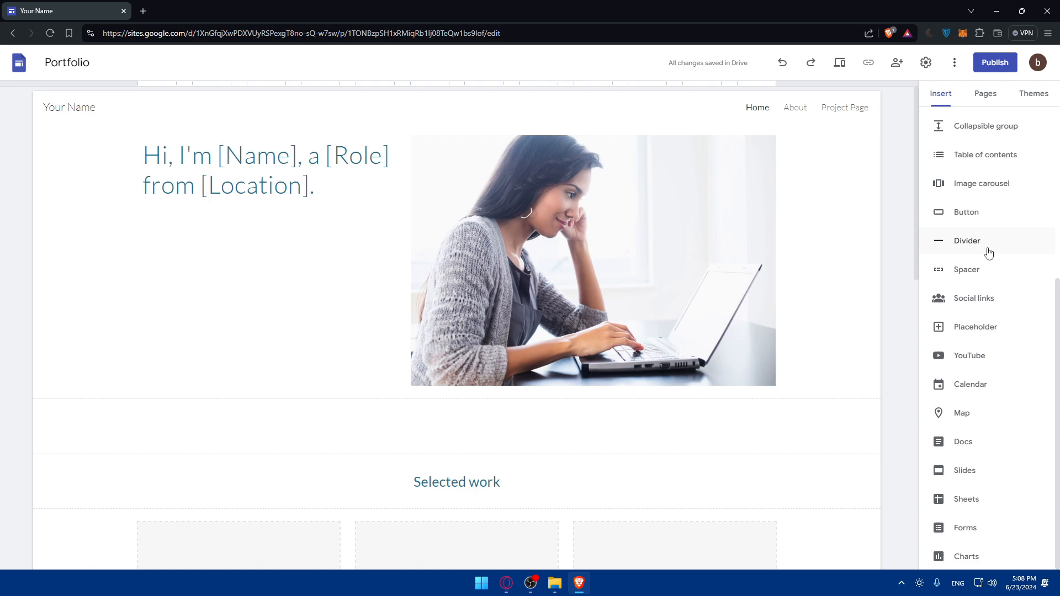
pyautogui.moveTo(968, 492)
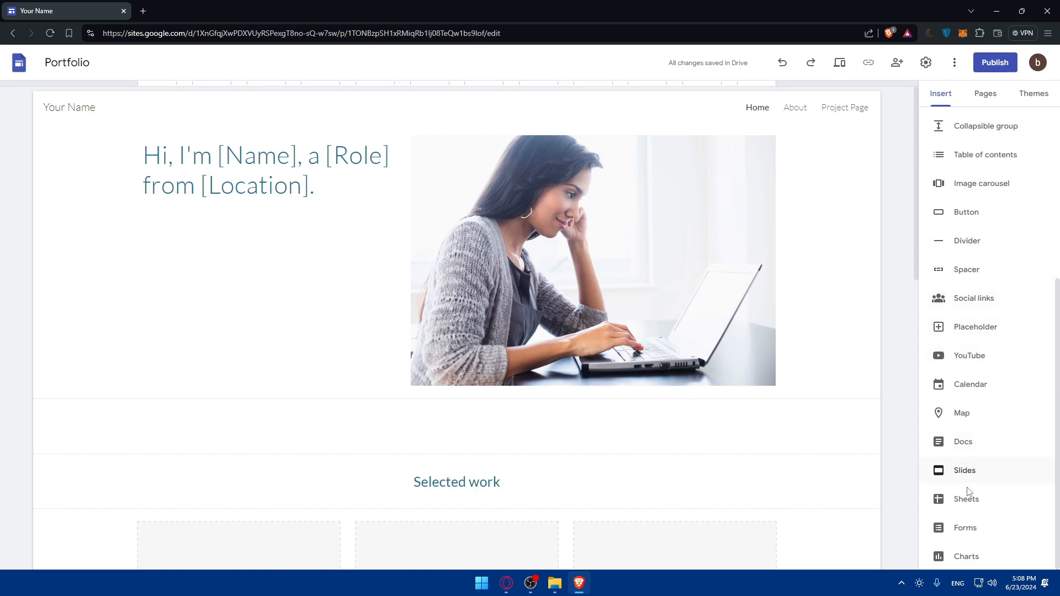
# View the Pages list, show the Themes gallery, and dismiss the Import theme dialog.
pyautogui.click(986, 93)
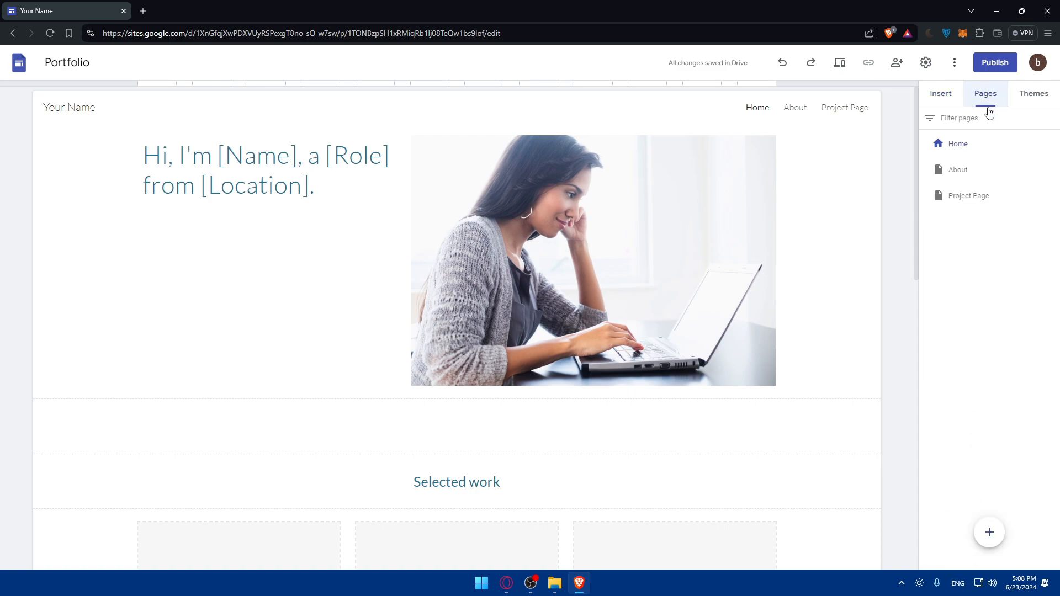
pyautogui.moveTo(1022, 167)
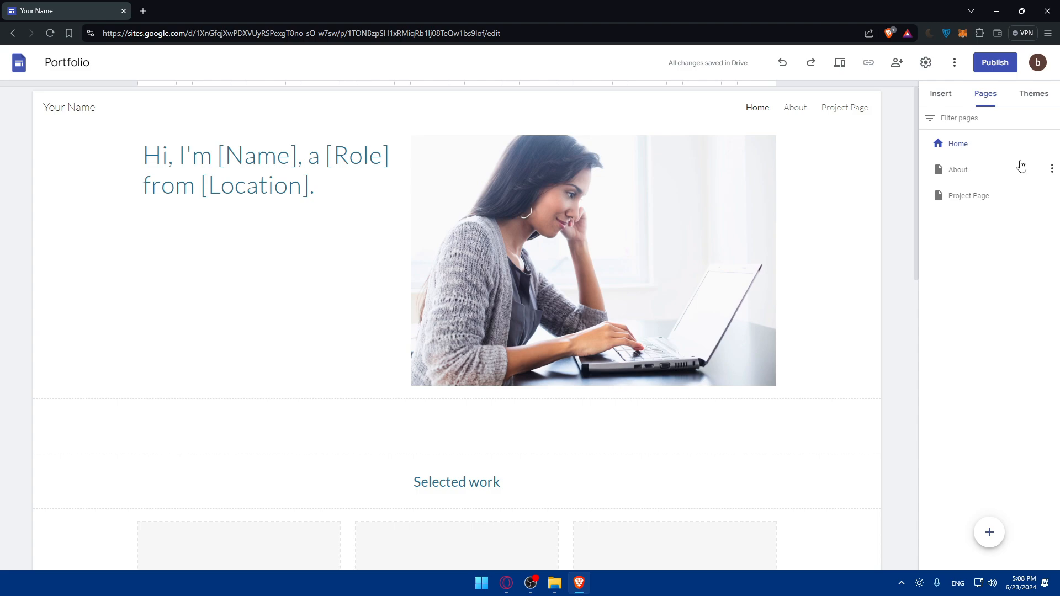
pyautogui.moveTo(915, 330)
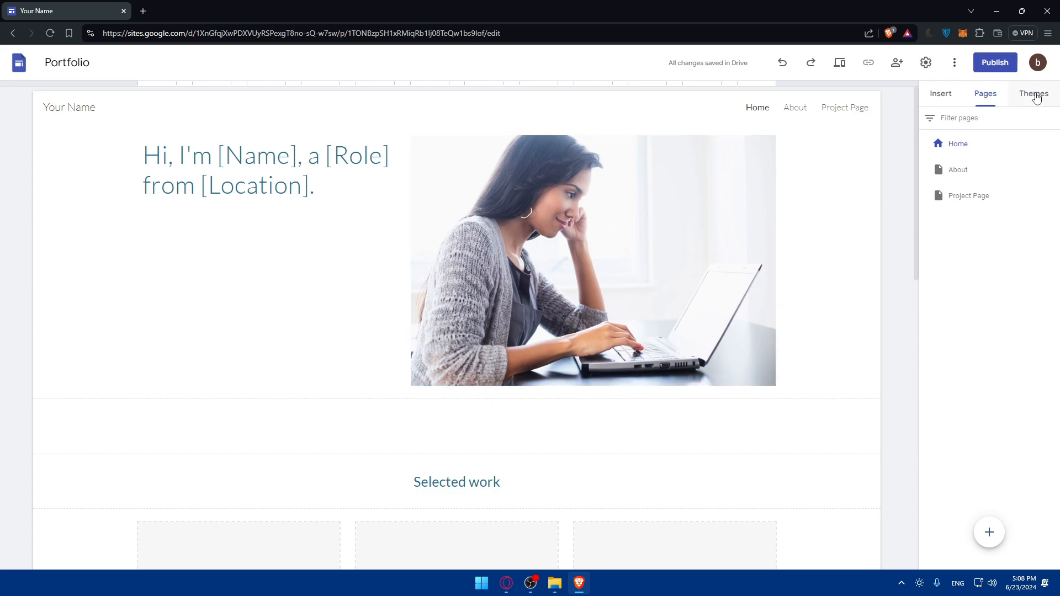
pyautogui.click(1034, 93)
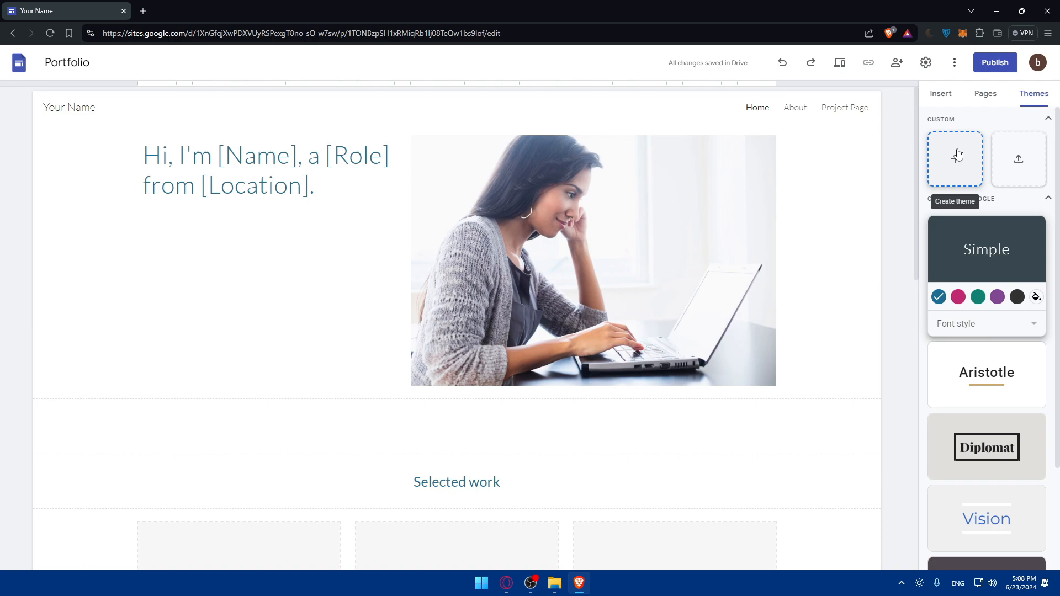
pyautogui.click(954, 159)
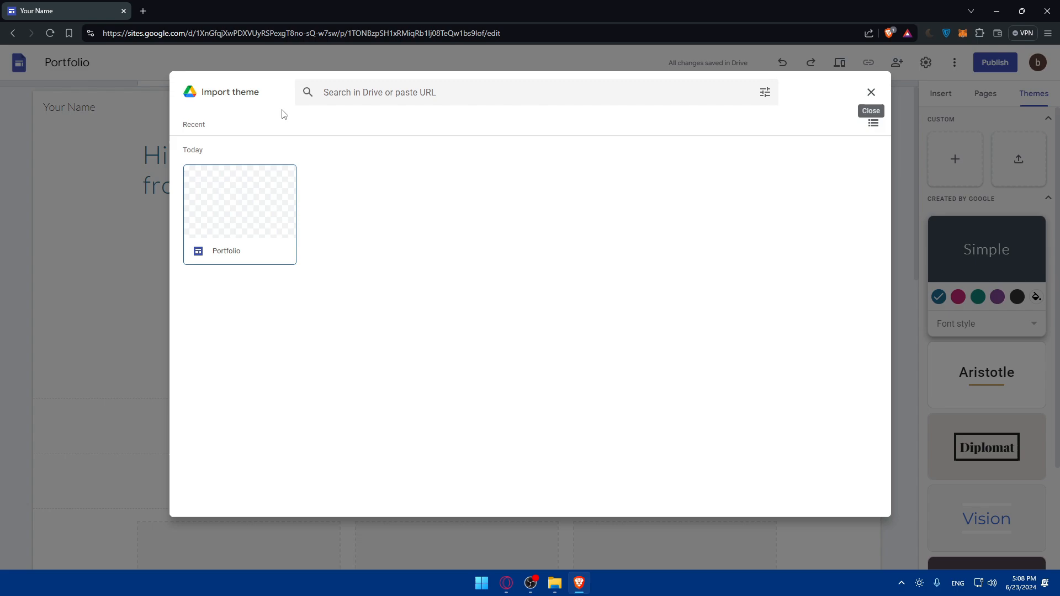
pyautogui.click(871, 91)
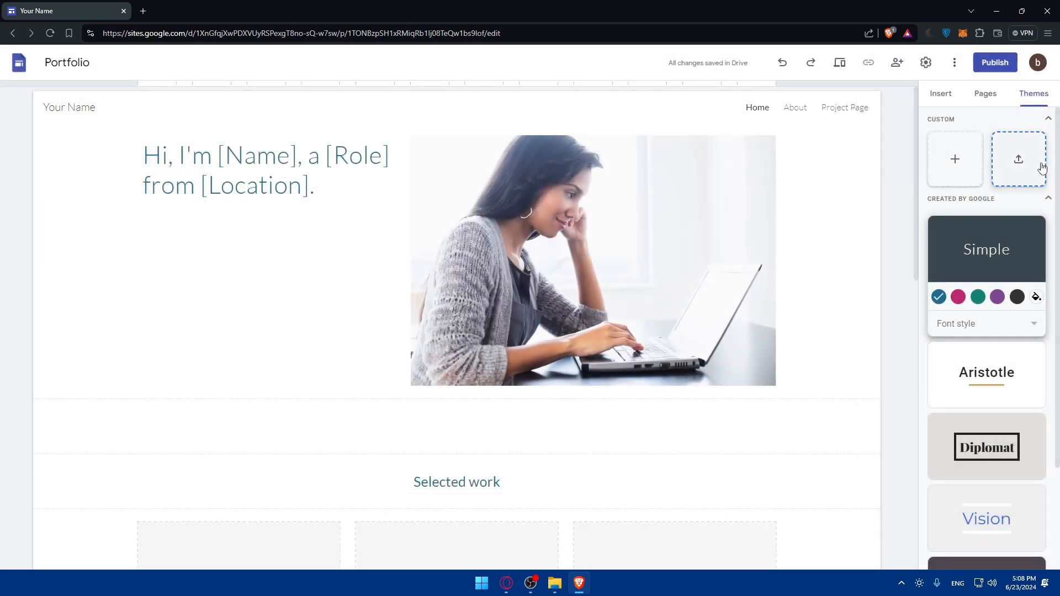
pyautogui.moveTo(996, 224)
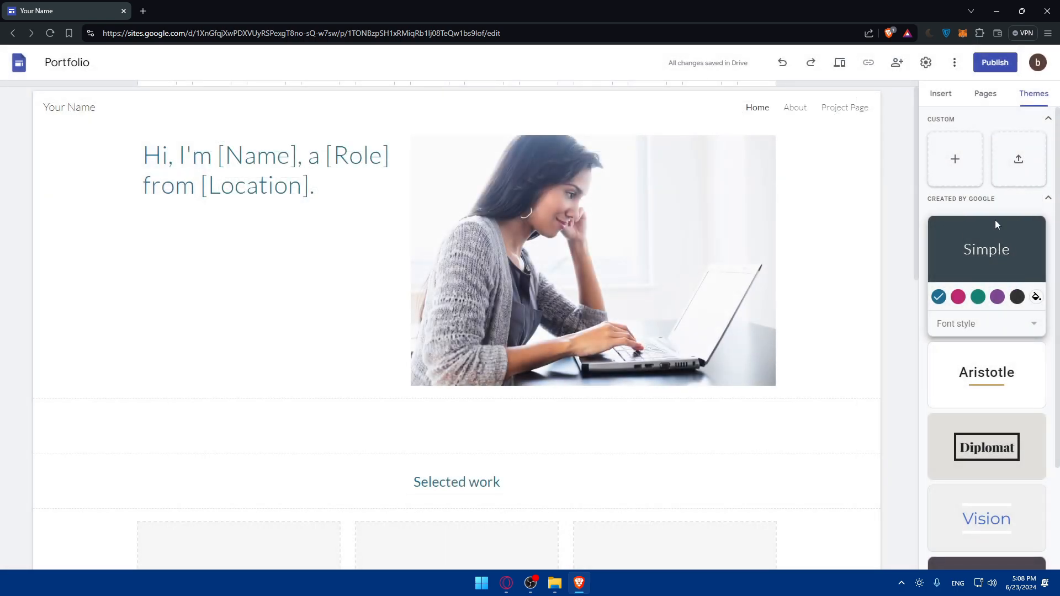
# Try Simple's pink and purple colour schemes, then the Diplomat and another theme.
pyautogui.click(959, 297)
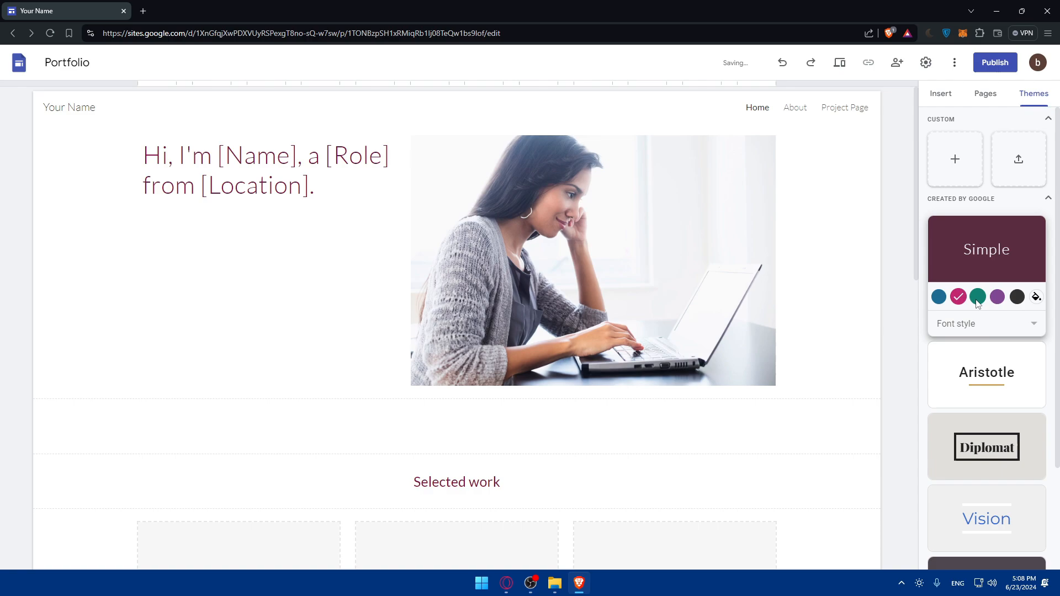
pyautogui.click(986, 323)
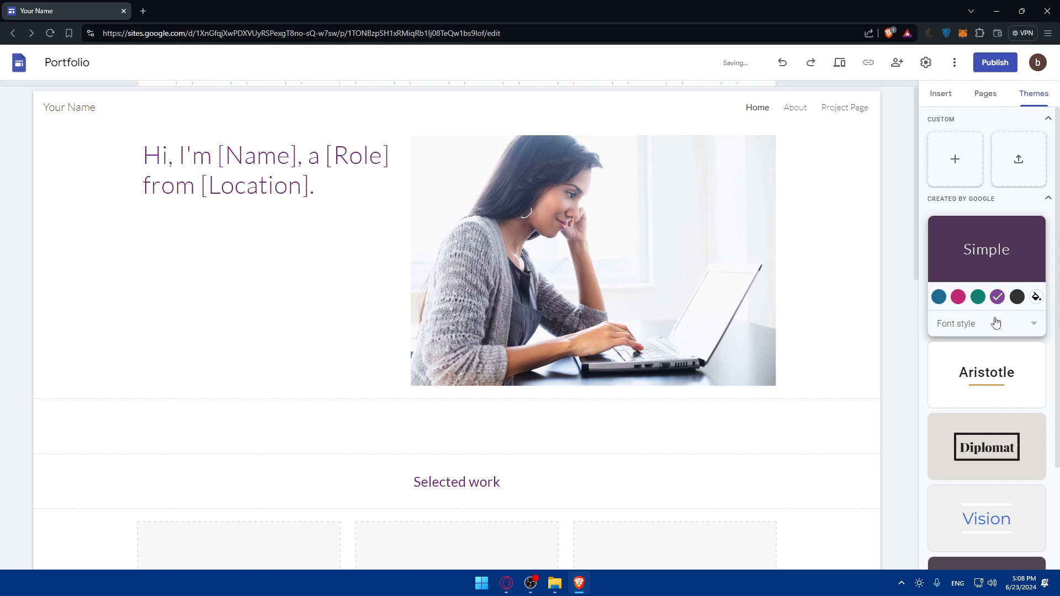
pyautogui.scroll(-3)
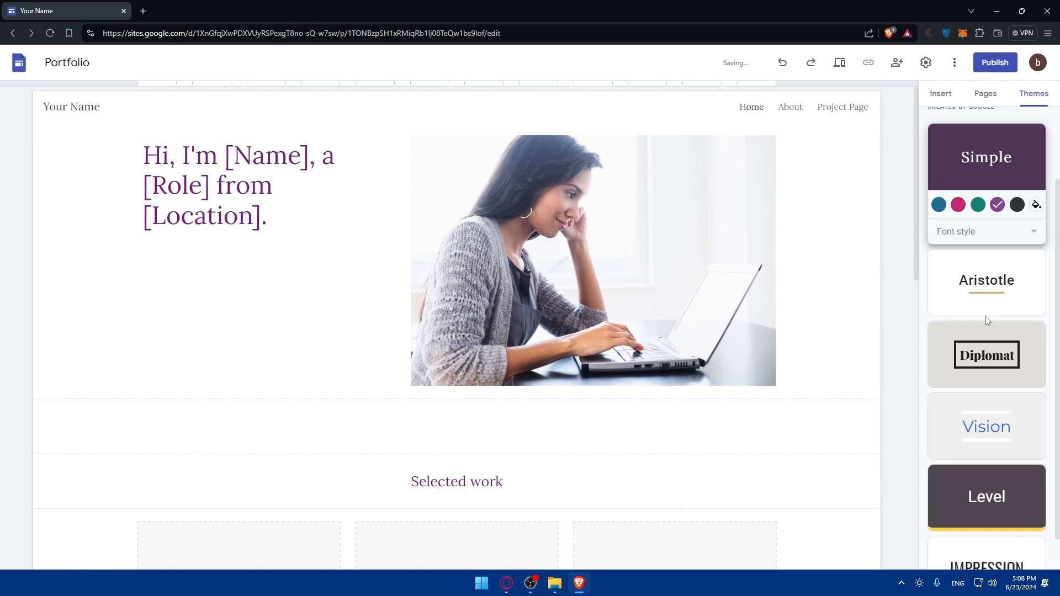
pyautogui.click(987, 354)
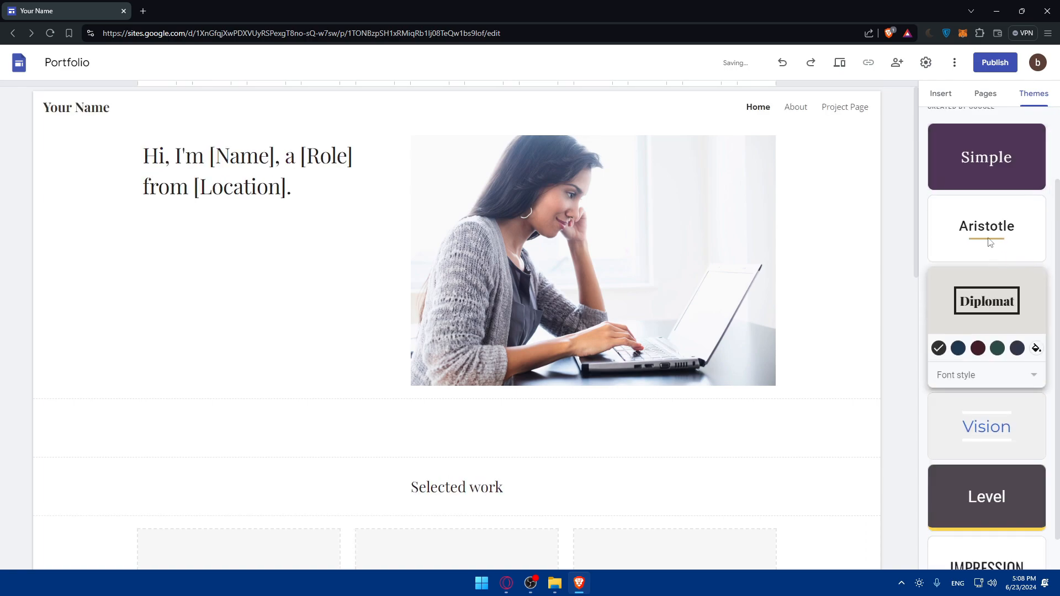
pyautogui.click(986, 426)
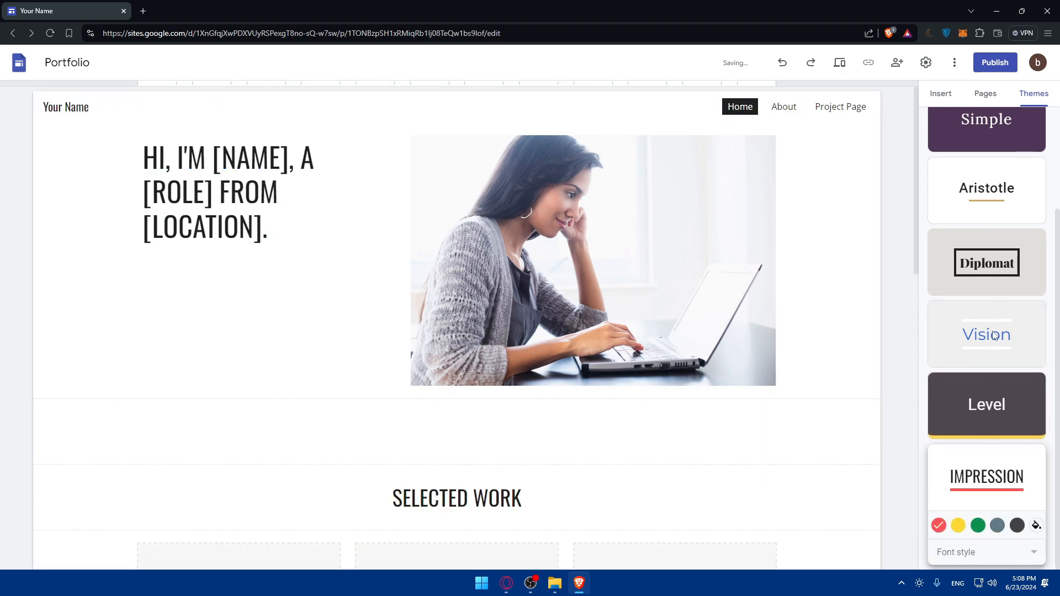
# Apply the blue Vision theme to the site and select the homepage photo.
pyautogui.click(986, 333)
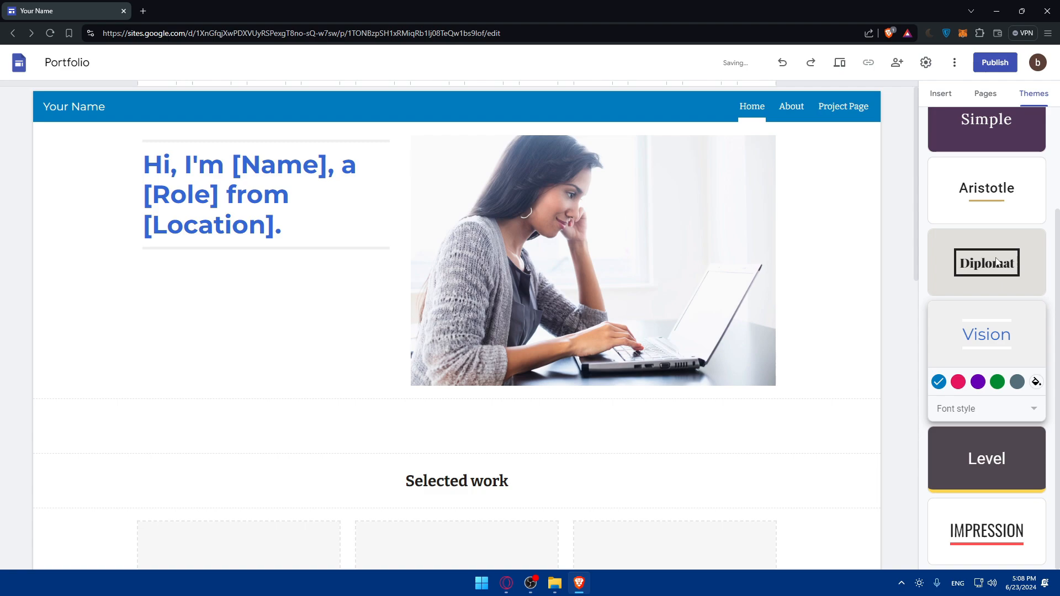
pyautogui.click(985, 93)
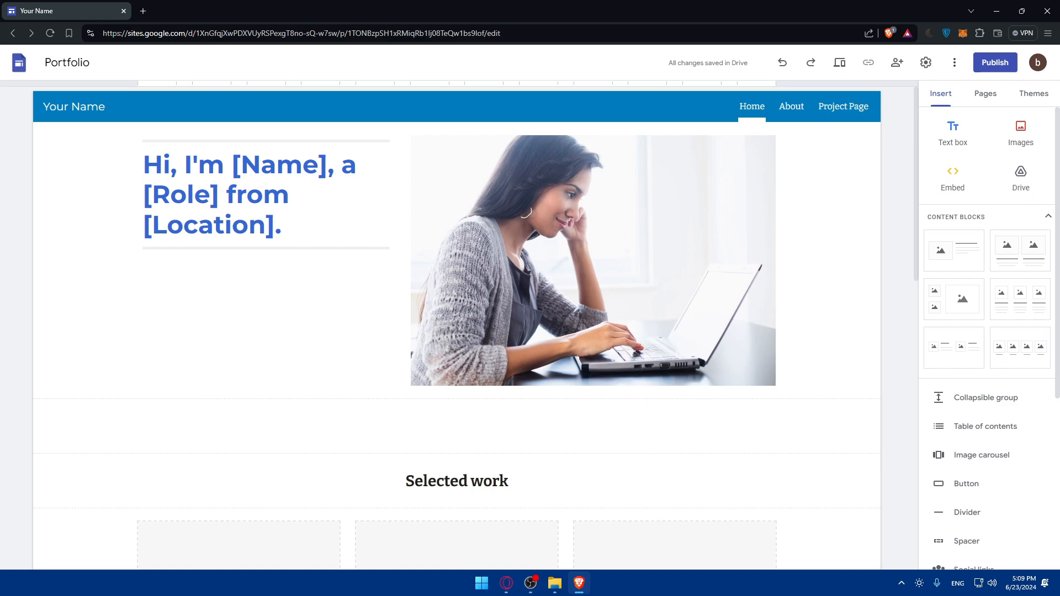
pyautogui.click(592, 260)
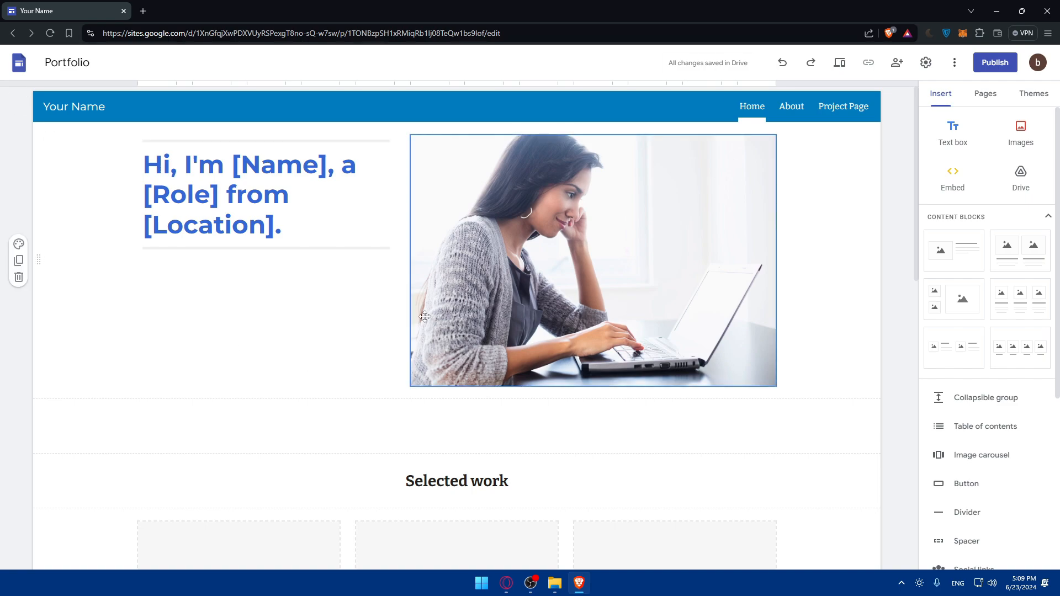
pyautogui.moveTo(688, 251)
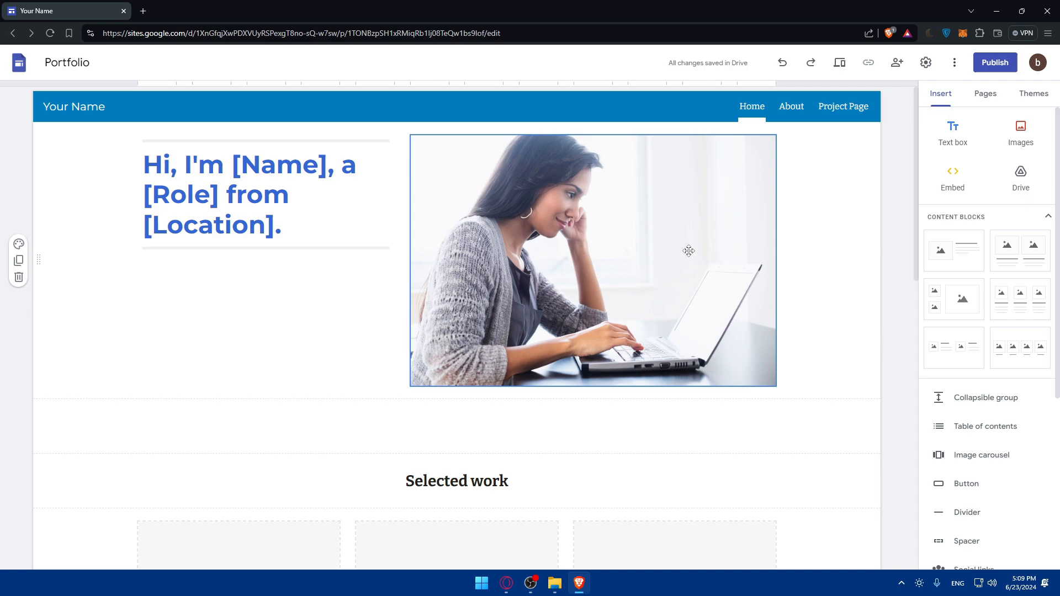
# Replace the [Name] placeholder in the intro heading with 'Omix'.
pyautogui.click(248, 194)
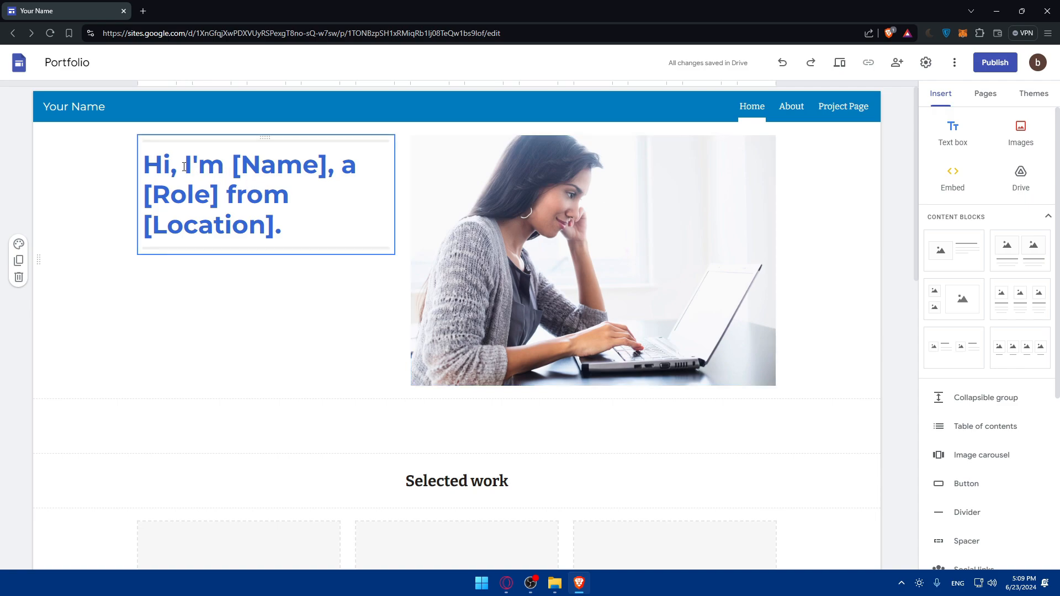
pyautogui.doubleClick(278, 165)
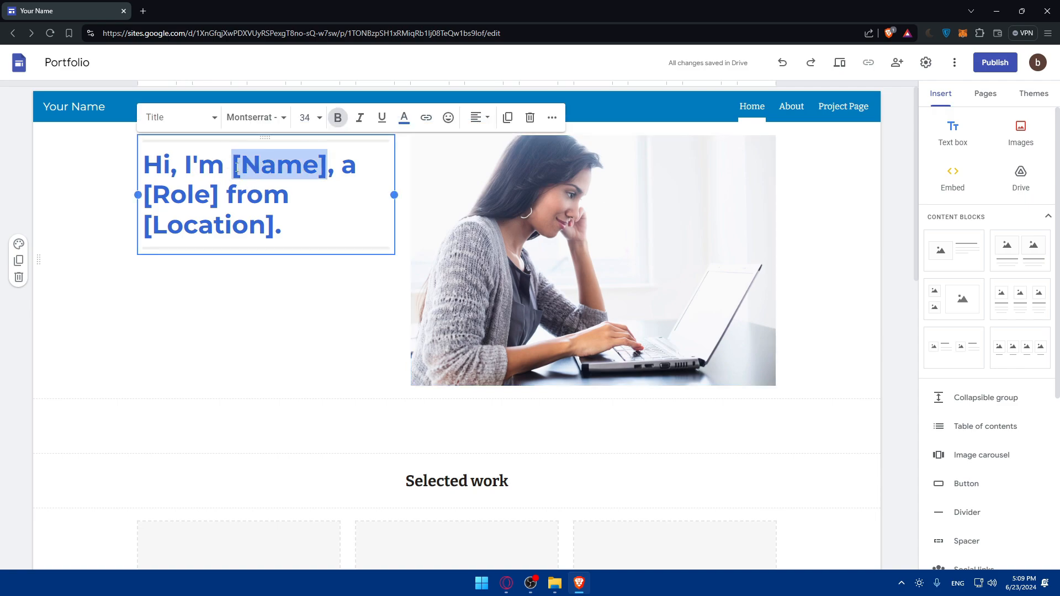
pyautogui.write('Omix')
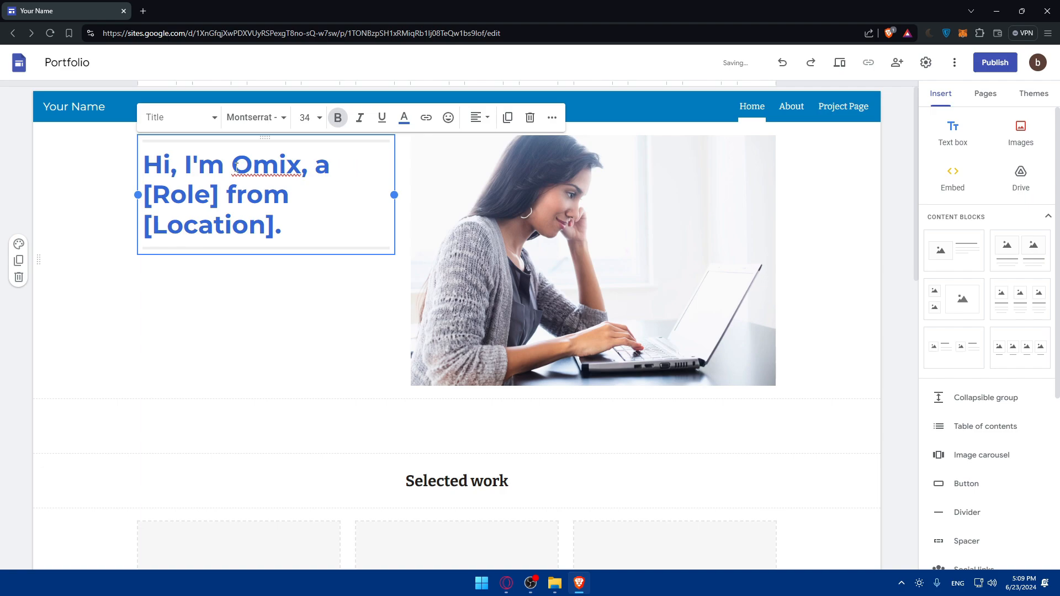
# Replace the [Role] placeholder with 'Video Recorder' and the location with 'Morocco'.
pyautogui.doubleClick(180, 194)
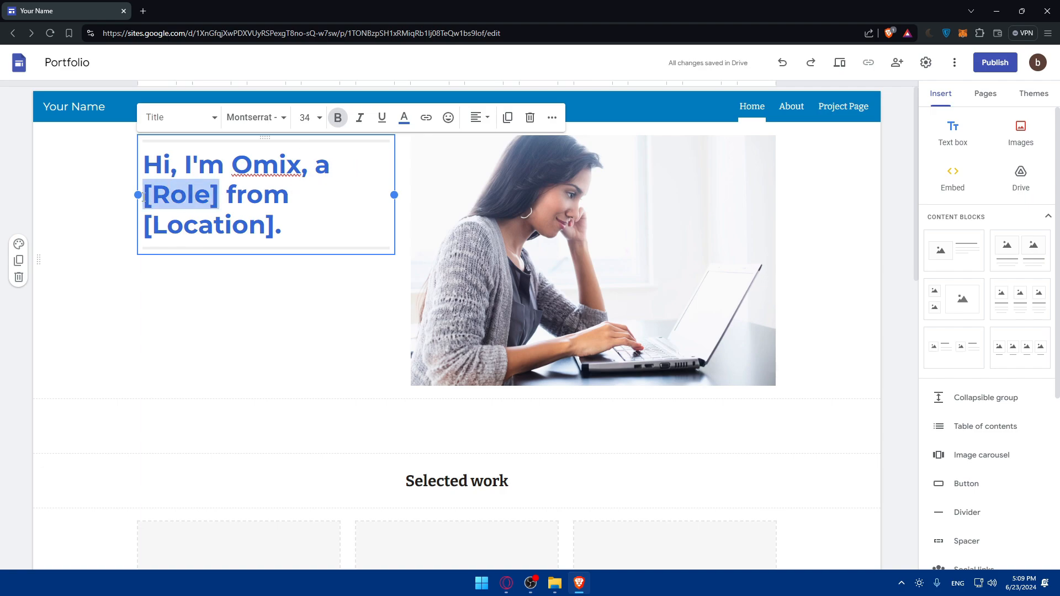
pyautogui.write('Vi')
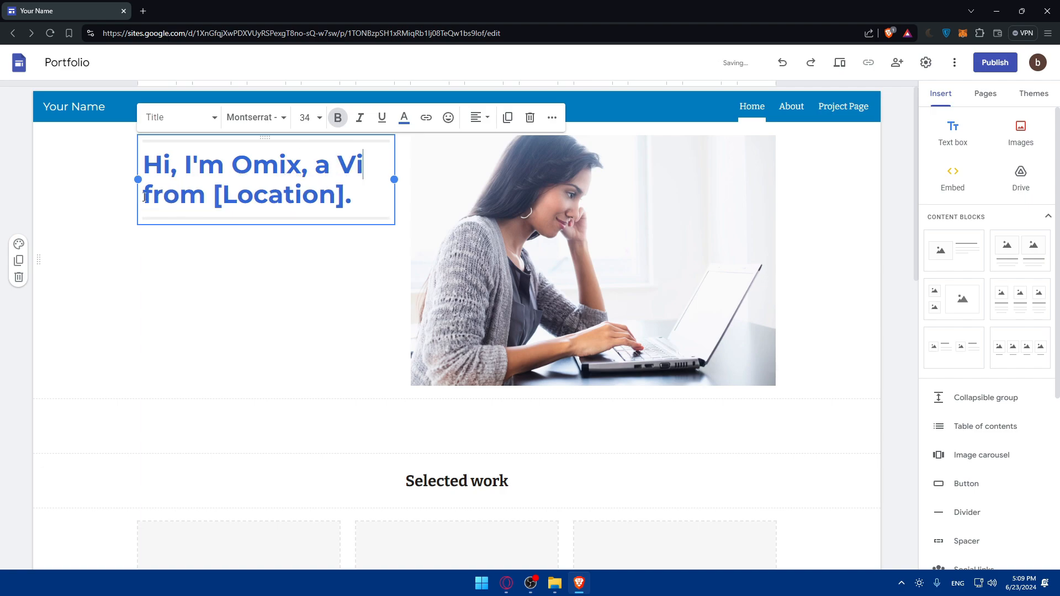
pyautogui.write('deo')
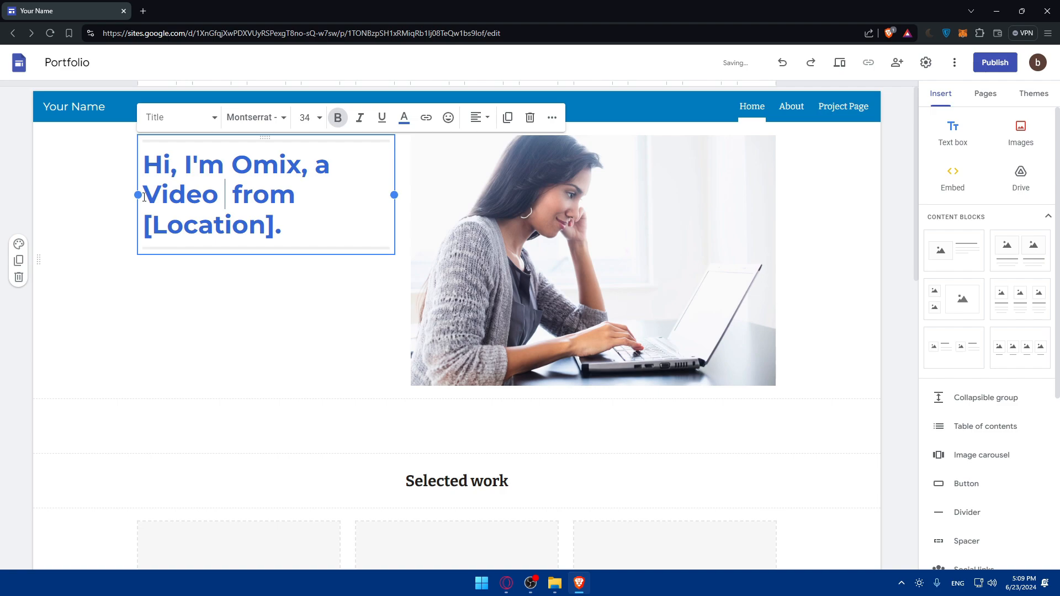
pyautogui.write('Recor')
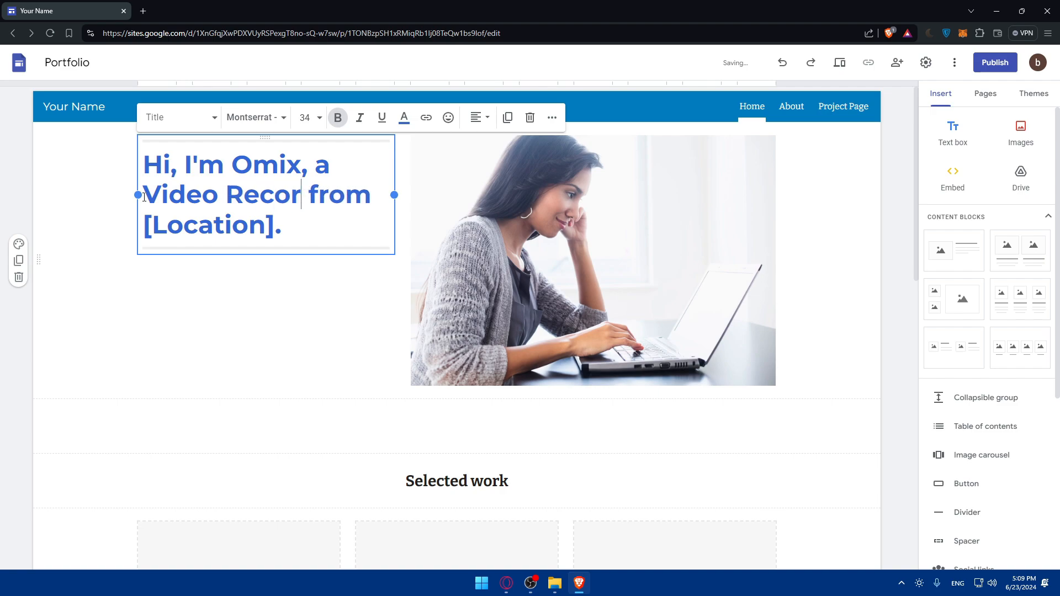
pyautogui.write('de')
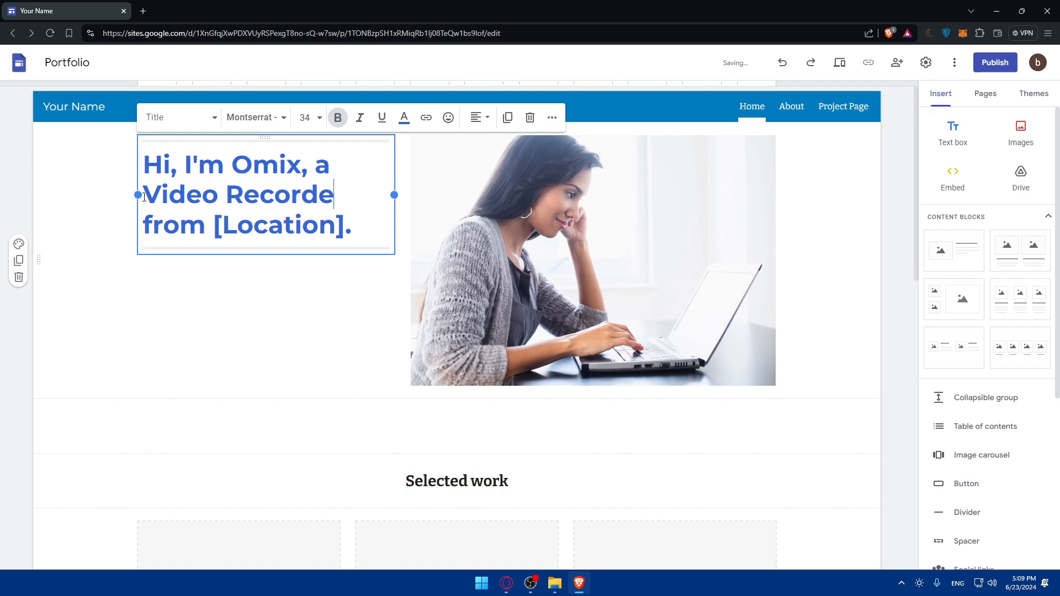
pyautogui.write('r')
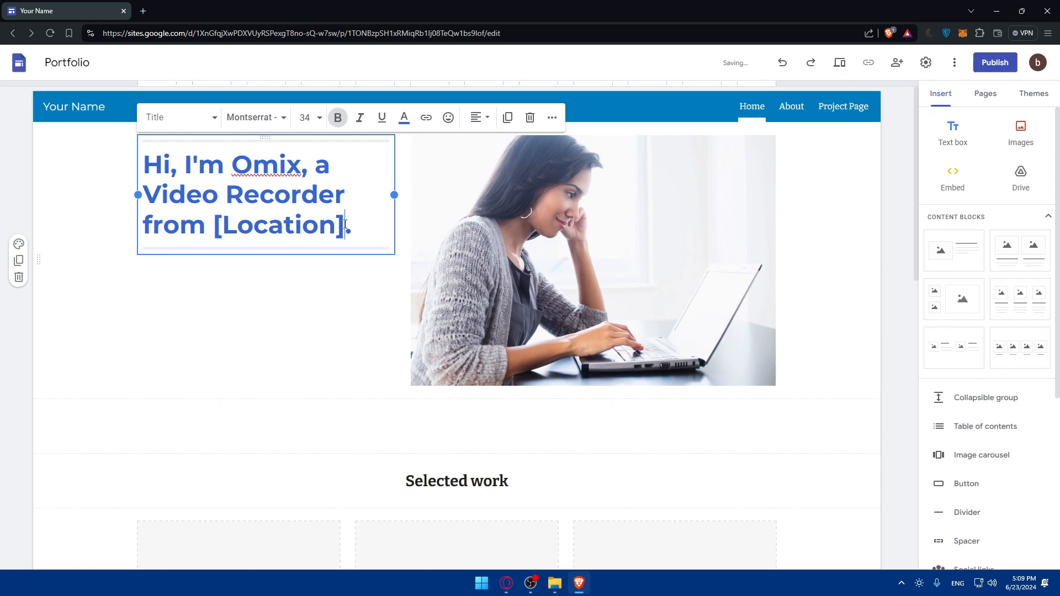
pyautogui.write('Morocc')
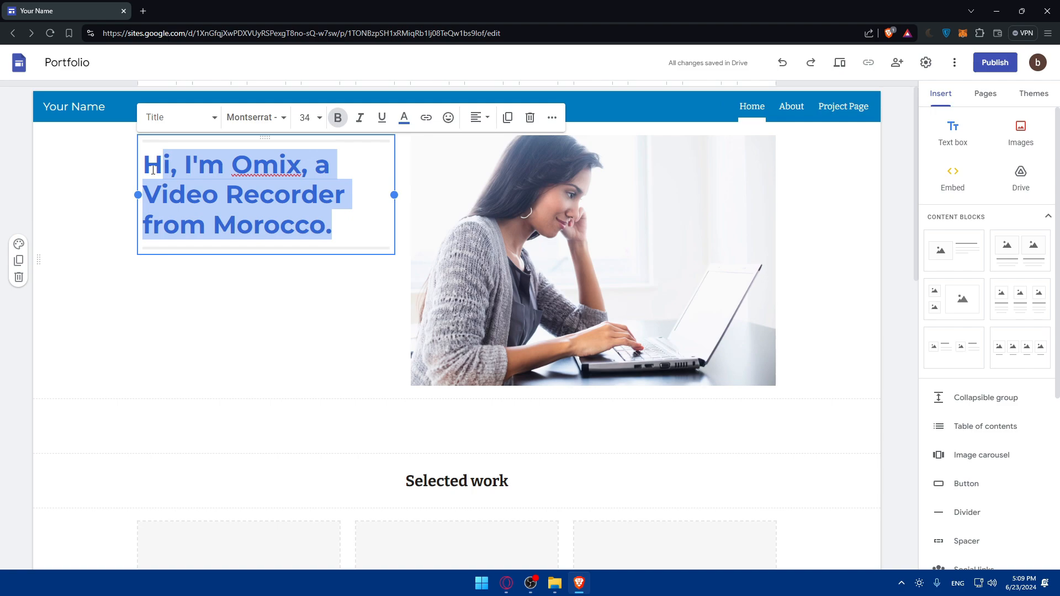
pyautogui.doubleClick(278, 164)
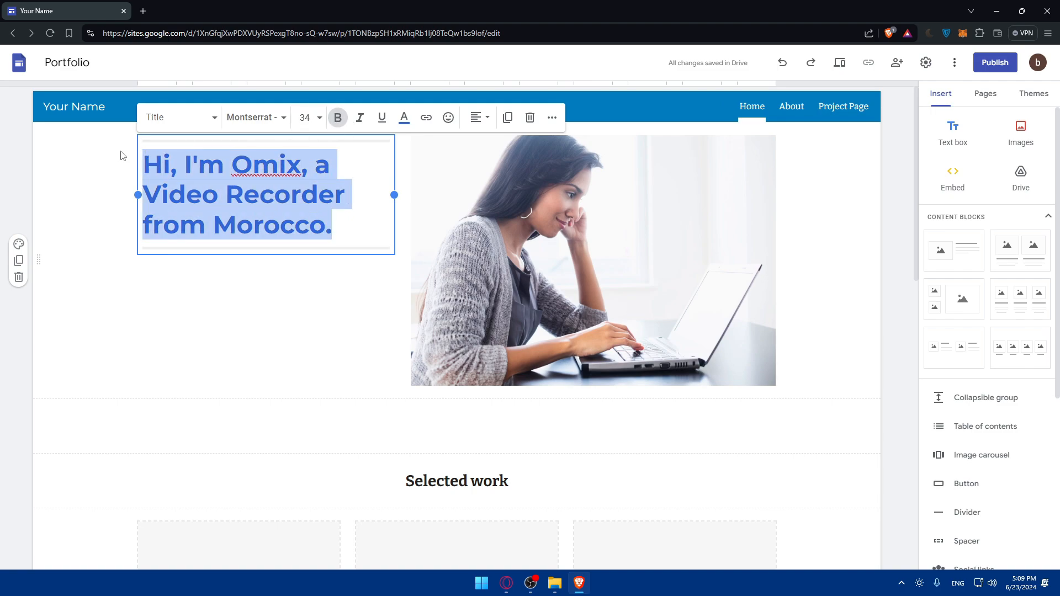
pyautogui.click(310, 118)
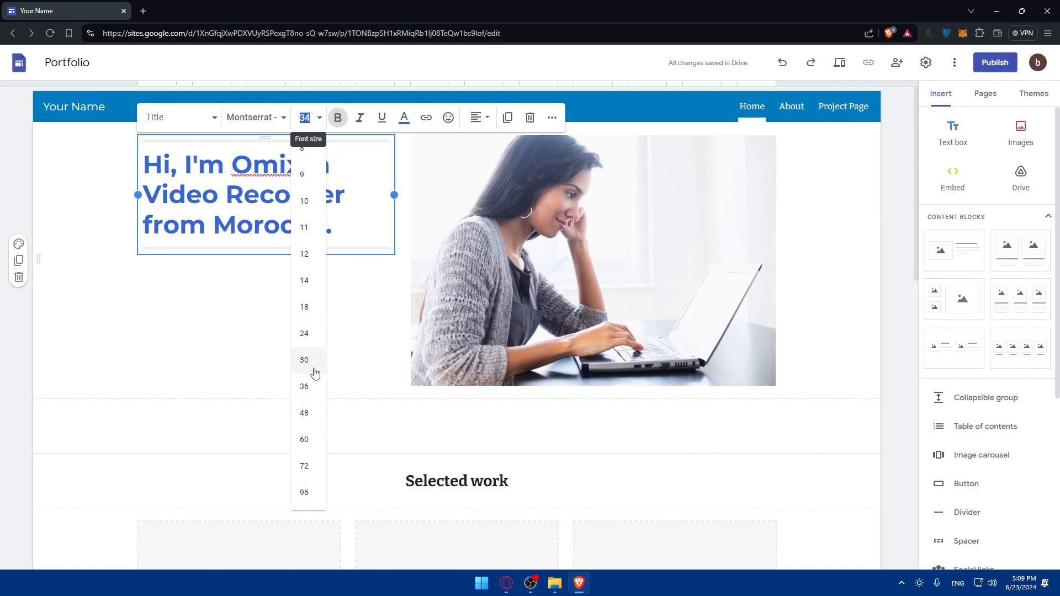
pyautogui.click(303, 360)
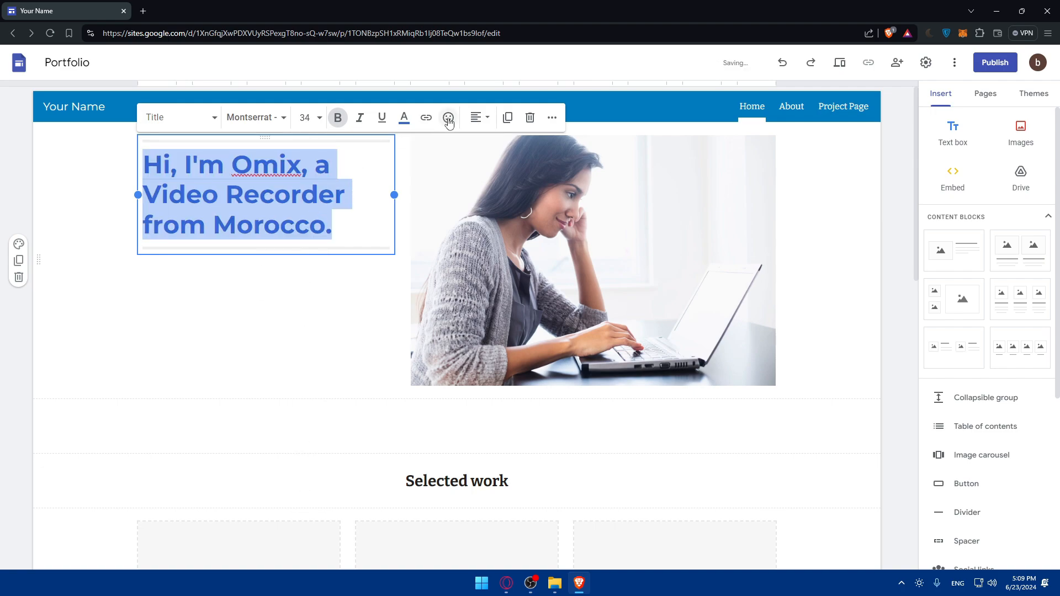
pyautogui.click(449, 117)
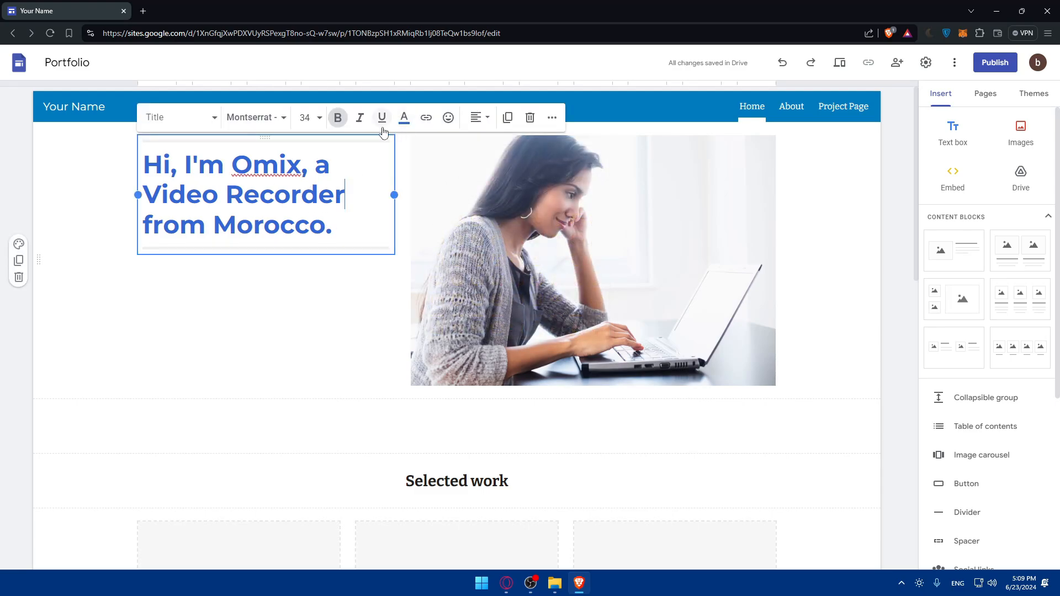
# Insert a film projector emoji after 'Video Recorder' via the emoji search.
pyautogui.click(448, 118)
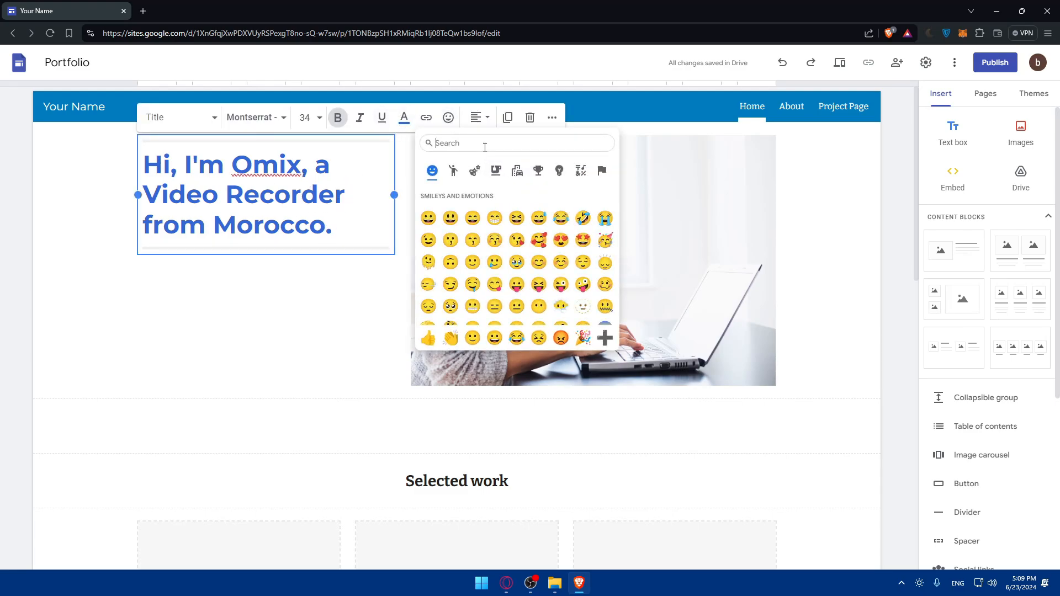
pyautogui.write('record')
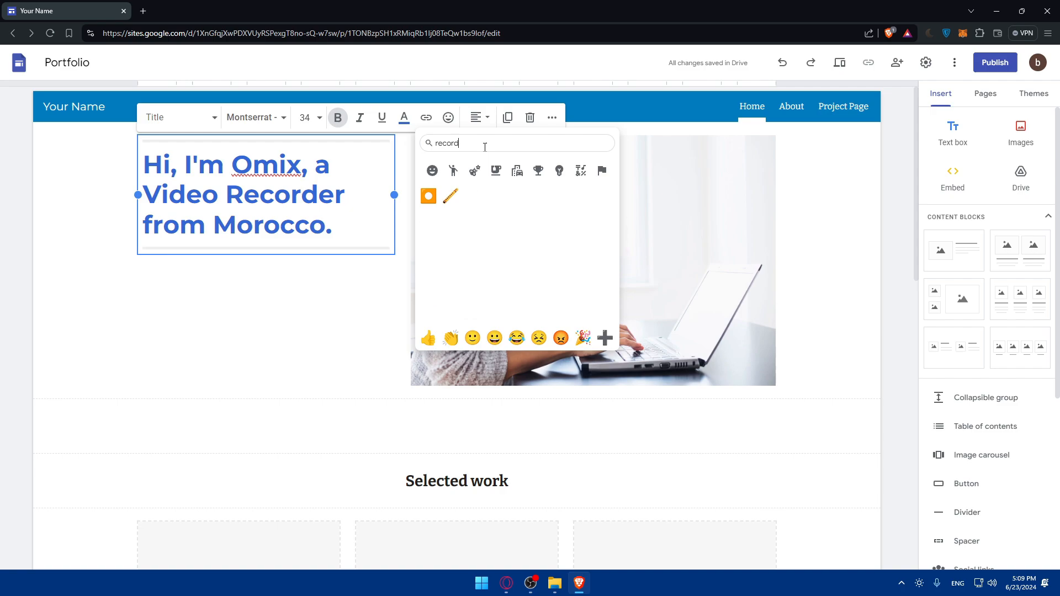
pyautogui.moveTo(517, 170)
pyautogui.write('video')
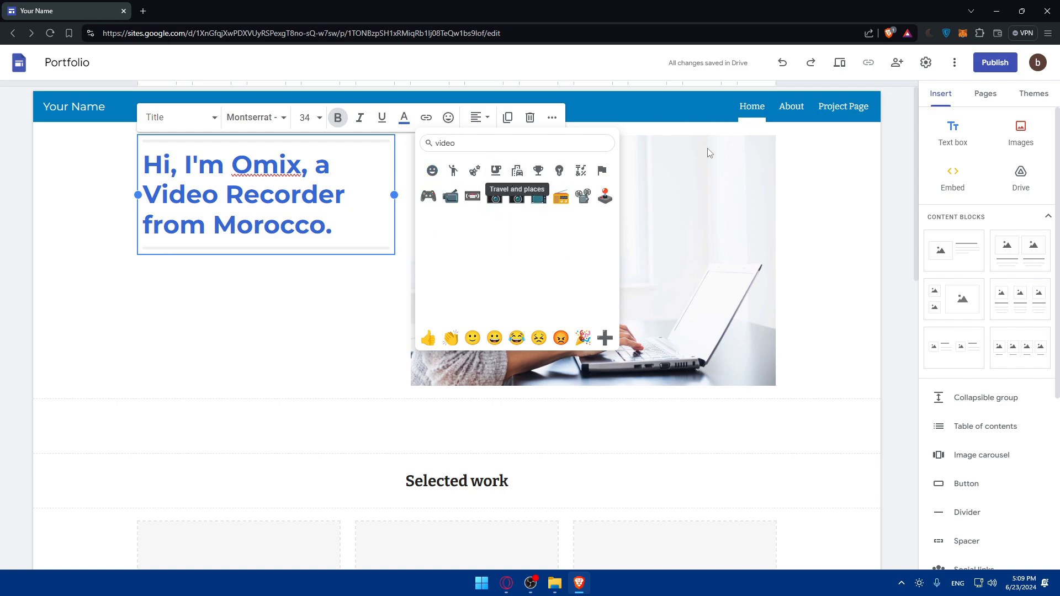
pyautogui.moveTo(582, 197)
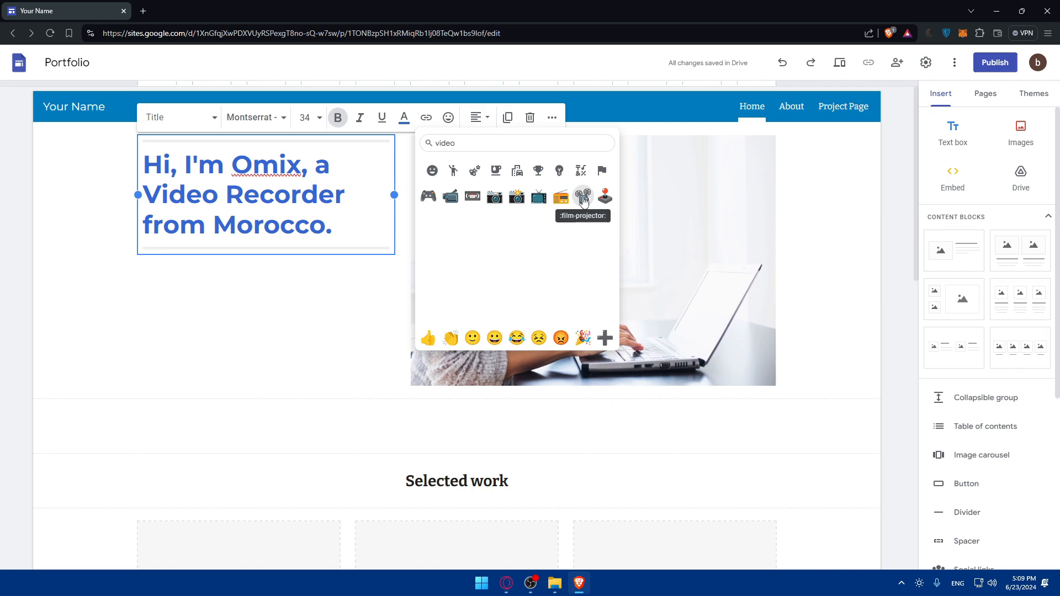
pyautogui.click(583, 196)
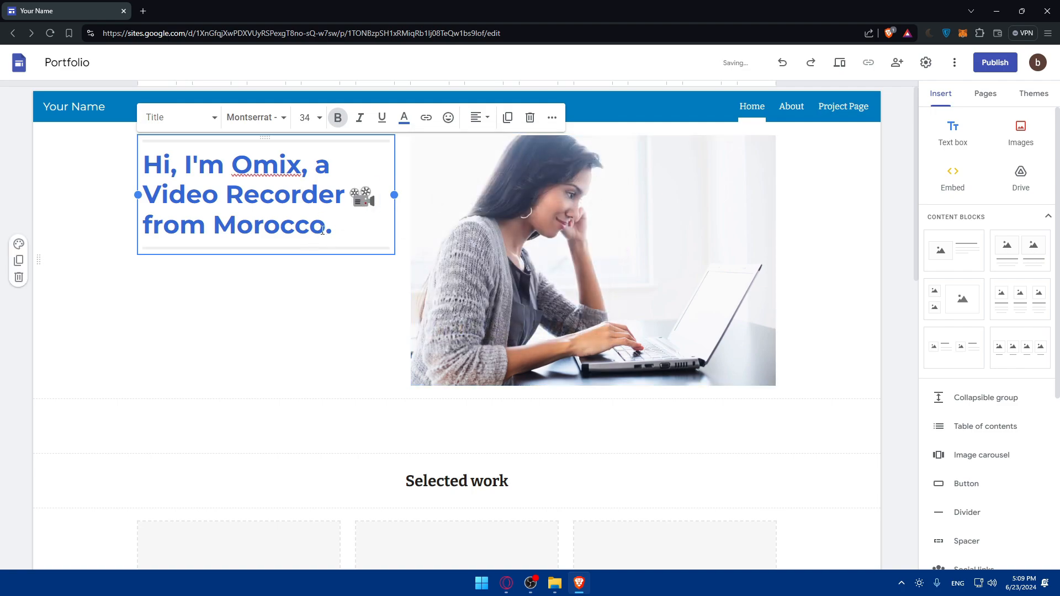
# Search 'Moro' in the emoji picker and insert the Morocco flag after 'Morocco'.
pyautogui.click(448, 117)
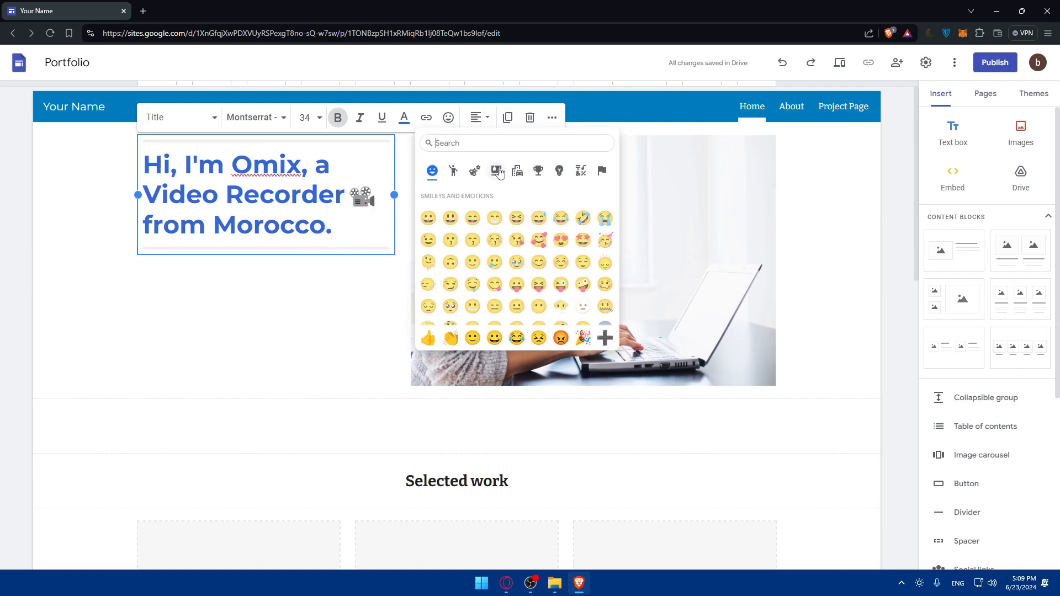
pyautogui.write('Moro')
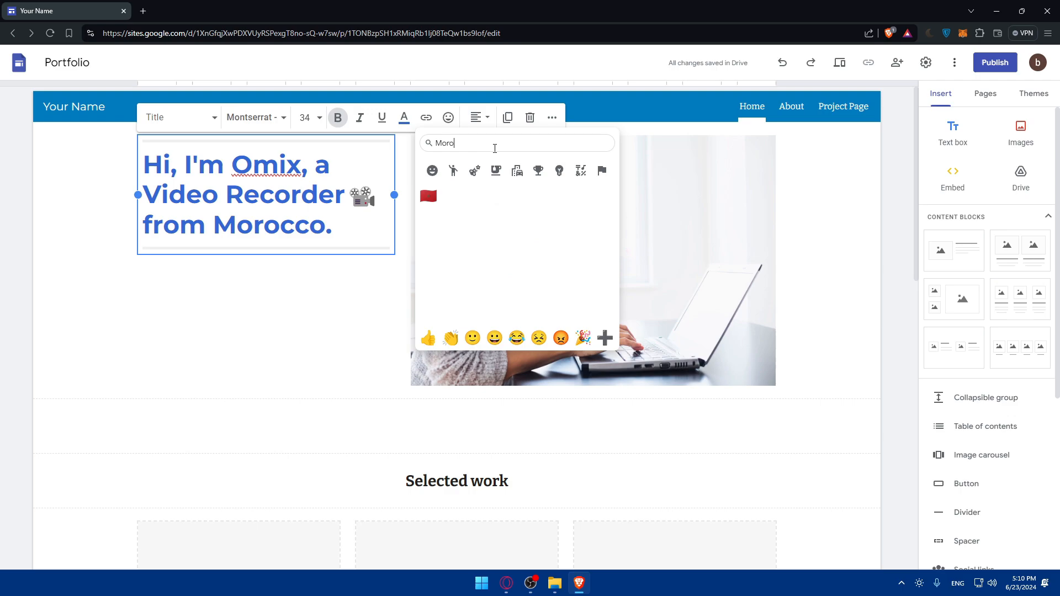
pyautogui.click(324, 239)
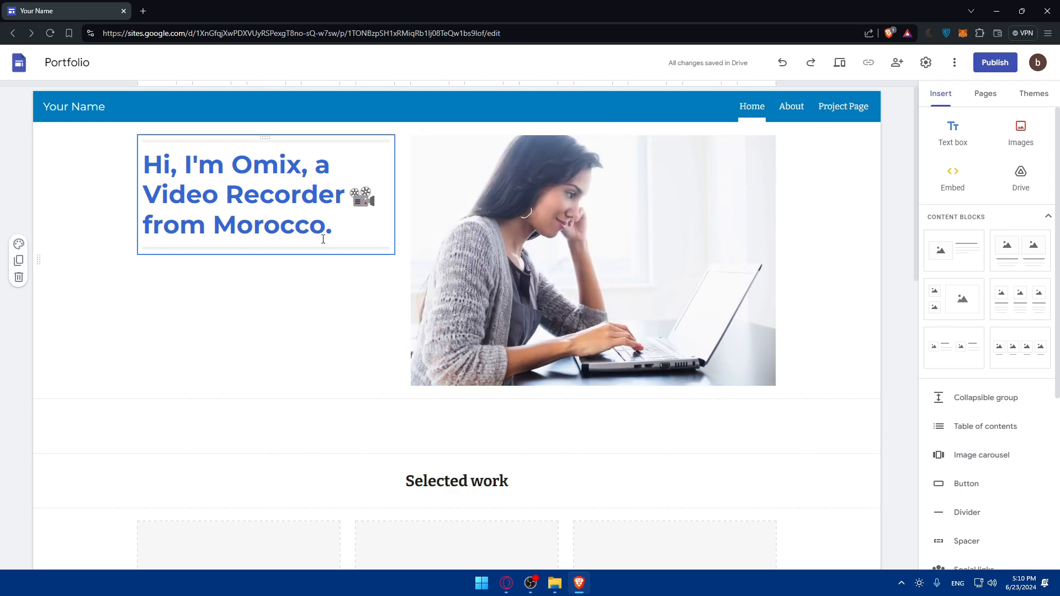
pyautogui.click(448, 117)
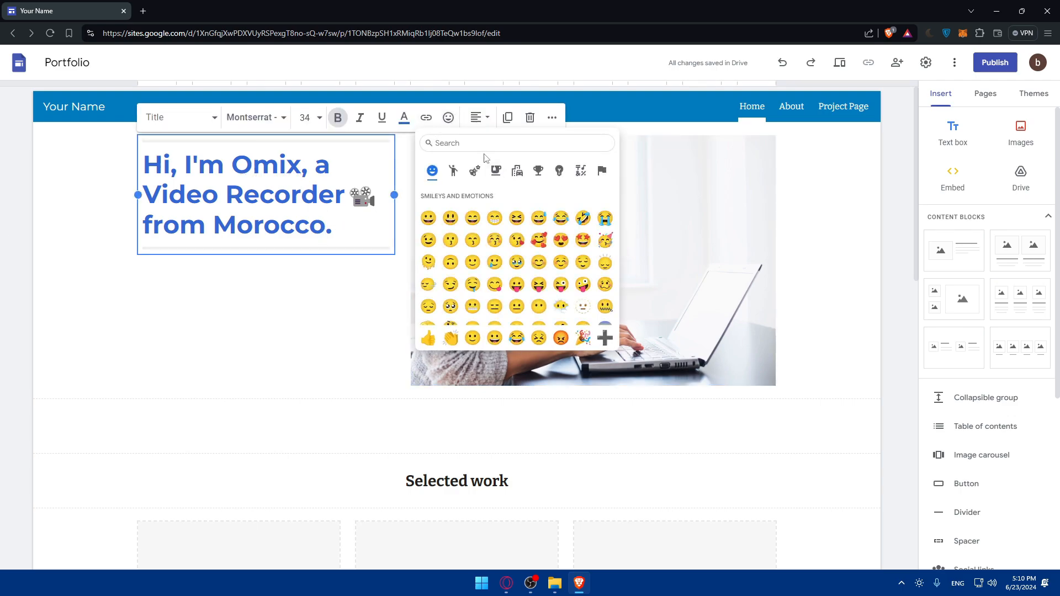
pyautogui.write('Moro')
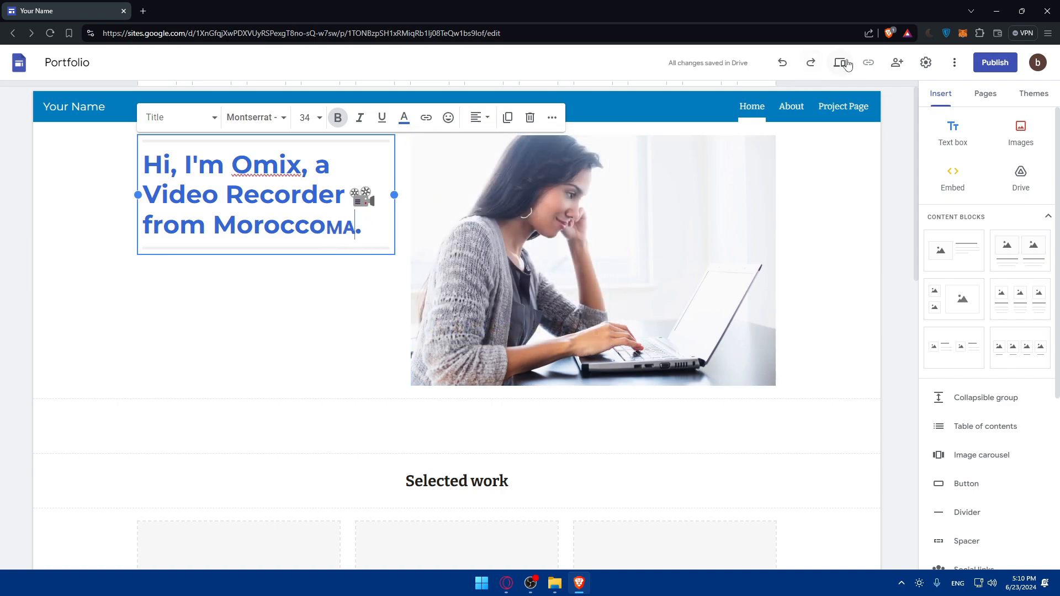
# Remove the MA flag letters, insert and undo a test emoji, leaving only the film projector.
pyautogui.click(842, 62)
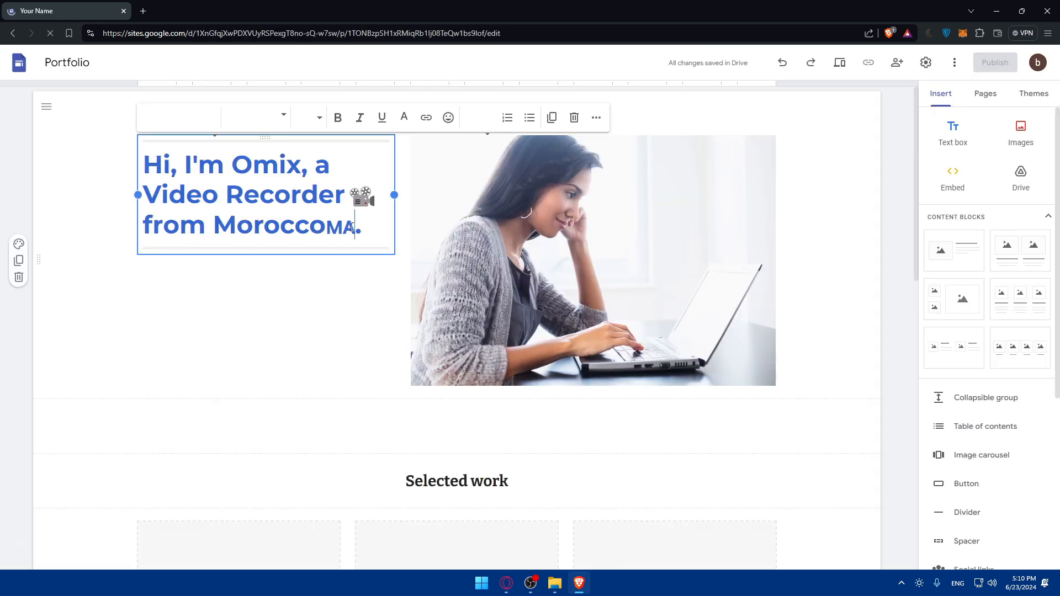
pyautogui.click(448, 117)
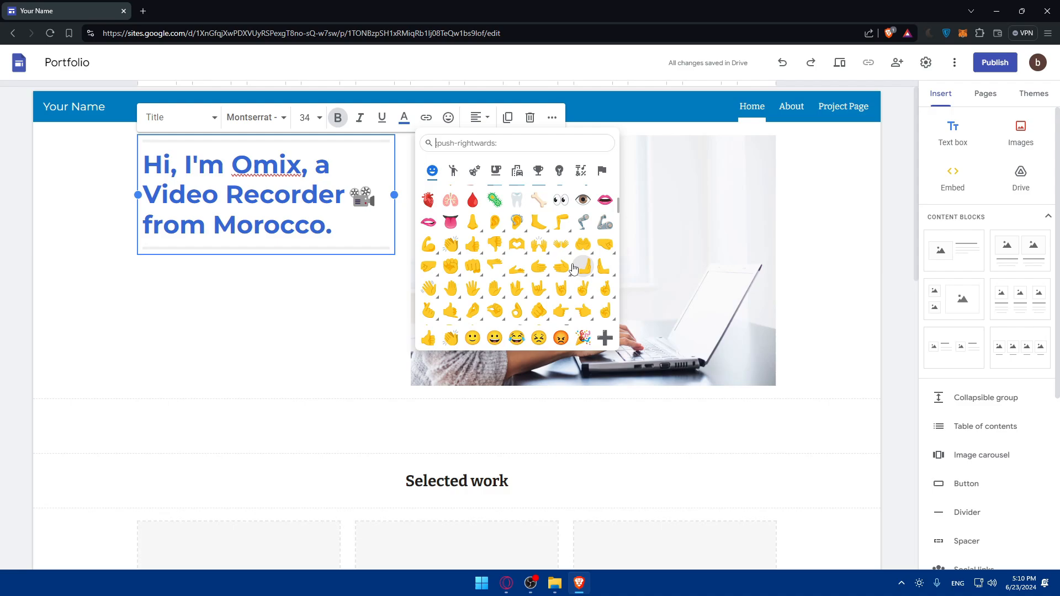
pyautogui.click(603, 338)
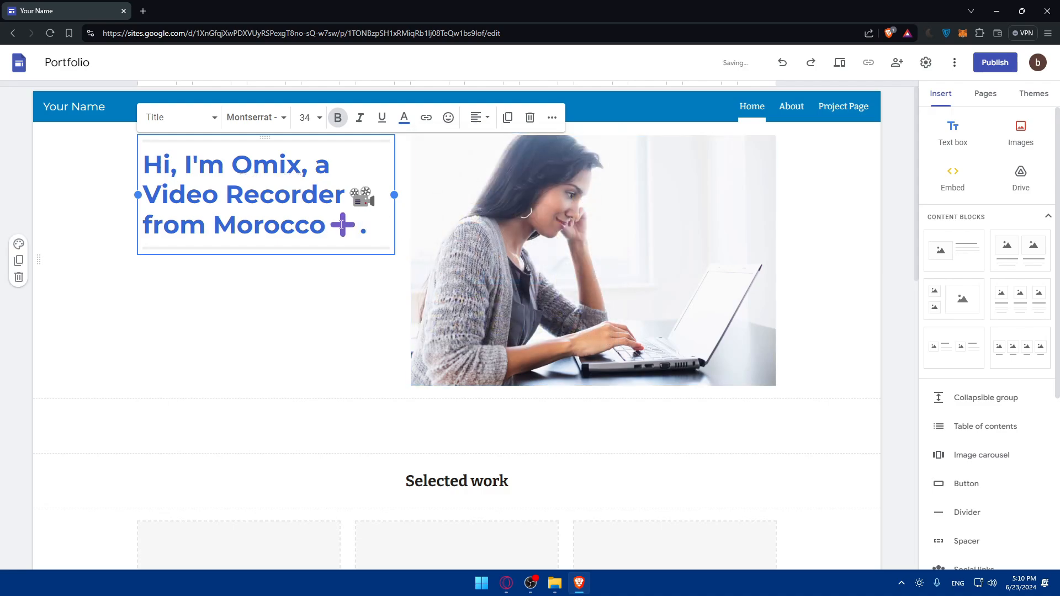
pyautogui.click(448, 117)
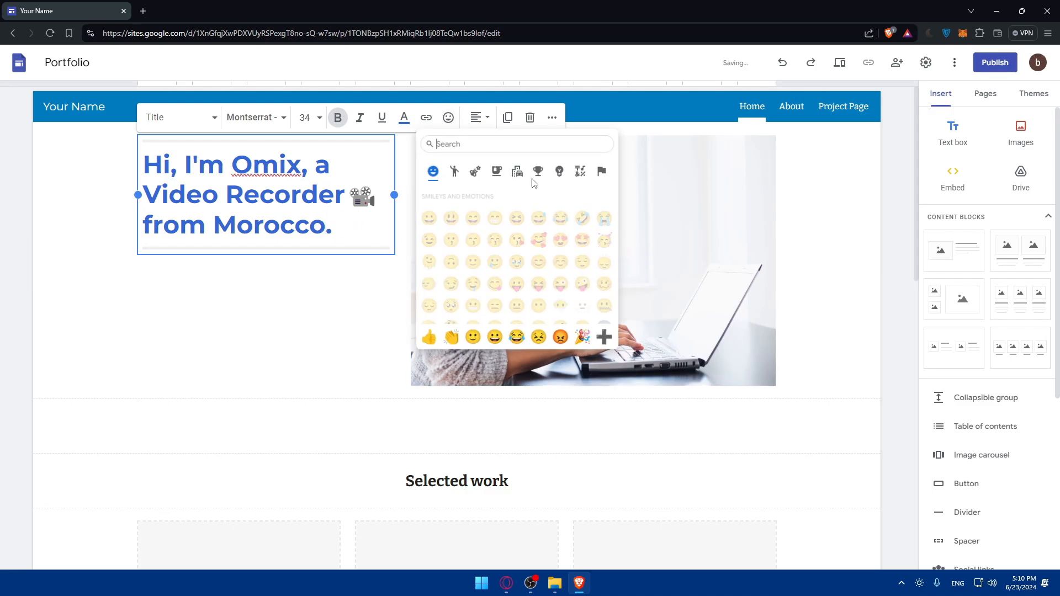
pyautogui.click(280, 224)
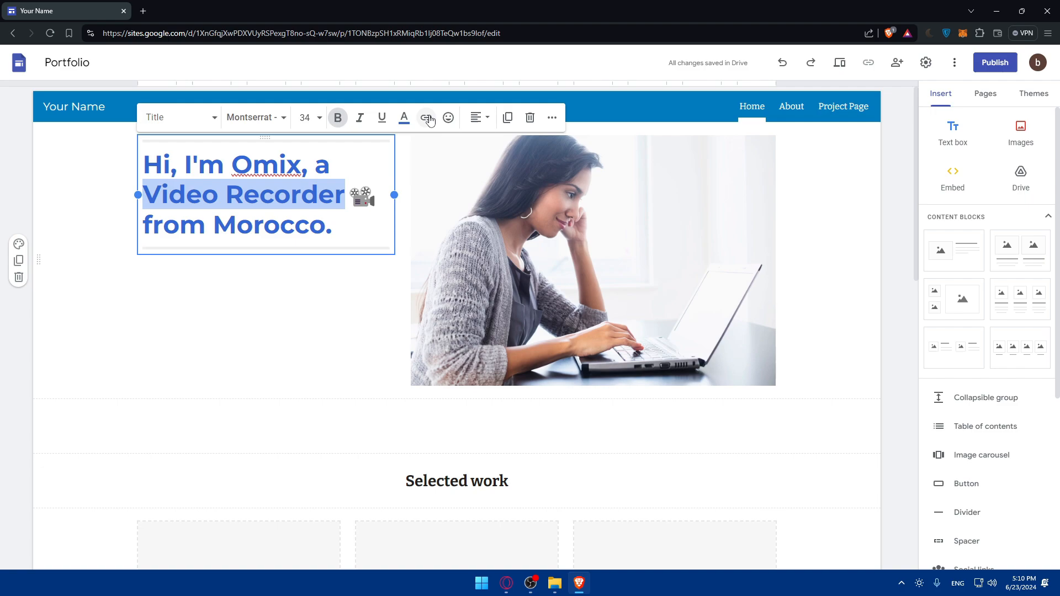
pyautogui.click(427, 117)
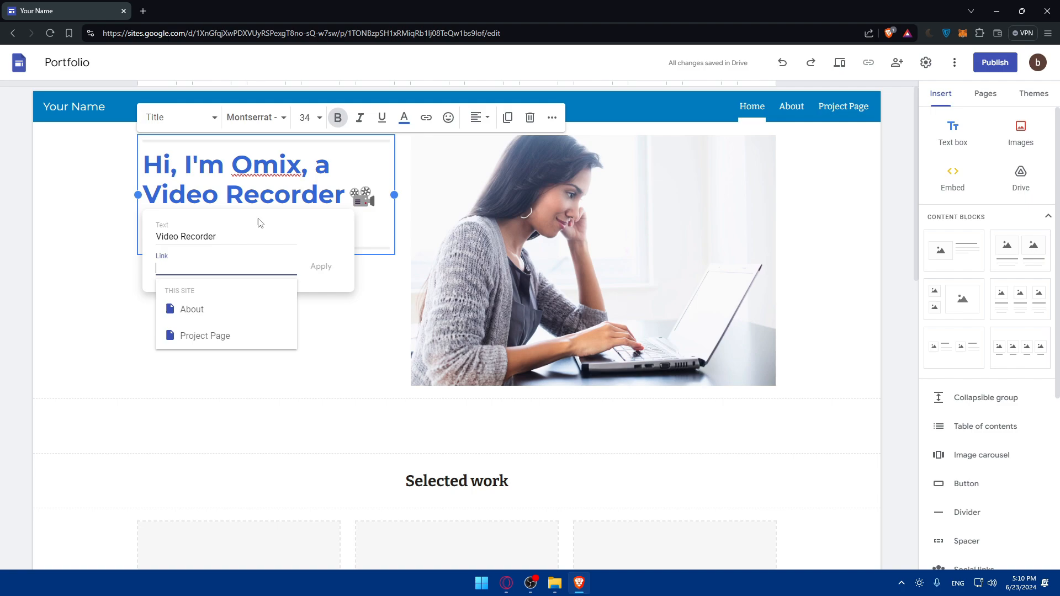
pyautogui.moveTo(276, 234)
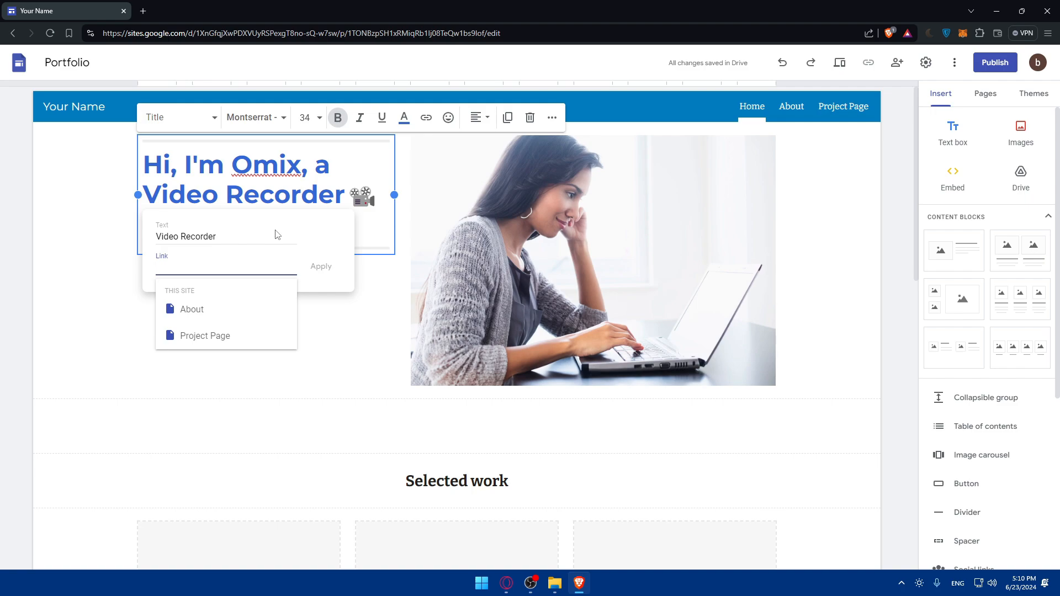
pyautogui.click(97, 305)
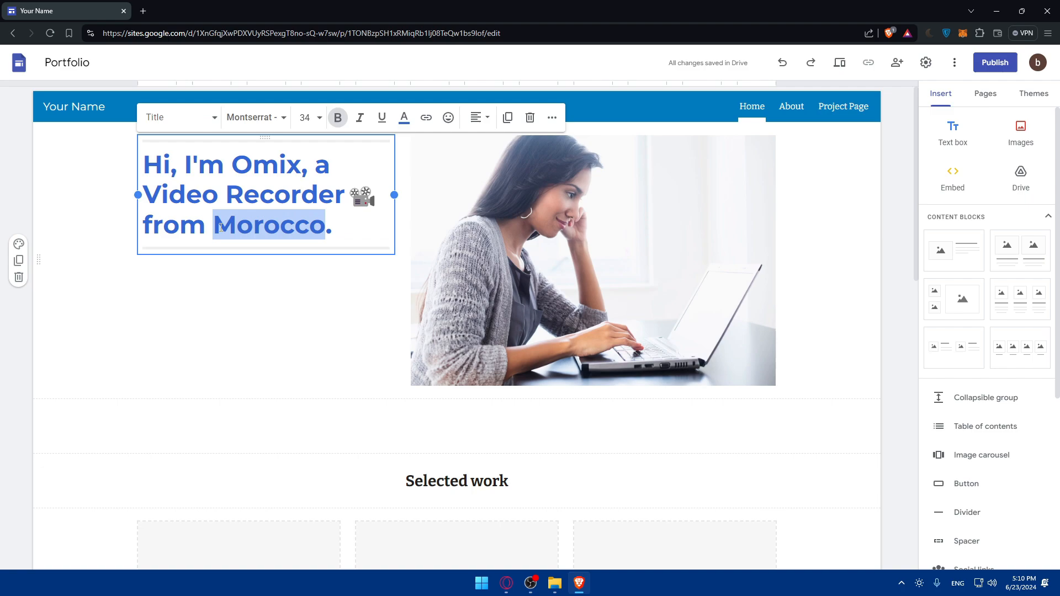
pyautogui.click(427, 117)
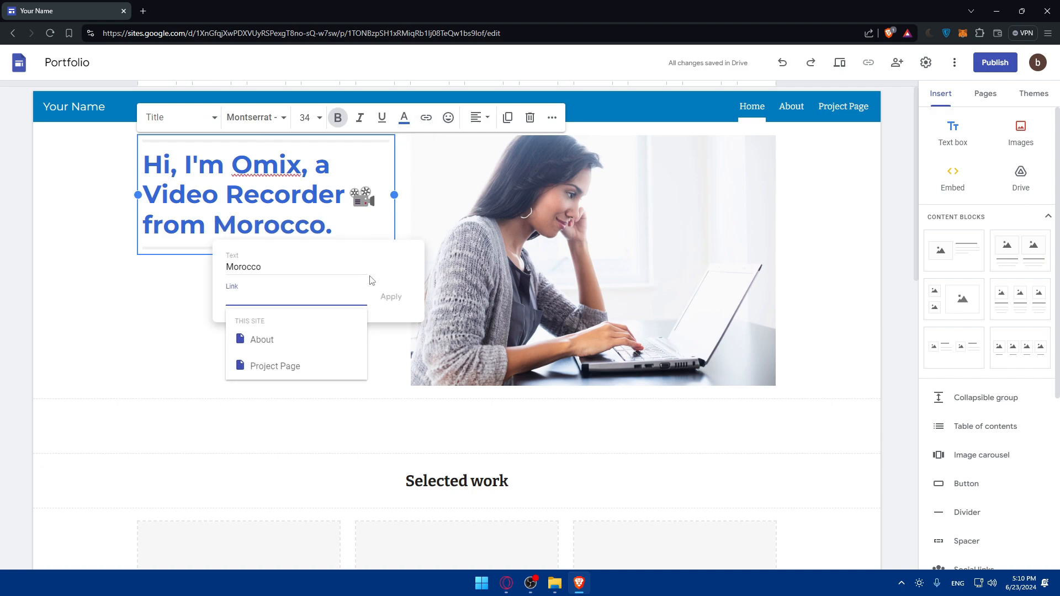
pyautogui.moveTo(181, 242)
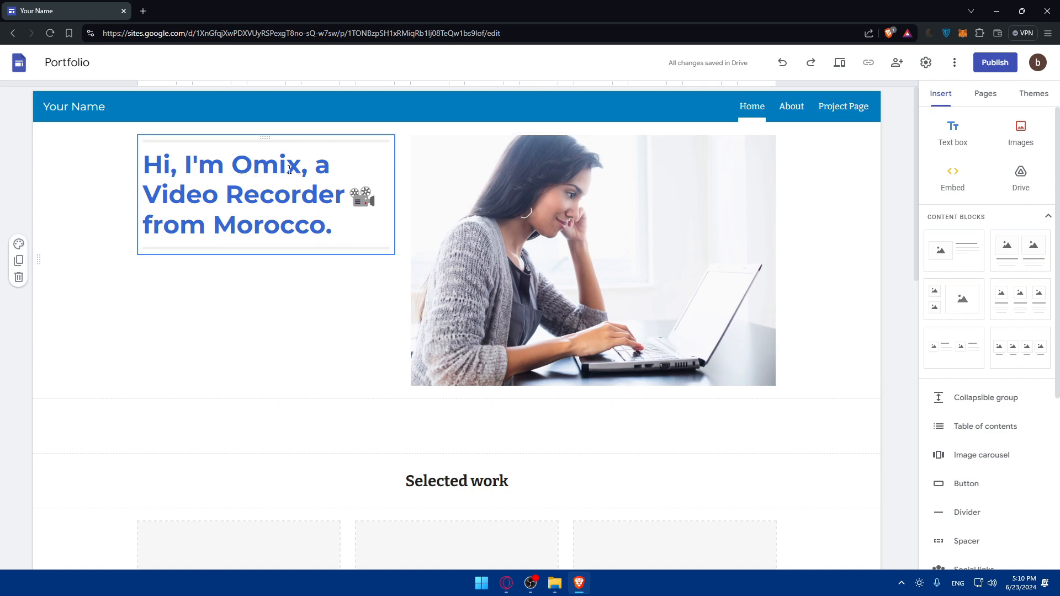
# Delete the photo beside the intro heading so the heading stands alone.
pyautogui.click(387, 281)
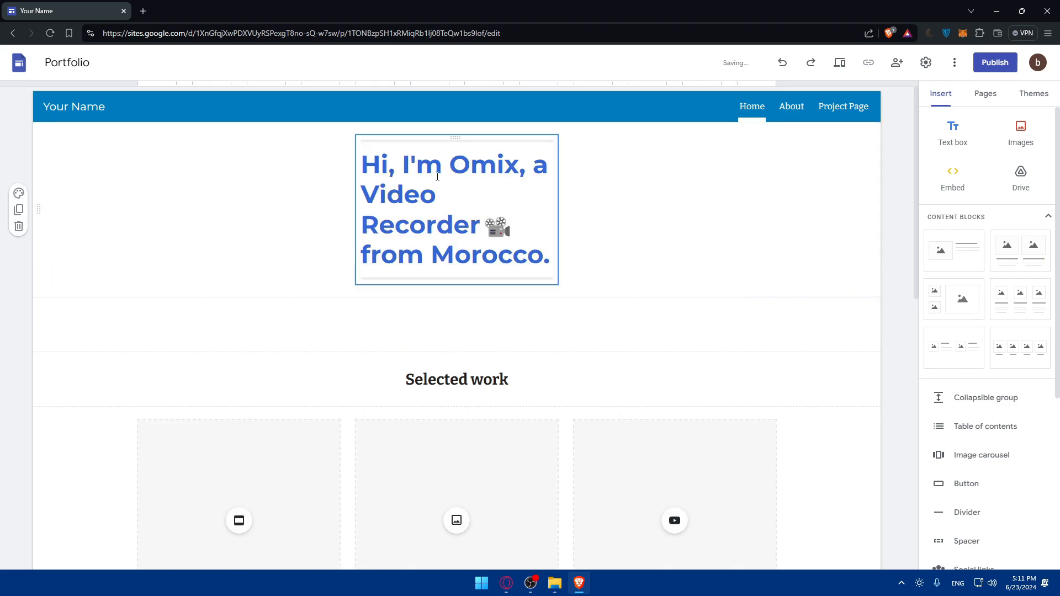
pyautogui.doubleClick(474, 165)
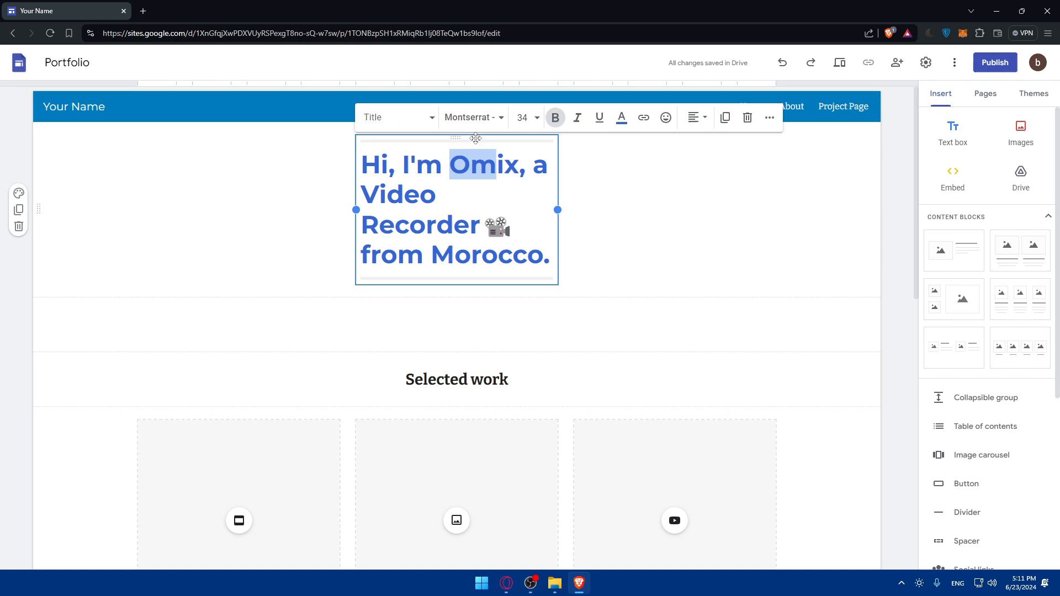
pyautogui.click(719, 197)
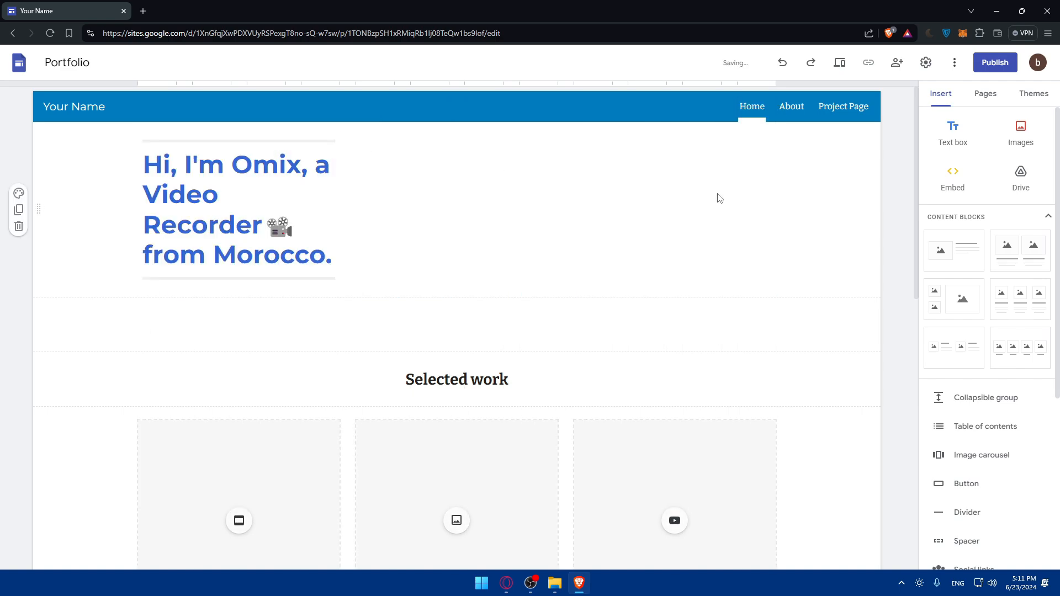
# Insert the saved panda picture beside the intro heading and enlarge it.
pyautogui.click(1021, 132)
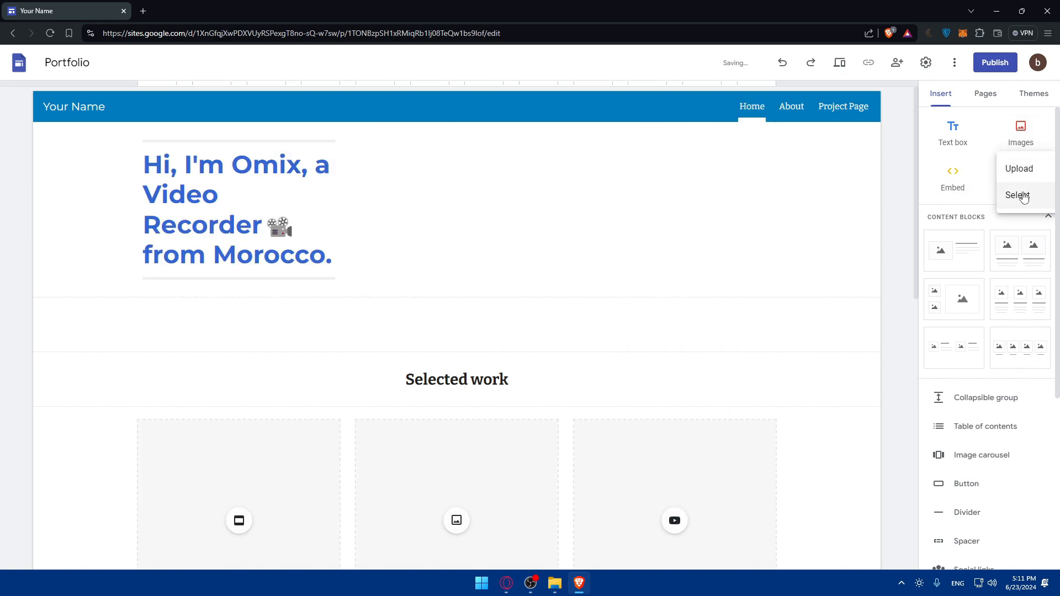
pyautogui.click(1019, 195)
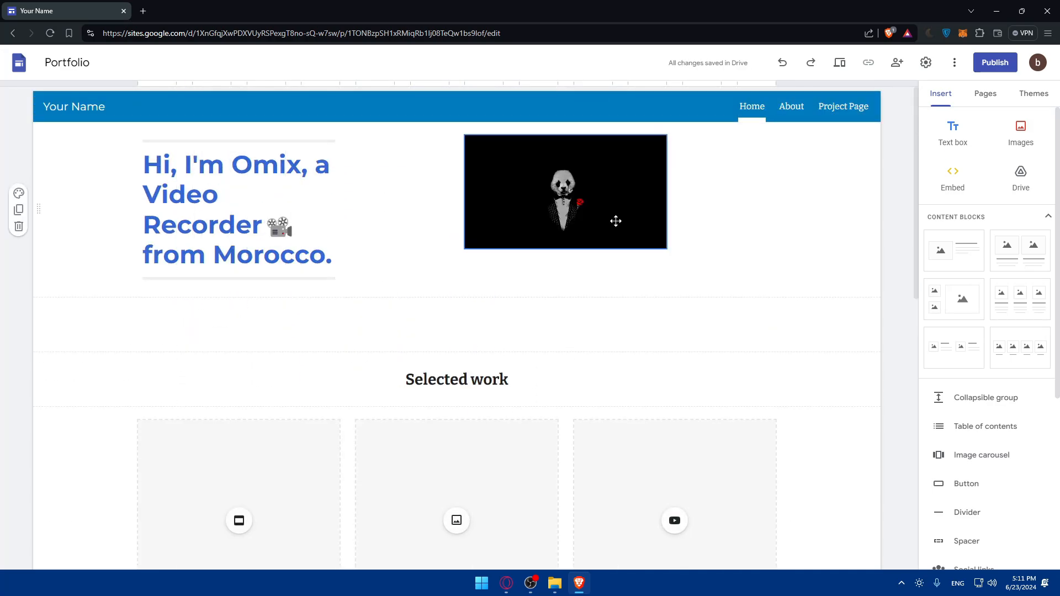
pyautogui.click(616, 220)
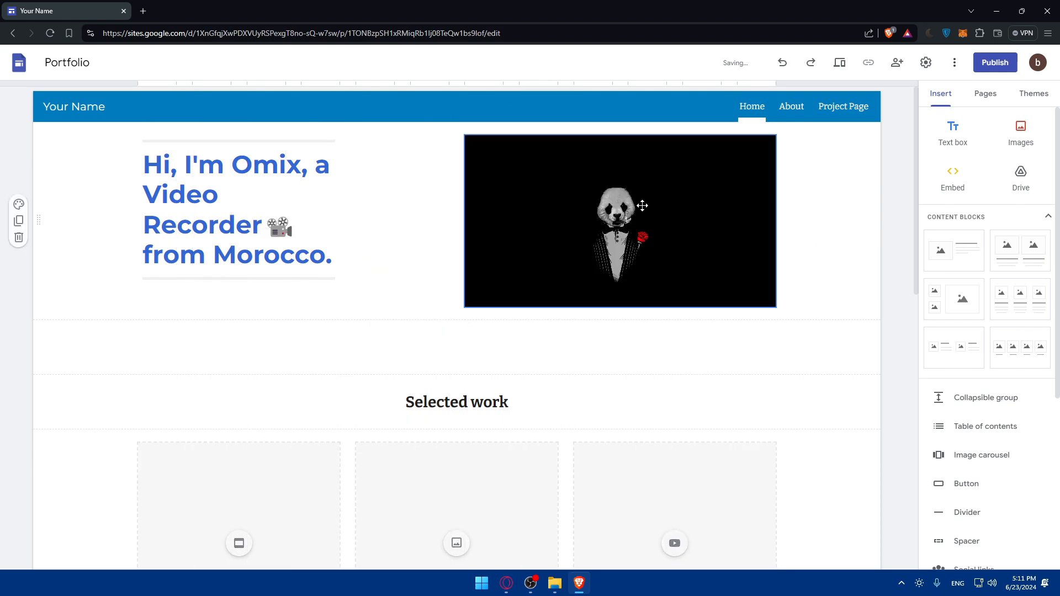
# Widen the intro heading box so its text reflows, then move down to Selected work.
pyautogui.click(236, 210)
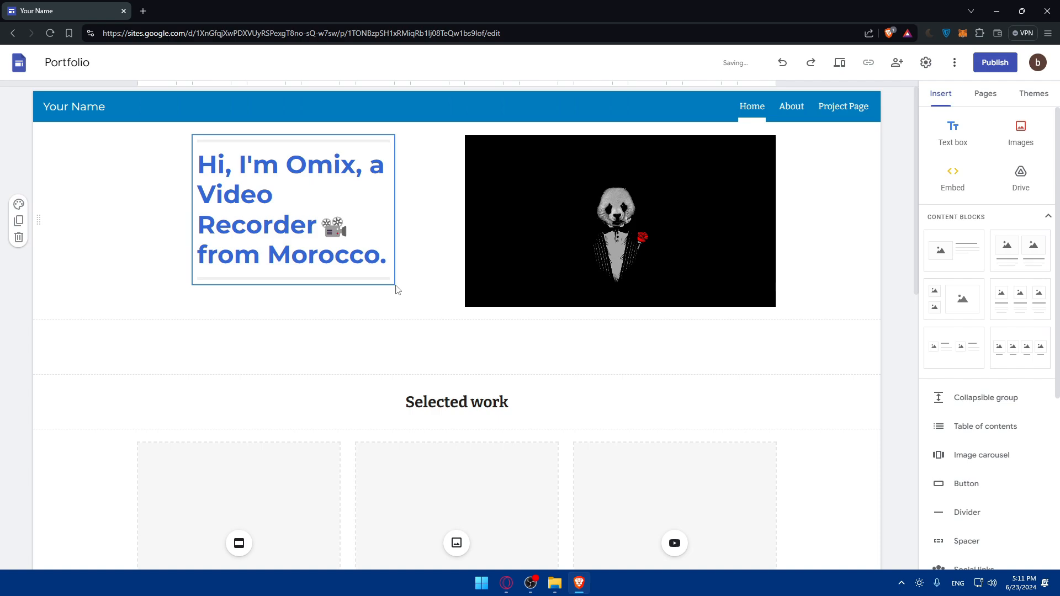
pyautogui.click(293, 210)
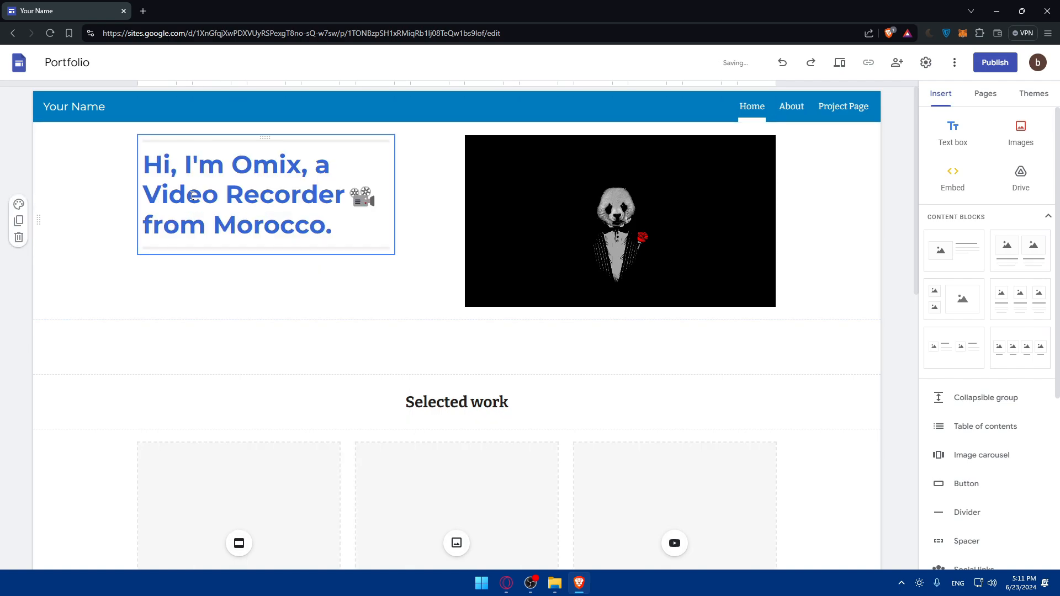
pyautogui.moveTo(394, 195); pyautogui.dragTo(435, 194)
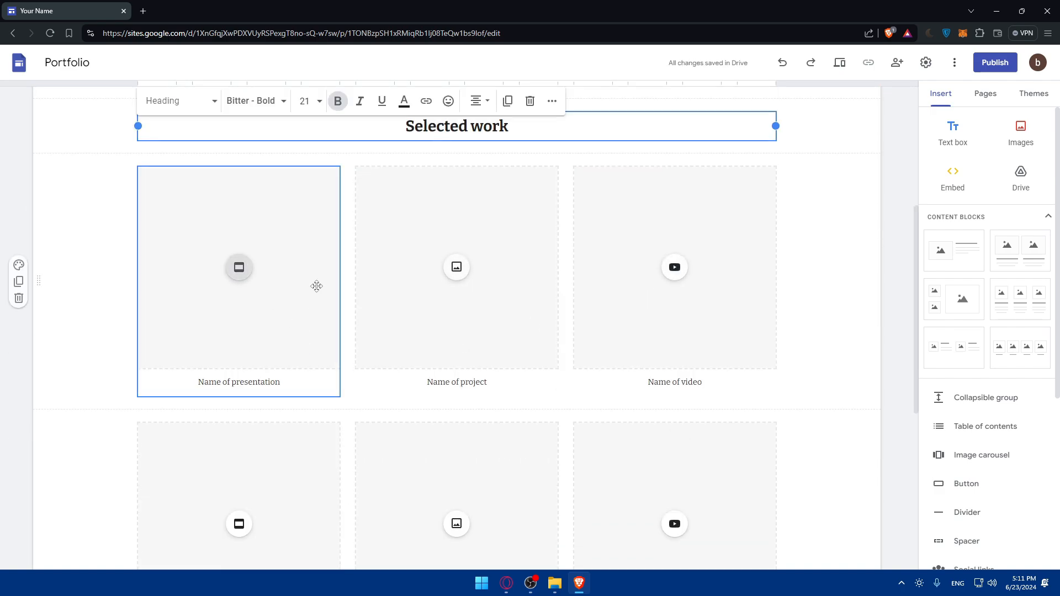
pyautogui.click(673, 266)
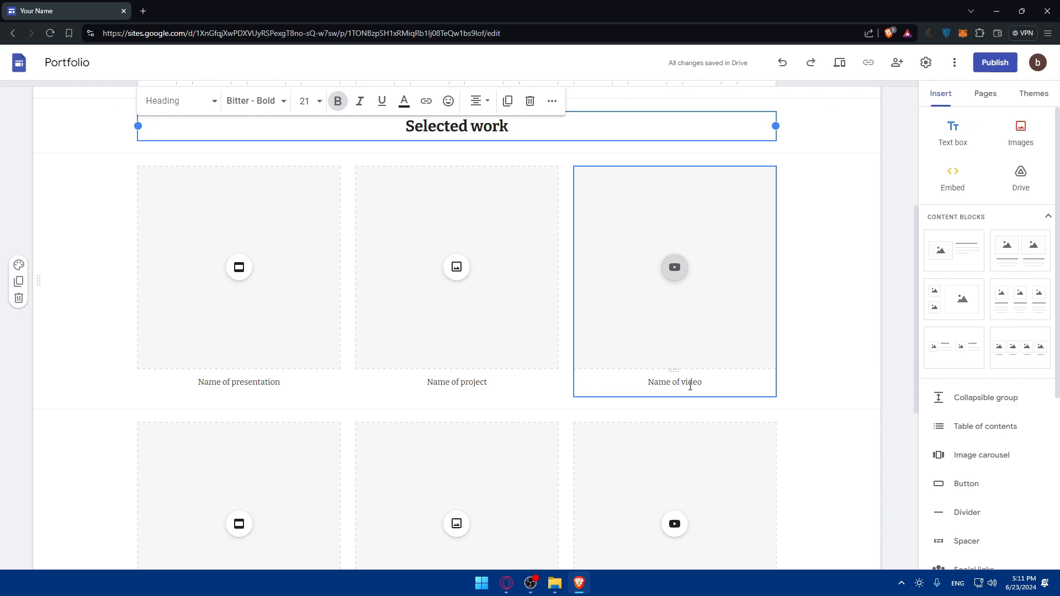
pyautogui.scroll(-3)
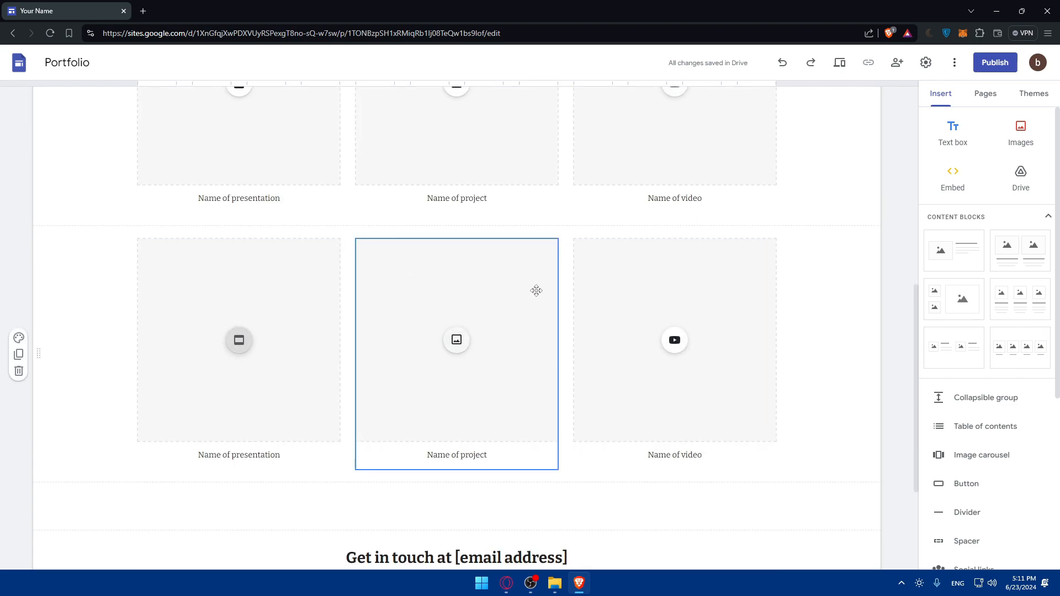
# Delete the project placeholder from Selected work, leaving only the video placeholders.
pyautogui.scroll(3)
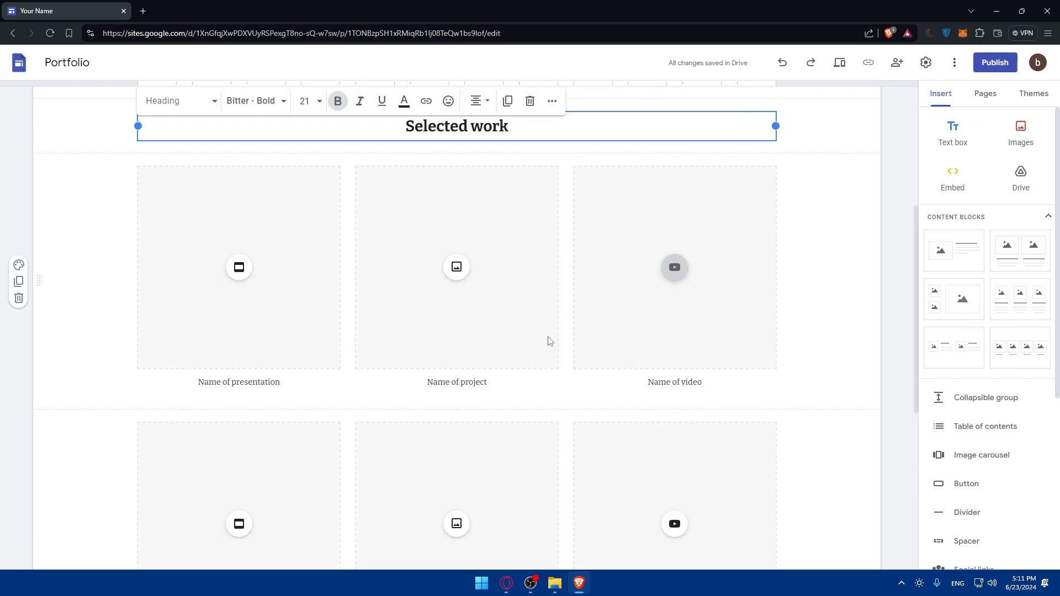
pyautogui.click(457, 267)
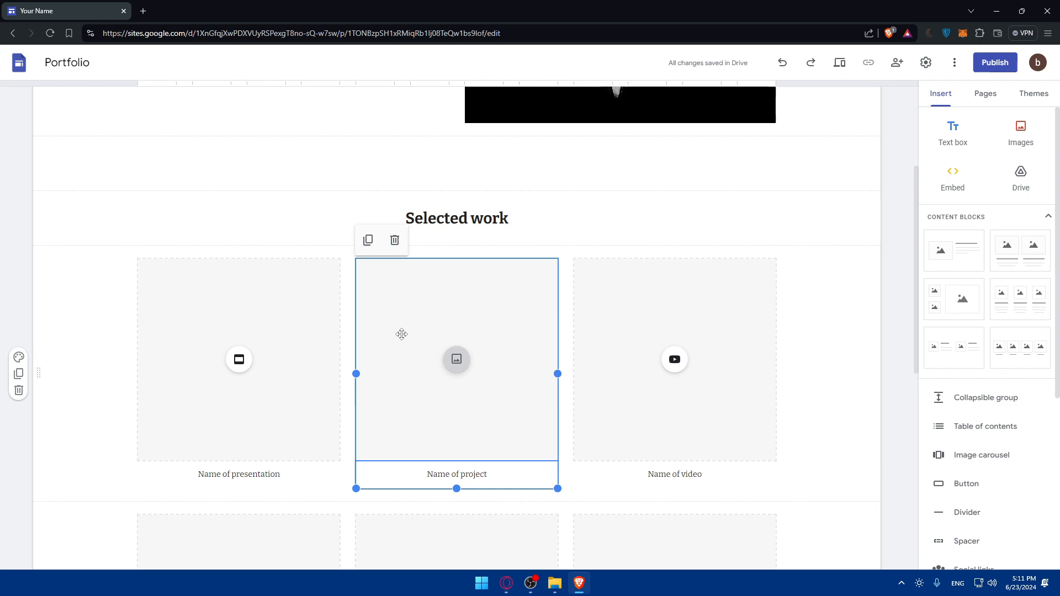
pyautogui.scroll(-3)
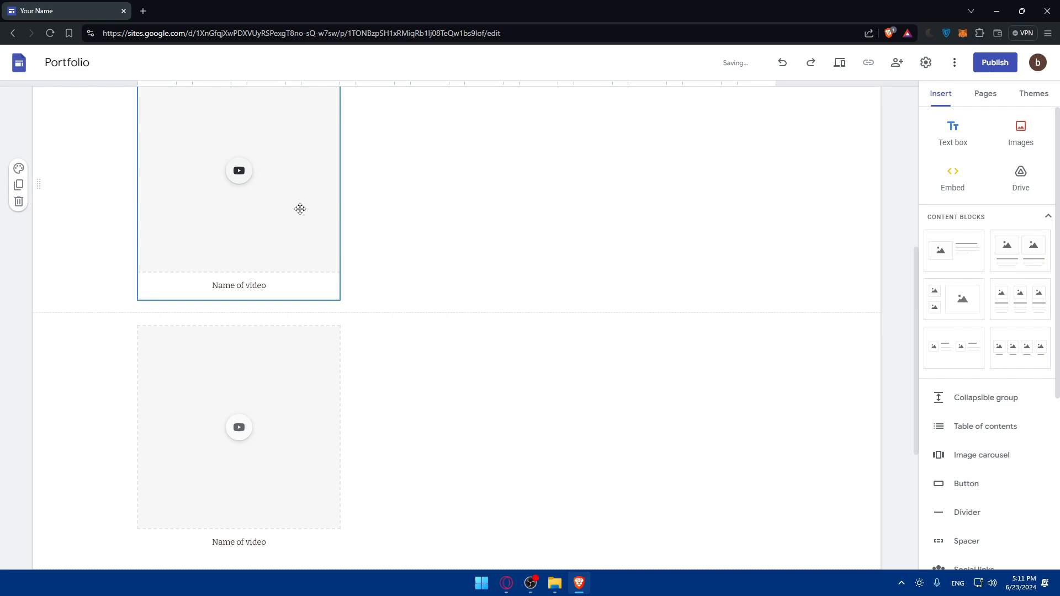
pyautogui.scroll(3)
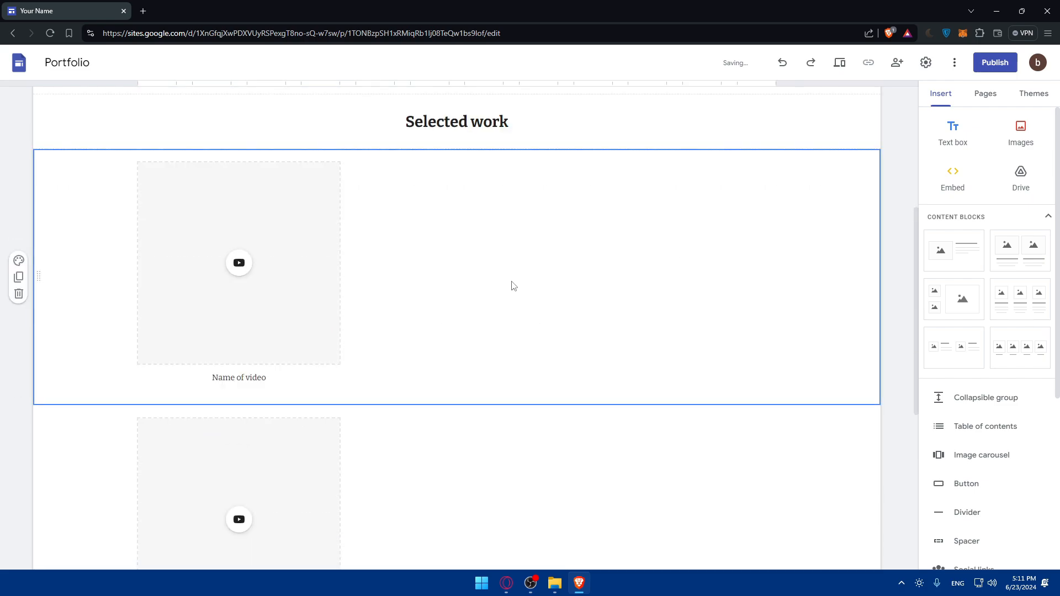
pyautogui.scroll(-3)
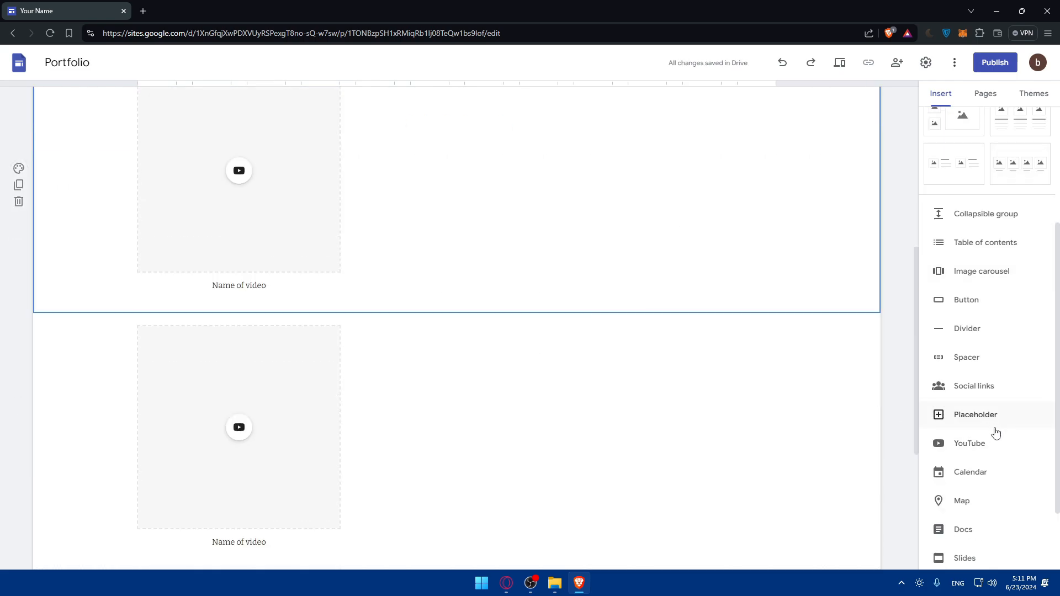
pyautogui.click(968, 443)
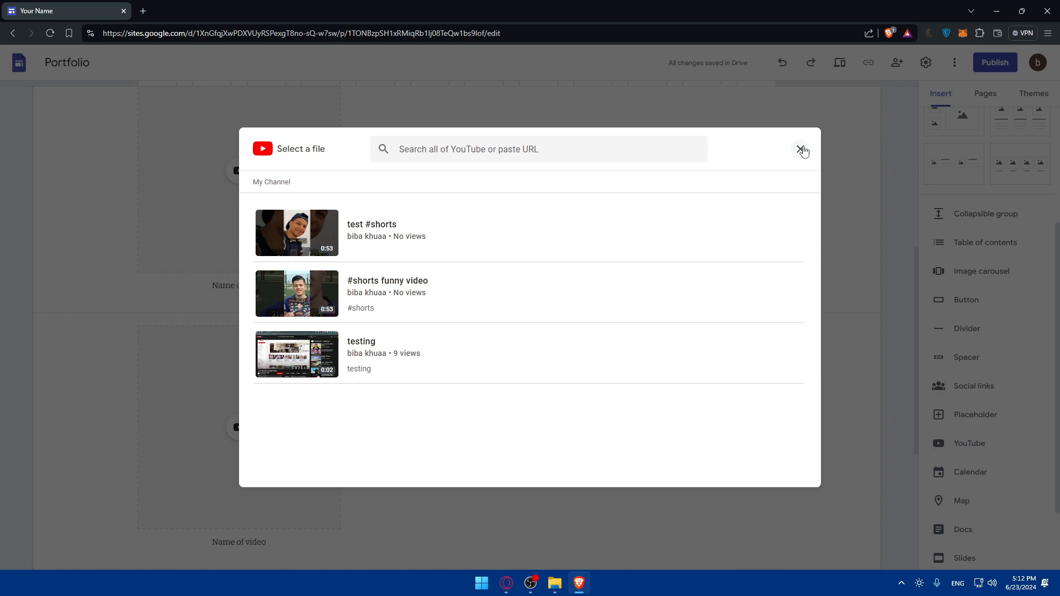
pyautogui.click(803, 149)
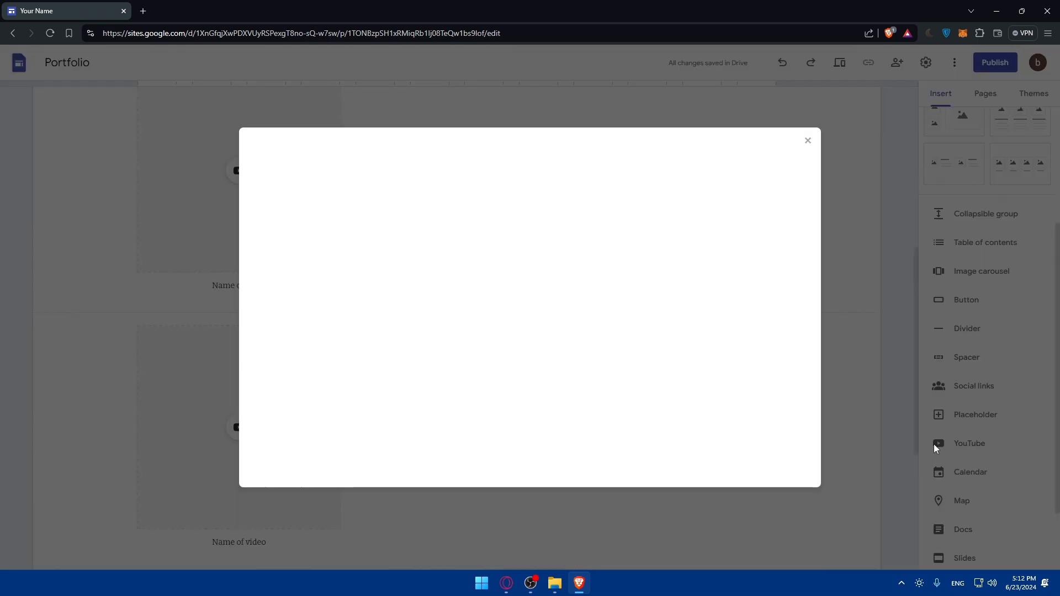
pyautogui.click(807, 140)
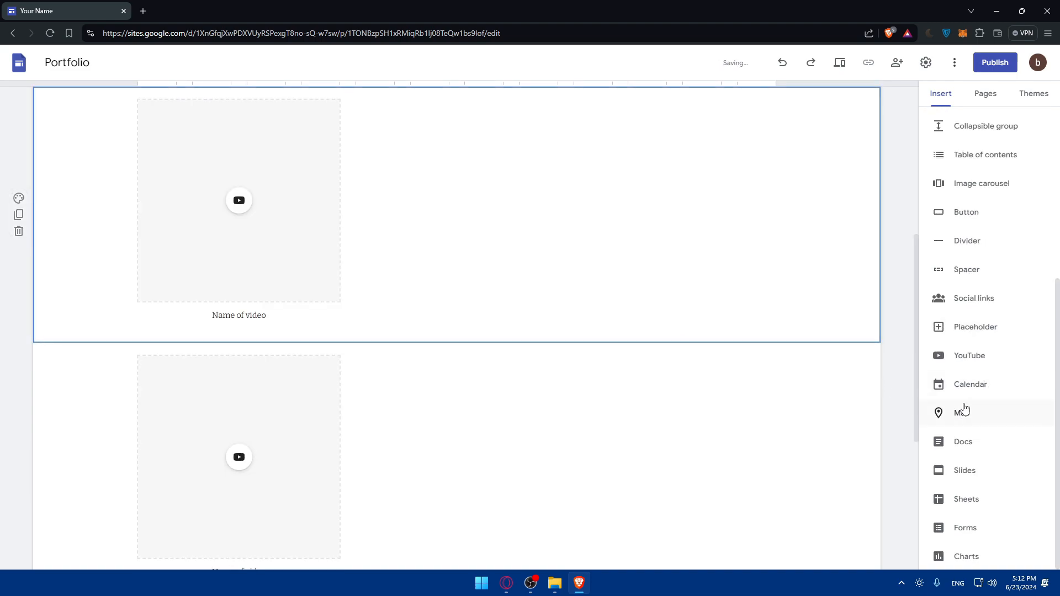
pyautogui.moveTo(975, 538)
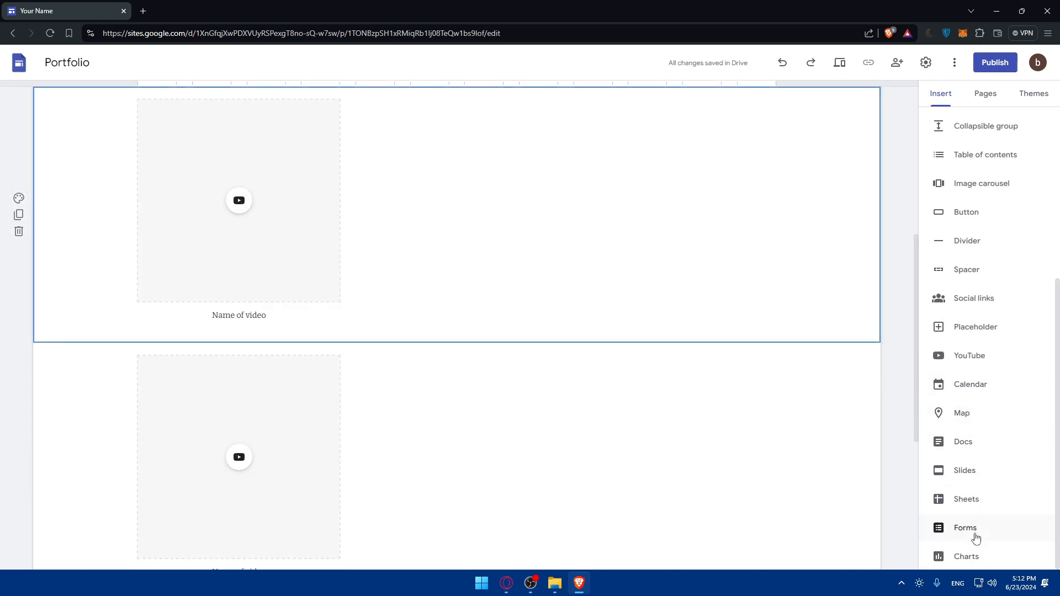
pyautogui.scroll(3)
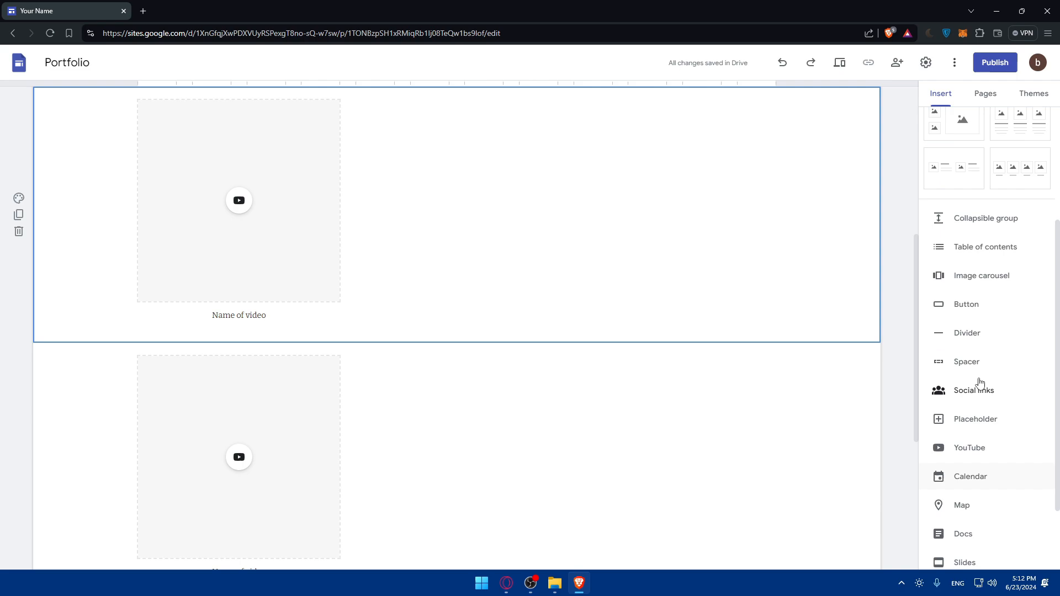
pyautogui.click(965, 304)
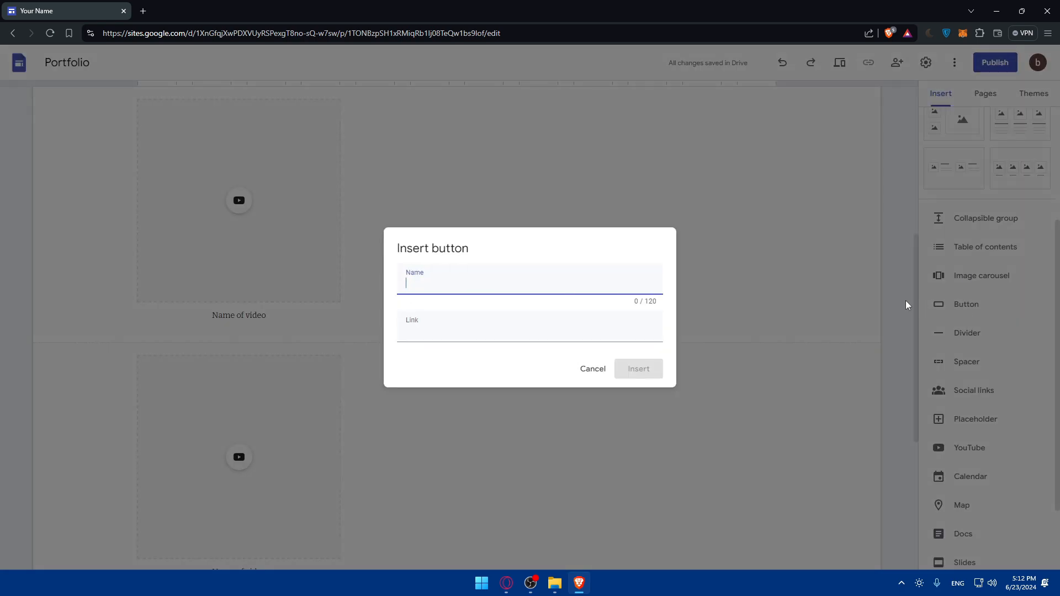
pyautogui.click(592, 369)
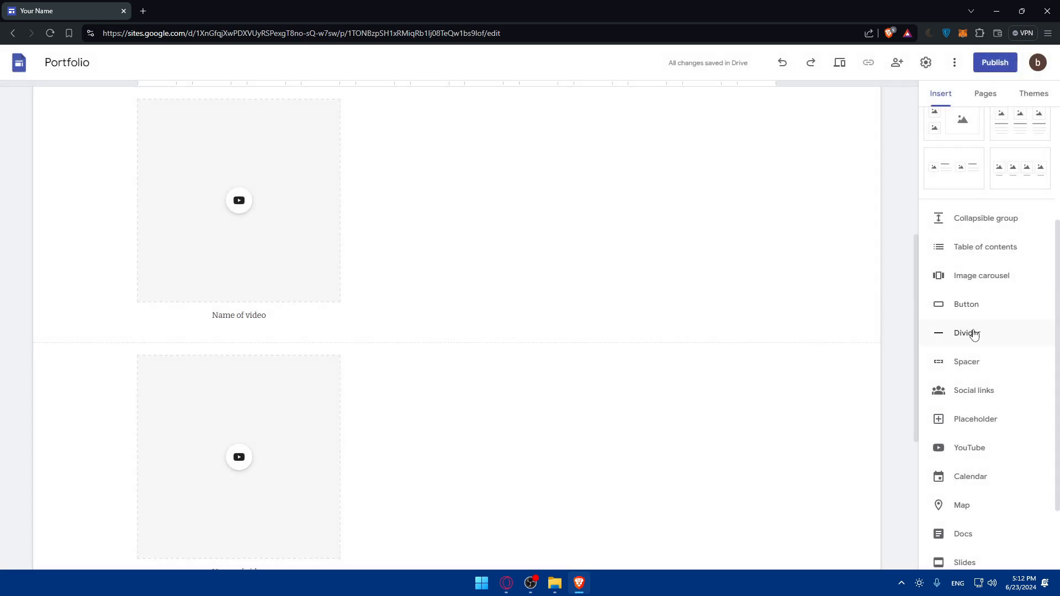
# Insert an image carousel of five wallpaper pictures from the computer into Selected work.
pyautogui.click(981, 275)
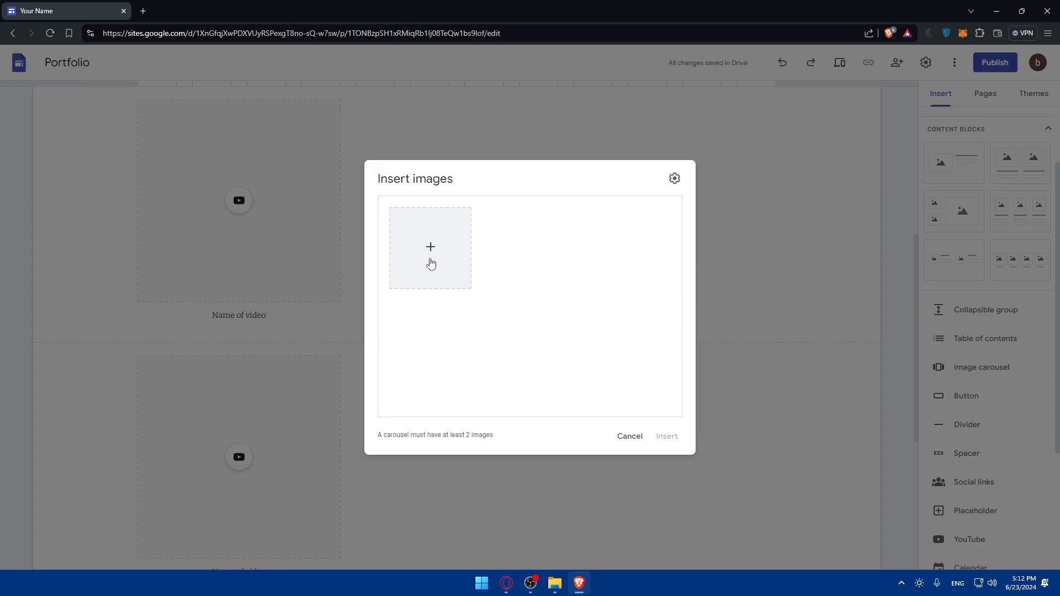
pyautogui.moveTo(285, 234)
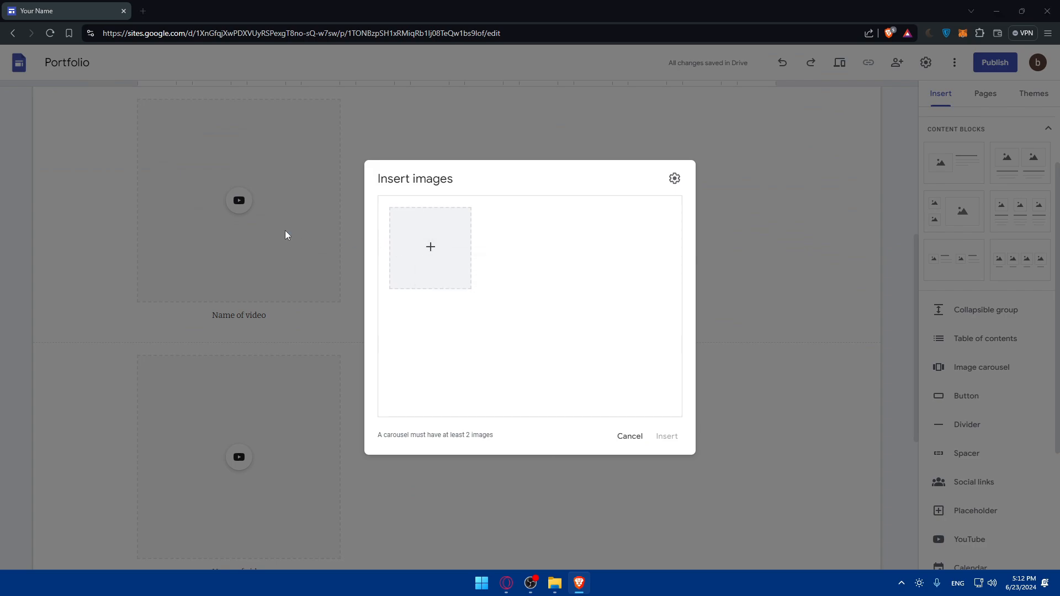
pyautogui.click(430, 247)
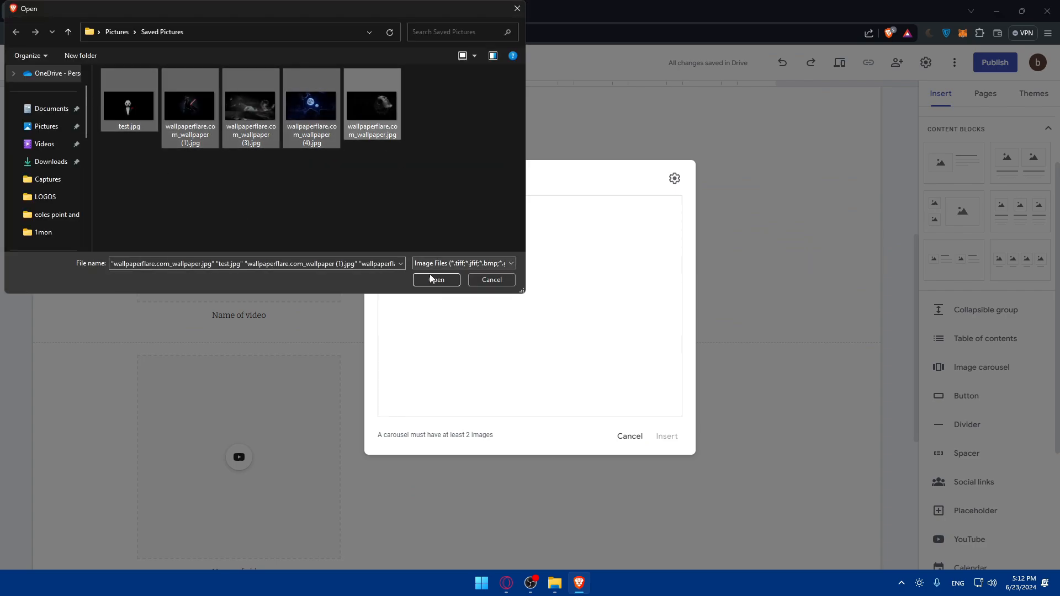
pyautogui.click(436, 279)
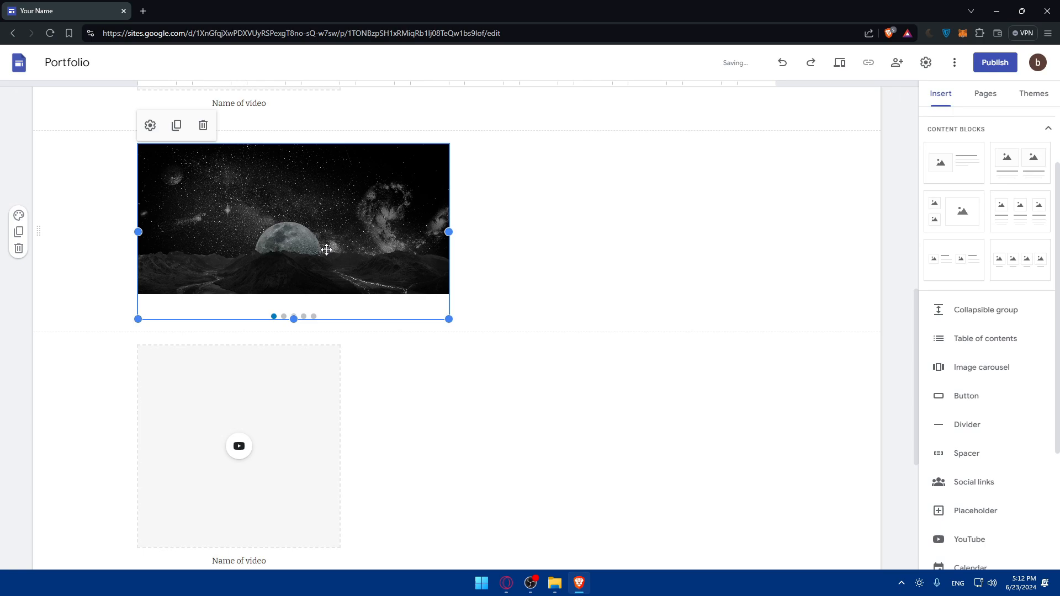
pyautogui.moveTo(522, 134)
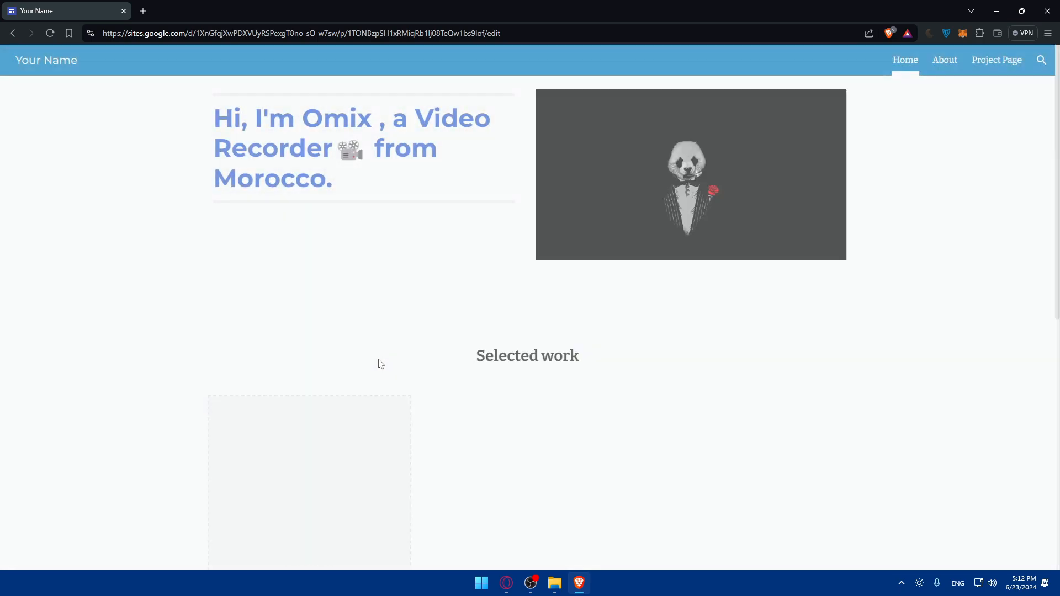
# Place the carousel beside the first video placeholder and preview the homepage.
pyautogui.scroll(-3)
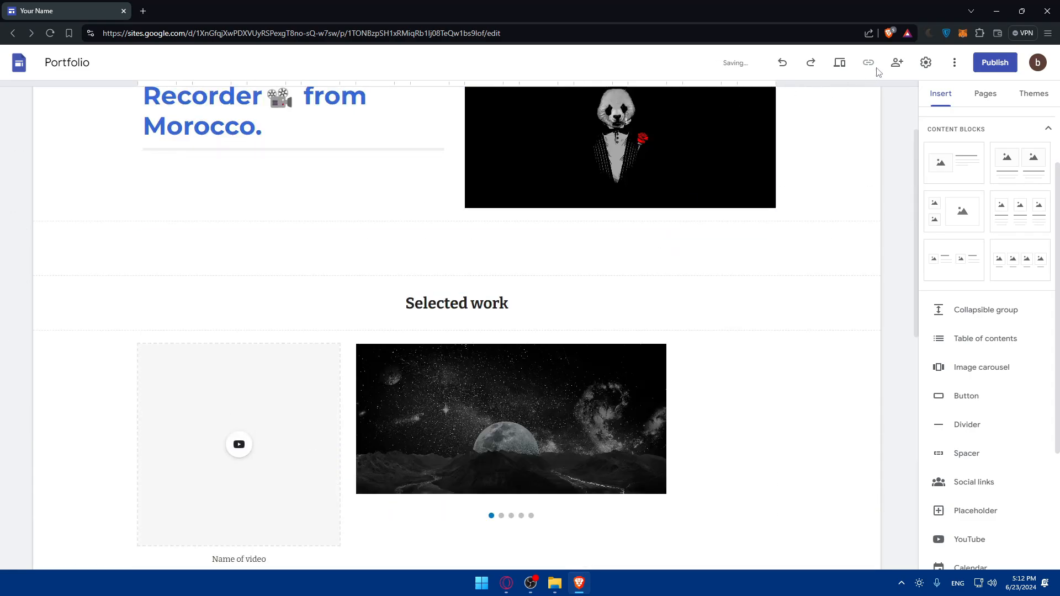
pyautogui.click(839, 62)
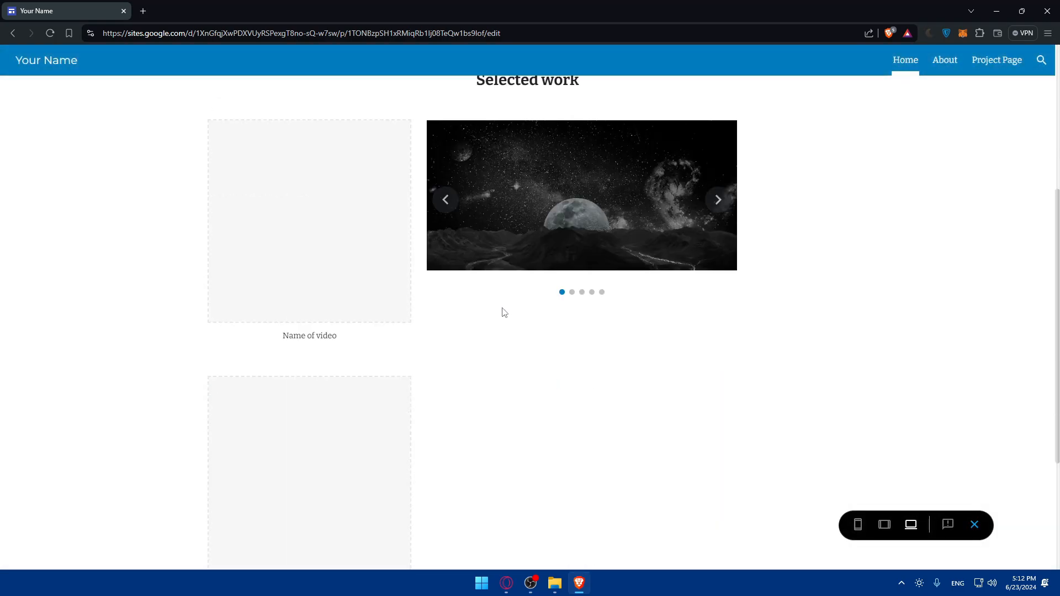
pyautogui.click(717, 292)
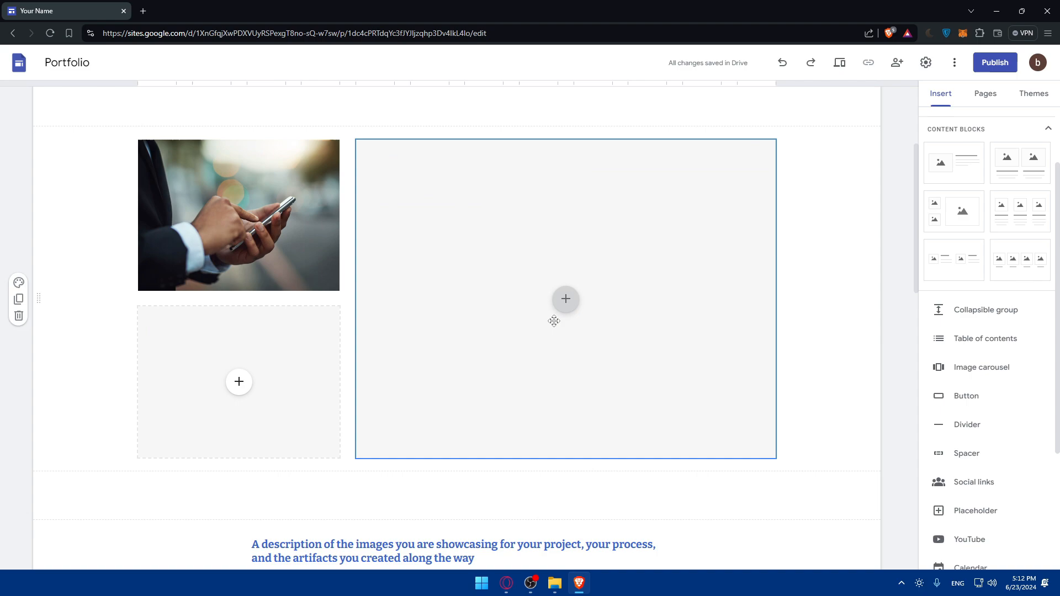
pyautogui.moveTo(478, 275)
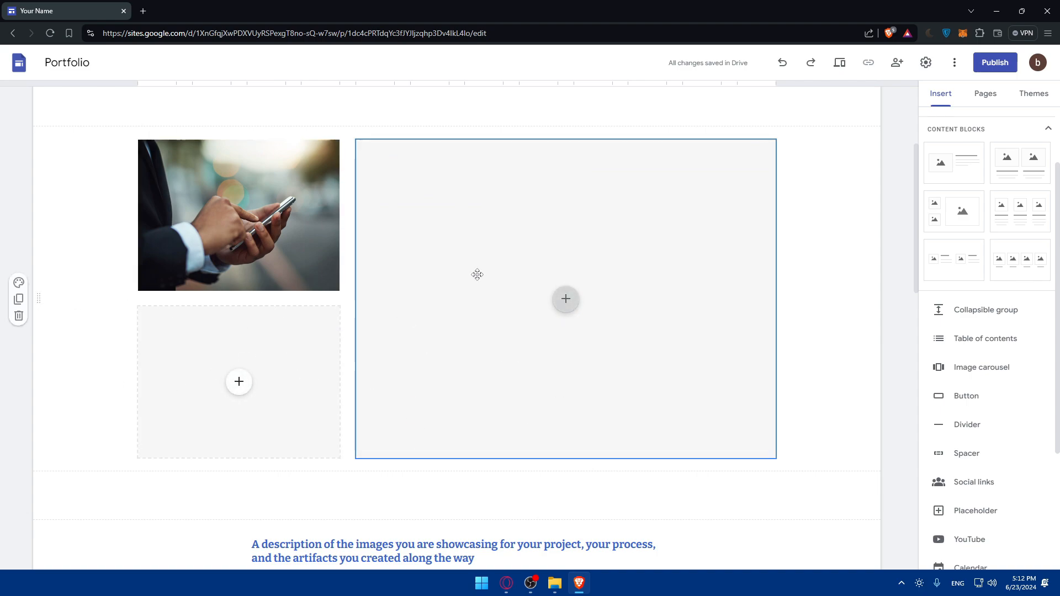
# Show the Pages list (Home, About, Project Page) in the right-hand panel.
pyautogui.scroll(3)
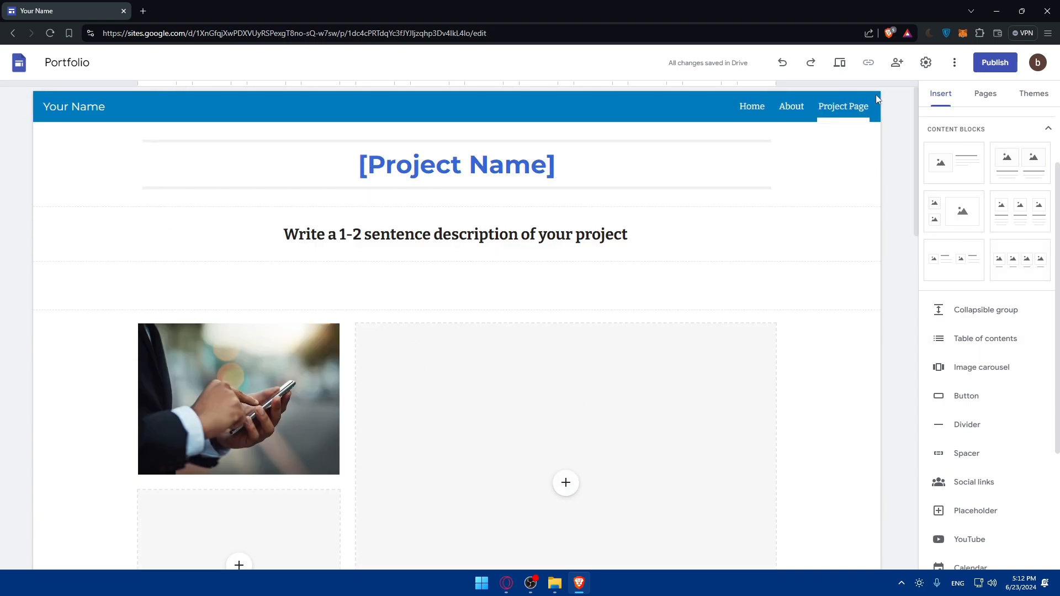
pyautogui.click(986, 93)
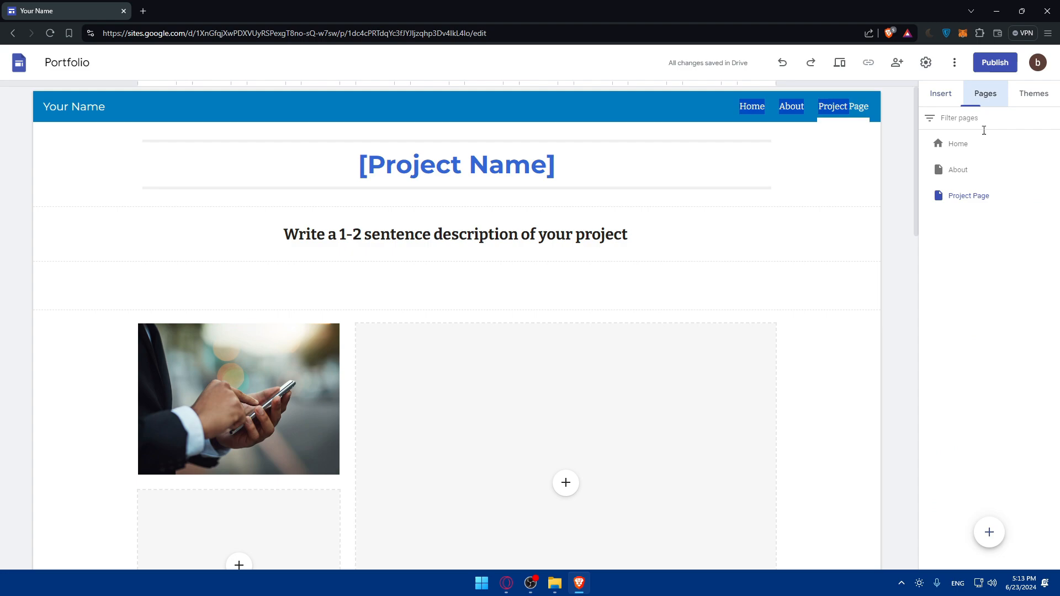
# Toggle Project Page's navigation visibility off and back on, then bring up its Properties.
pyautogui.click(1053, 195)
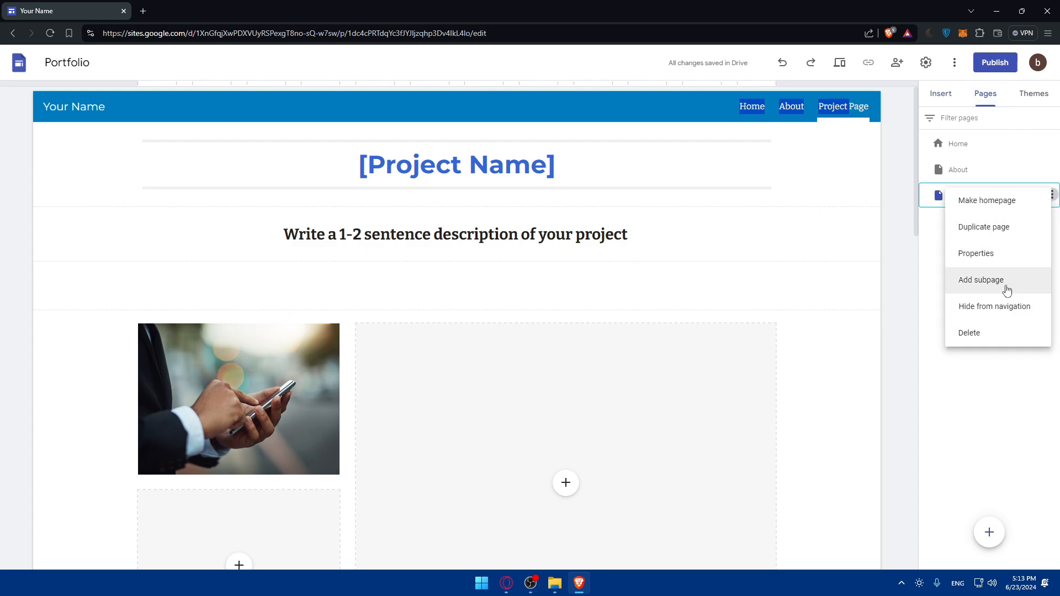
pyautogui.moveTo(1002, 283)
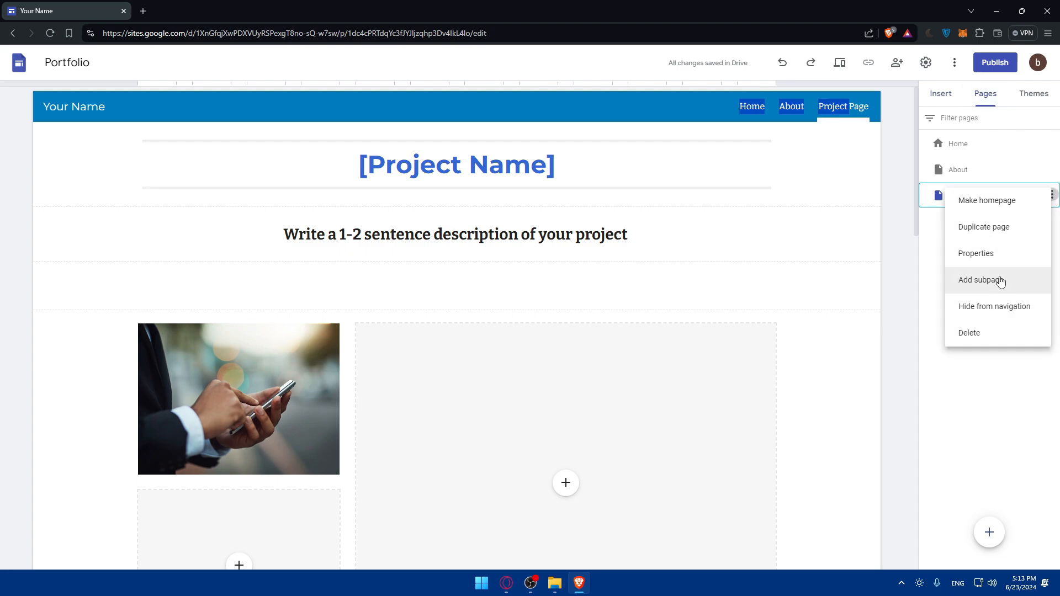
pyautogui.moveTo(965, 264)
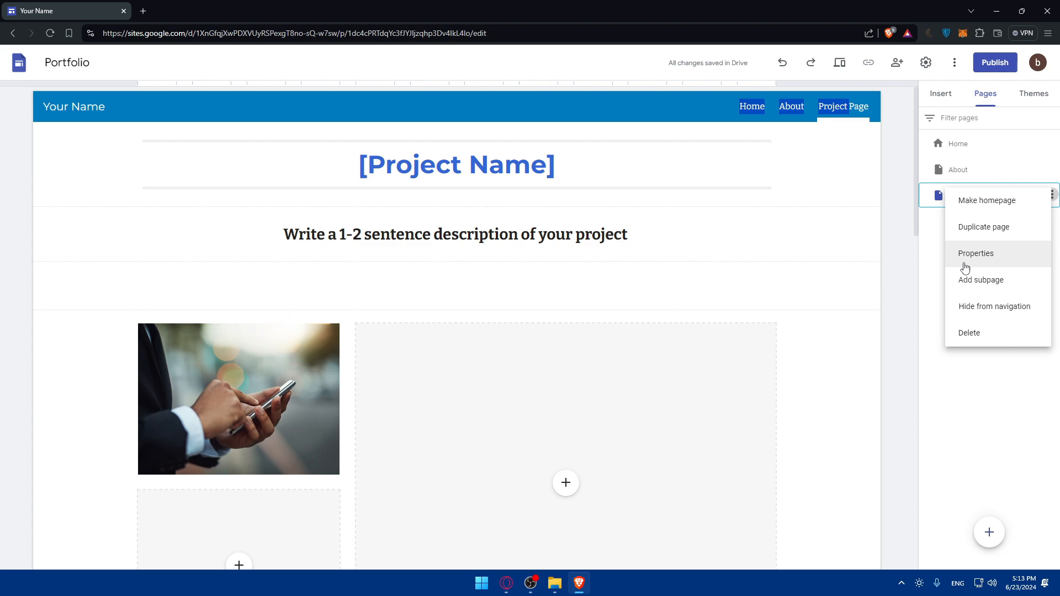
pyautogui.click(994, 306)
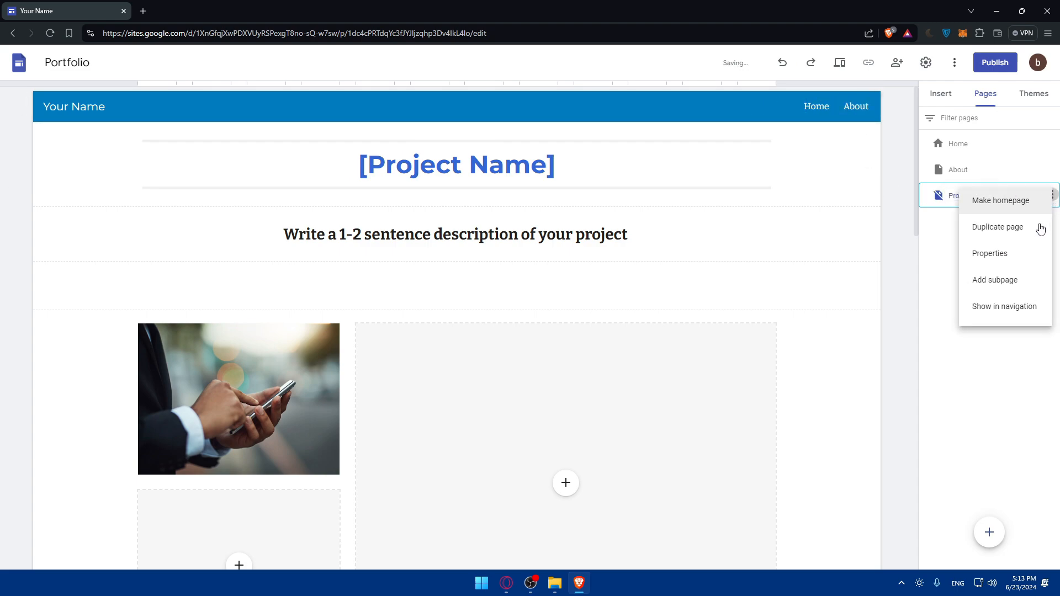
pyautogui.click(1004, 306)
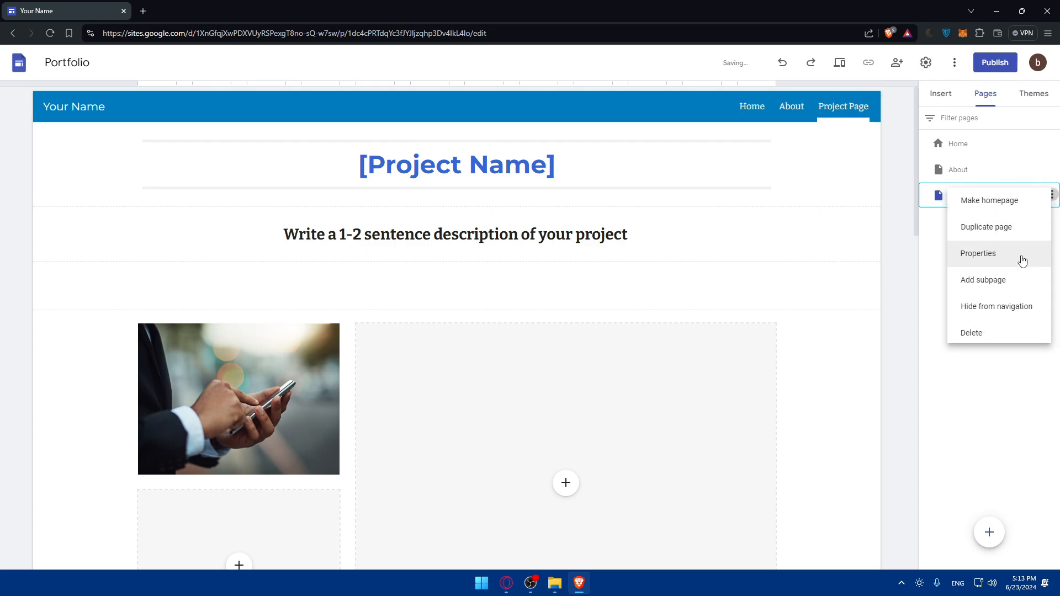
pyautogui.click(978, 253)
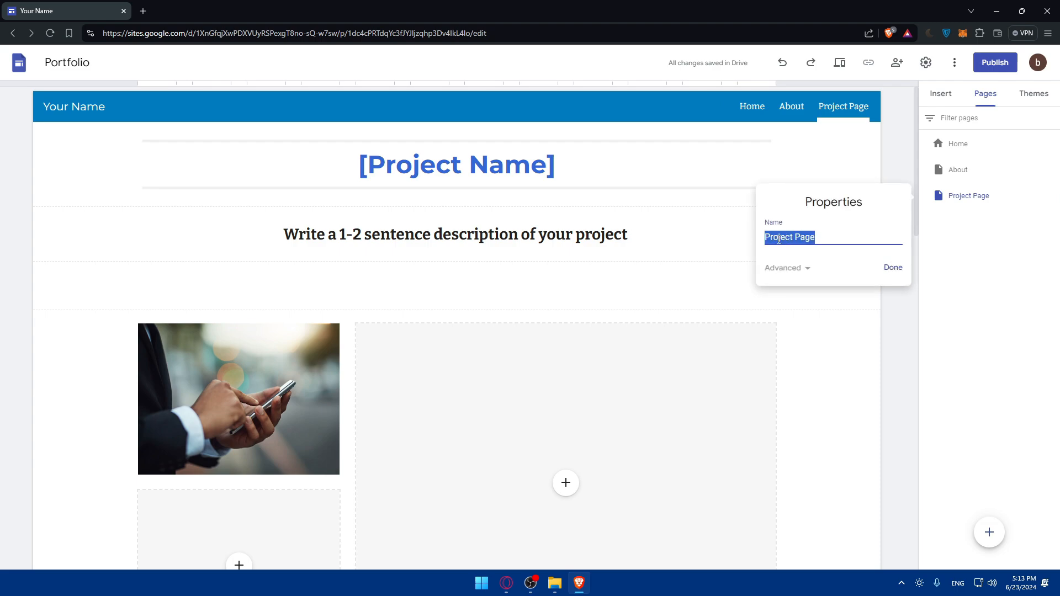
# Enter Project ALPHA as the page name and start a new page.
pyautogui.write('Pro')
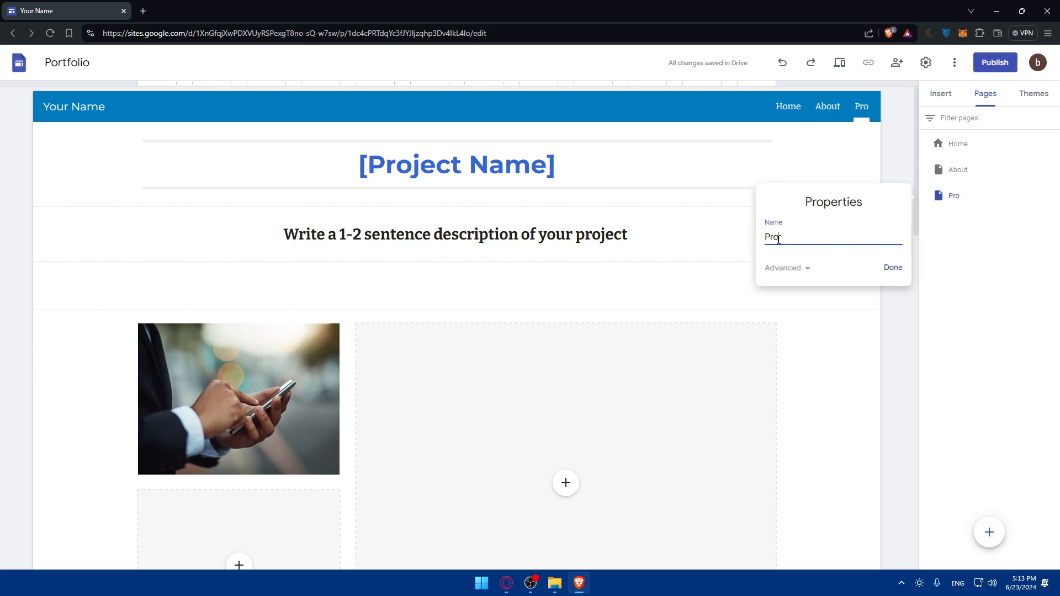
pyautogui.write('ject')
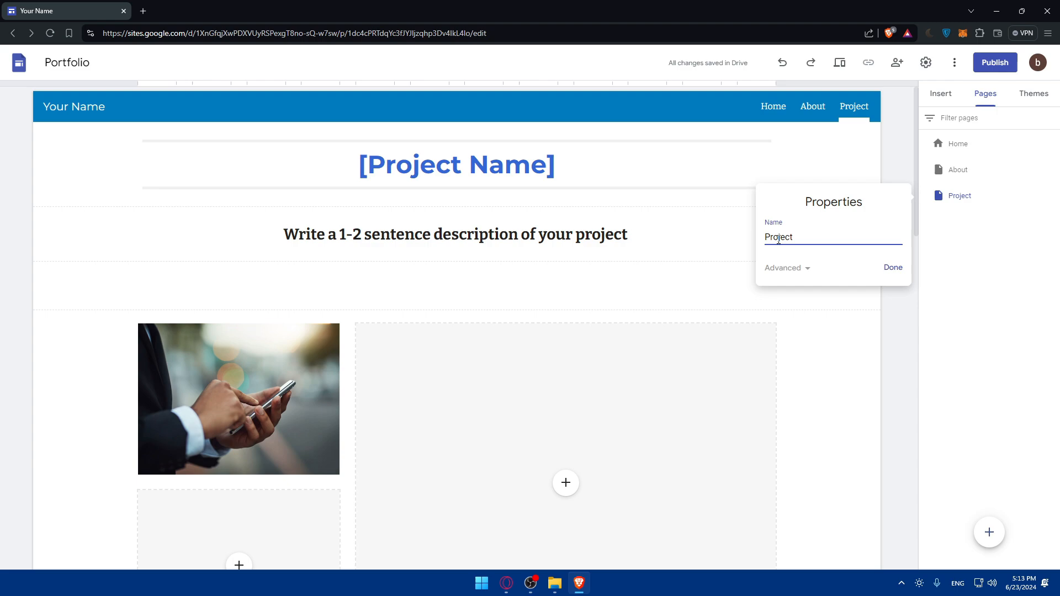
pyautogui.write('ALPHA')
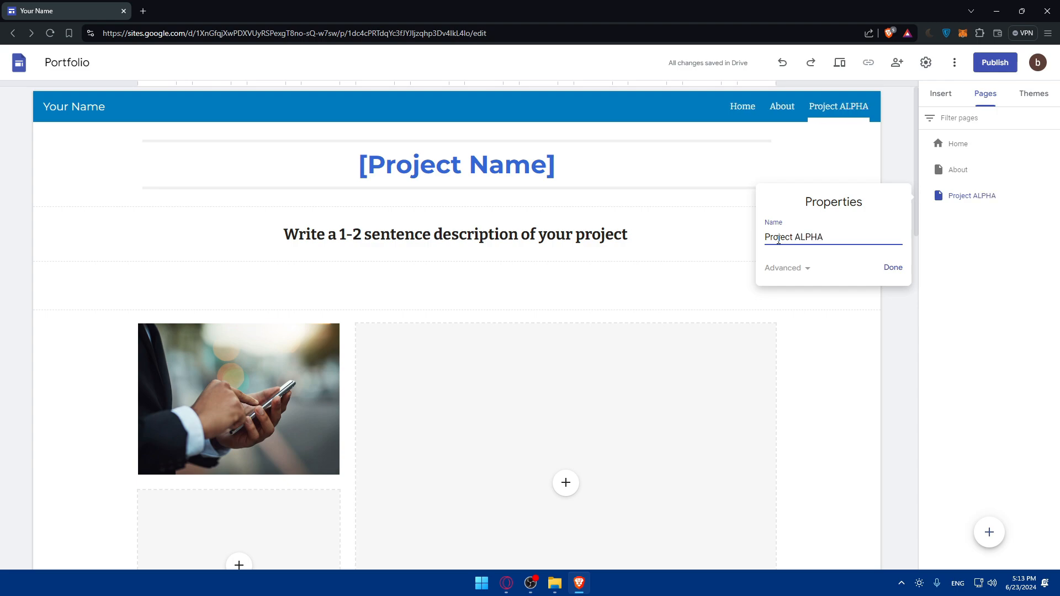
pyautogui.click(892, 267)
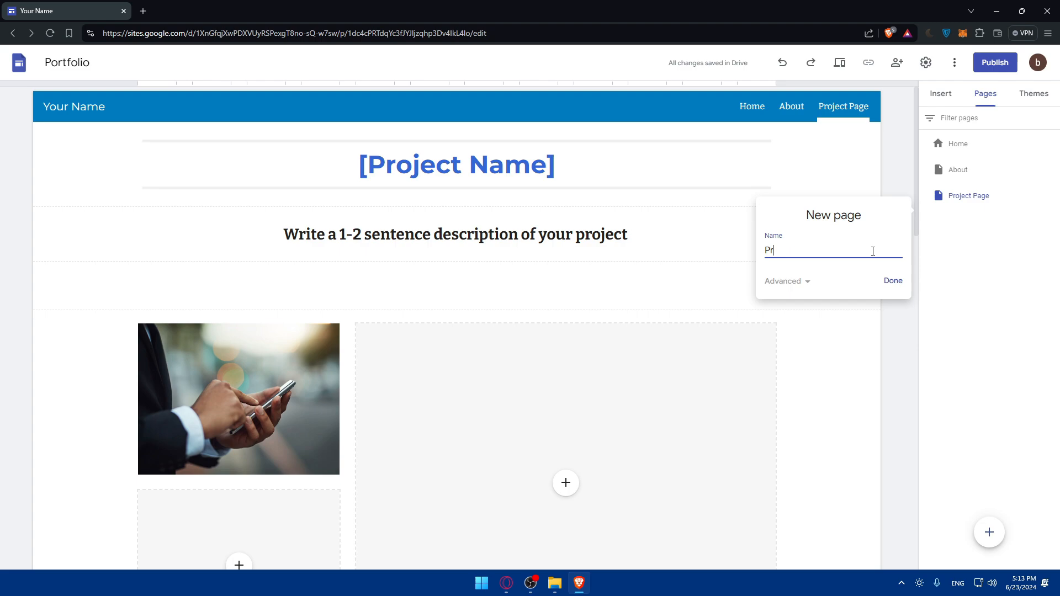
# Create a new page named Project BETA in the site navigation.
pyautogui.write('Project BEt')
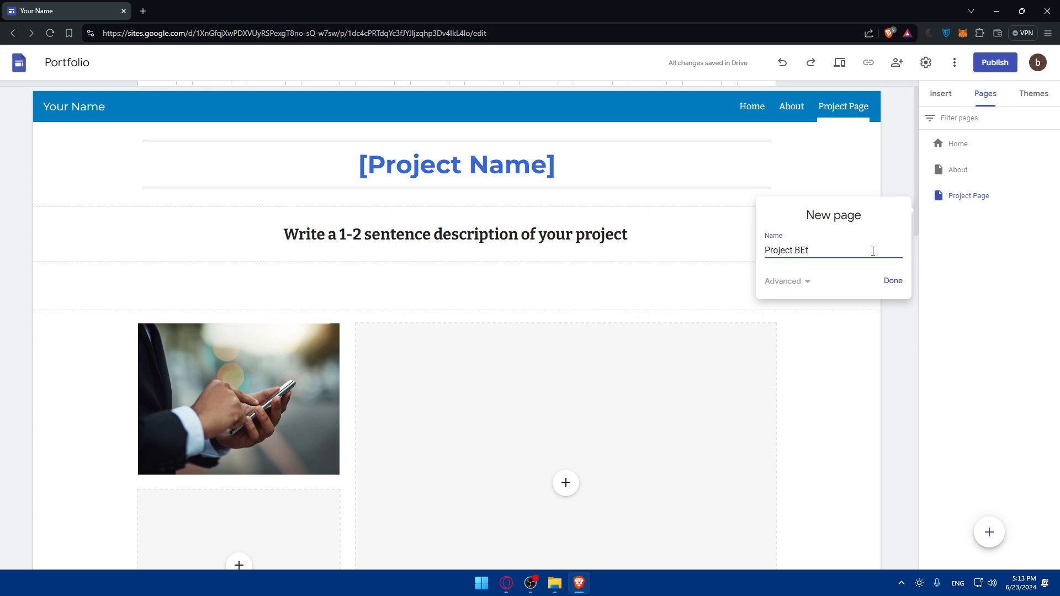
pyautogui.write('TA')
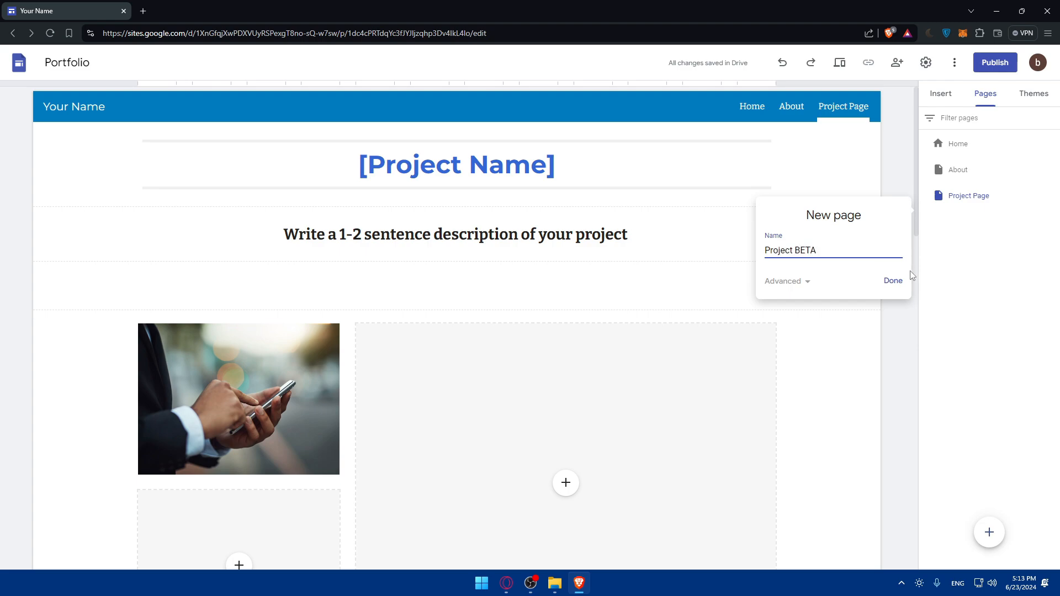
pyautogui.click(892, 280)
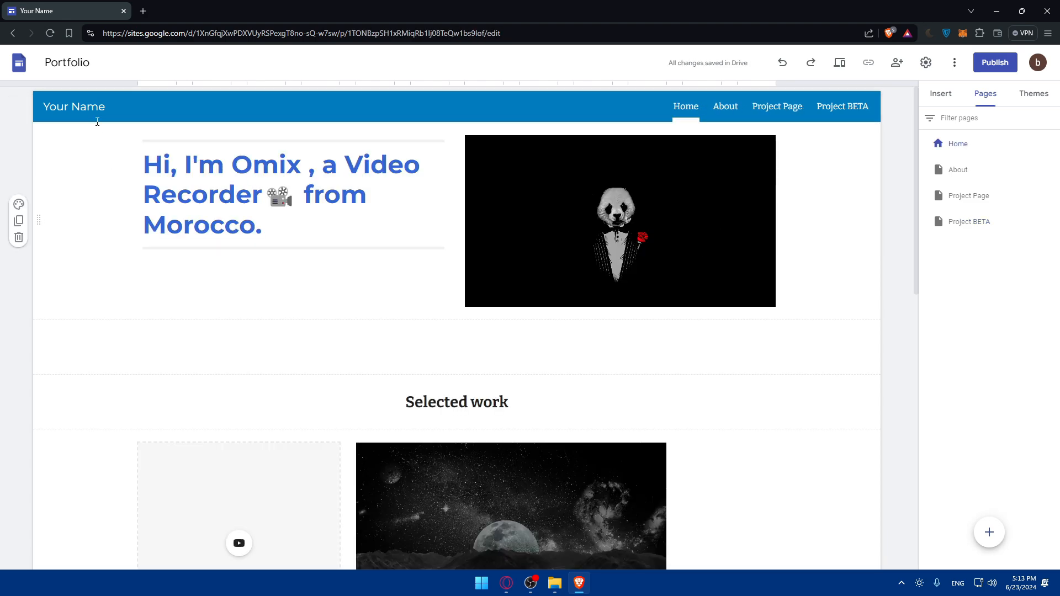
# Bring up the site settings dialog with logo and favicon options.
pyautogui.click(926, 62)
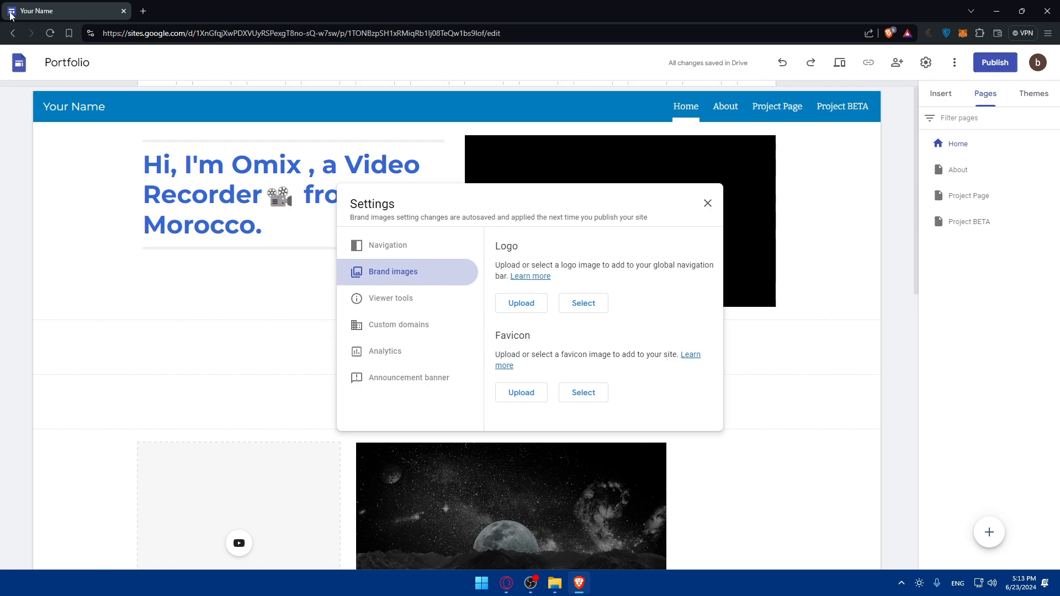
pyautogui.moveTo(611, 255)
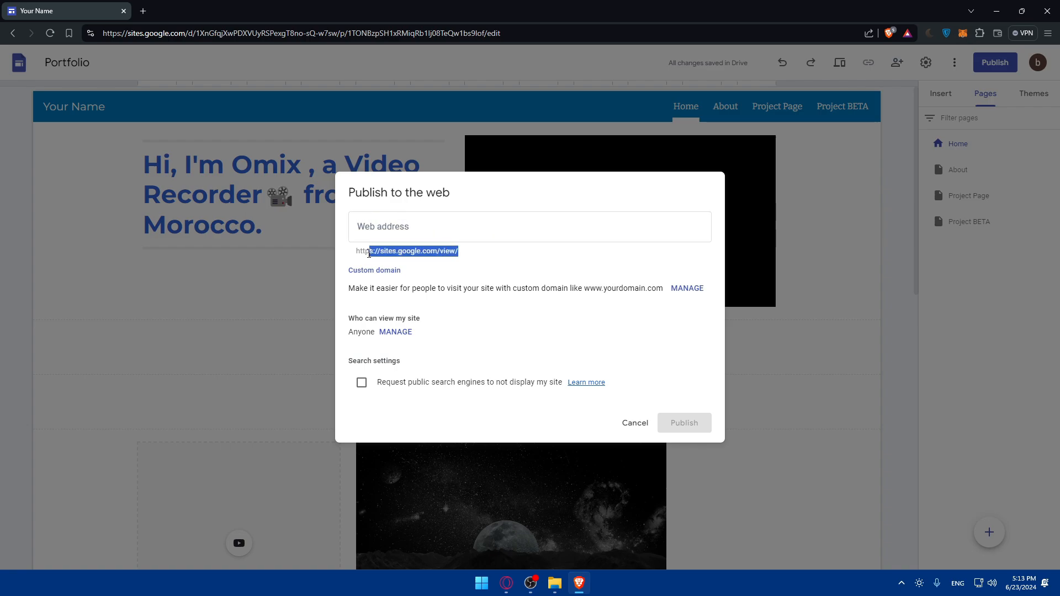
# Publish the site at the web address helloo005.
pyautogui.click(530, 227)
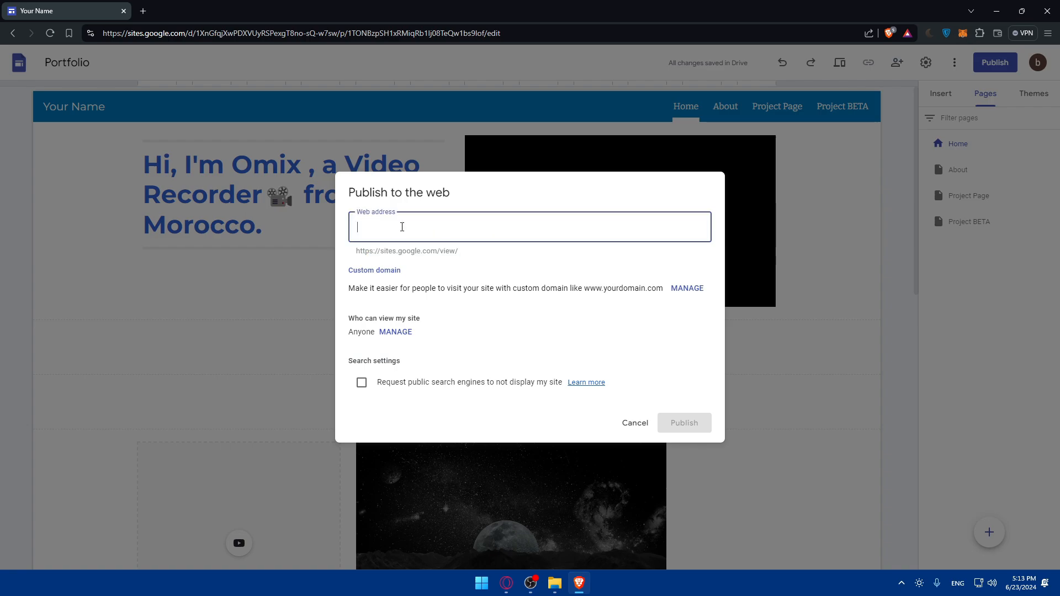
pyautogui.write('helloo00')
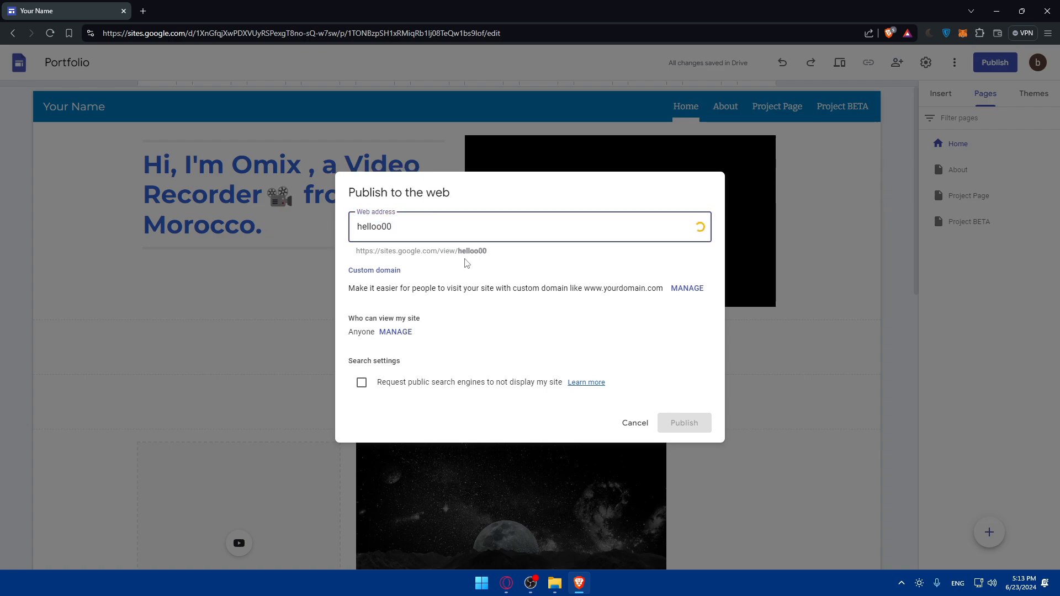
pyautogui.write('5')
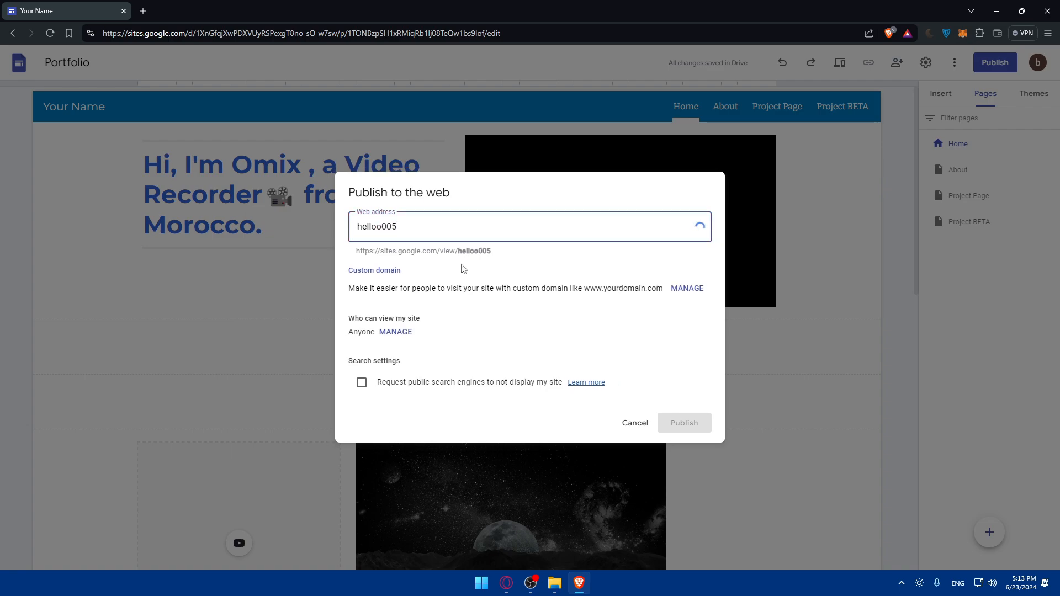
pyautogui.click(683, 423)
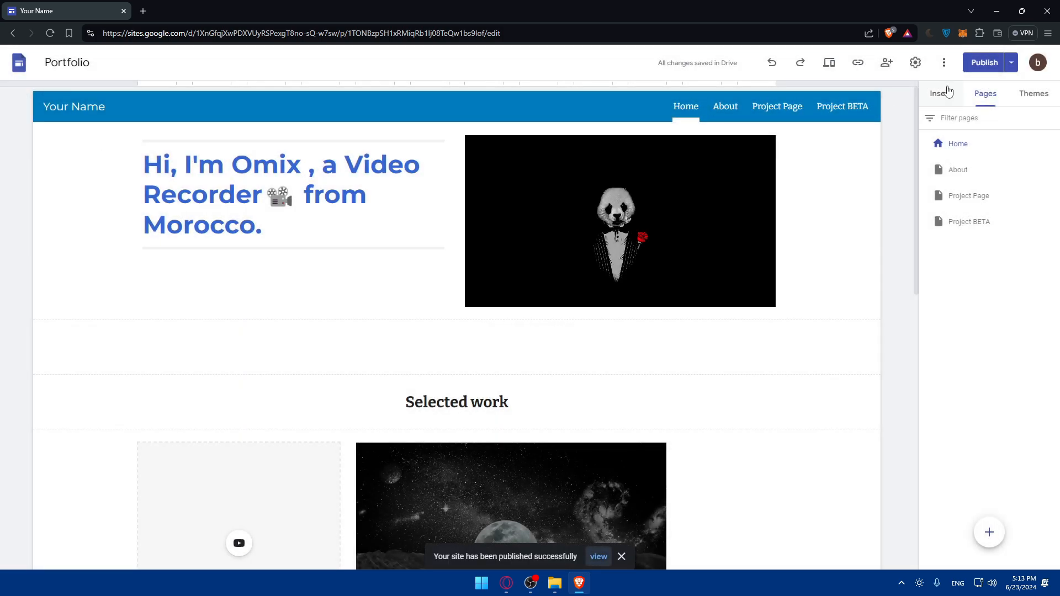
# Unpublish the site from the Publish dropdown and acknowledge with Got it.
pyautogui.click(1010, 62)
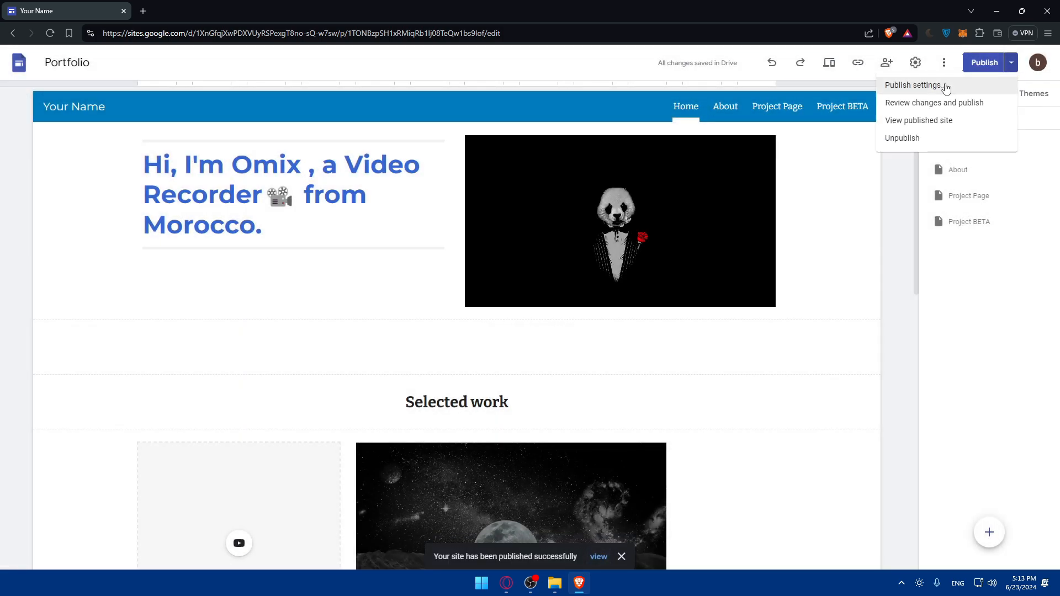
pyautogui.click(914, 85)
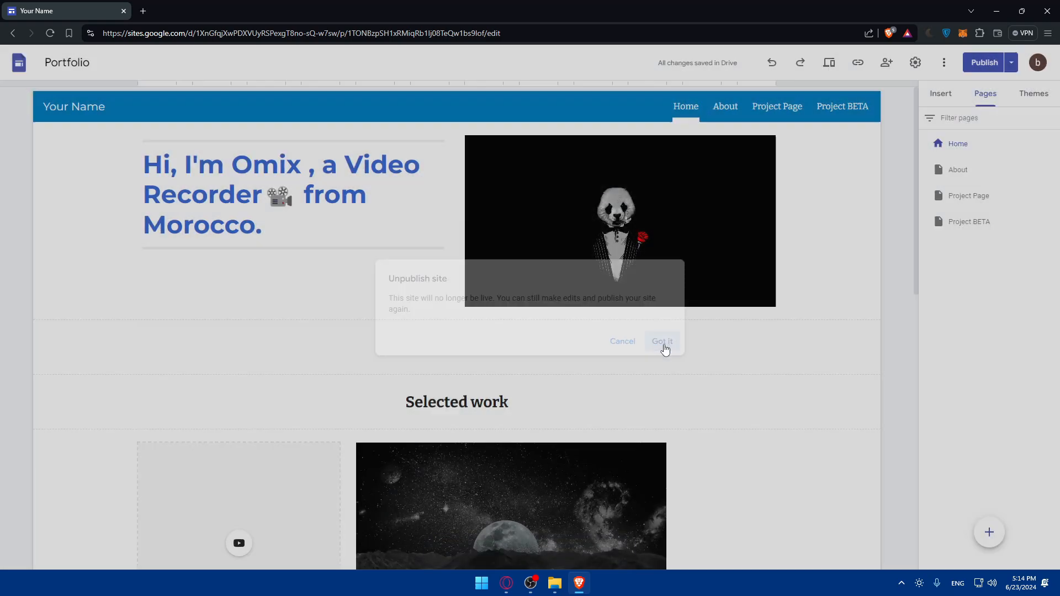
pyautogui.click(661, 342)
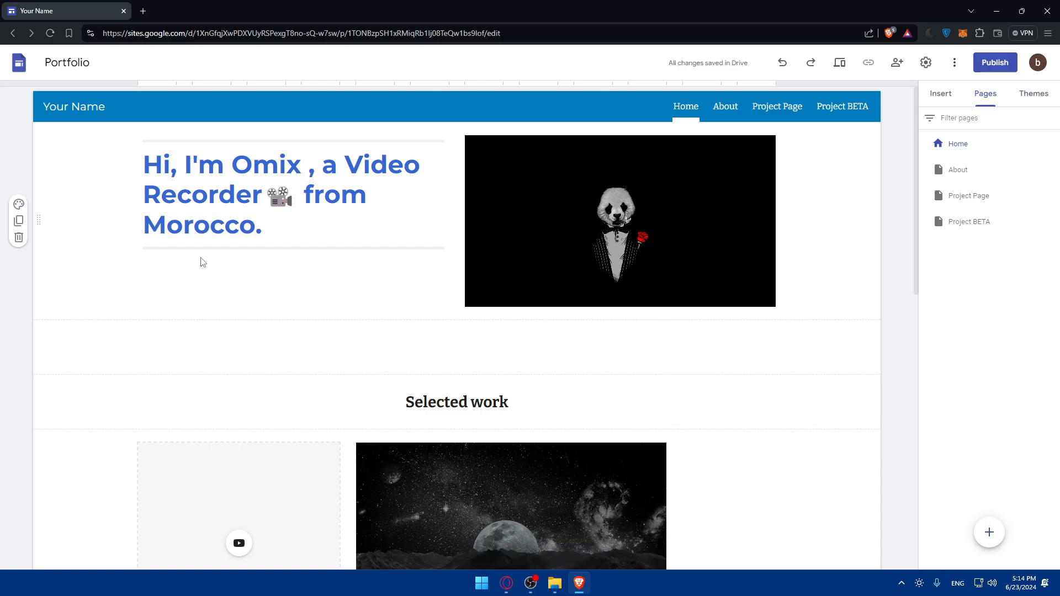
pyautogui.moveTo(331, 283)
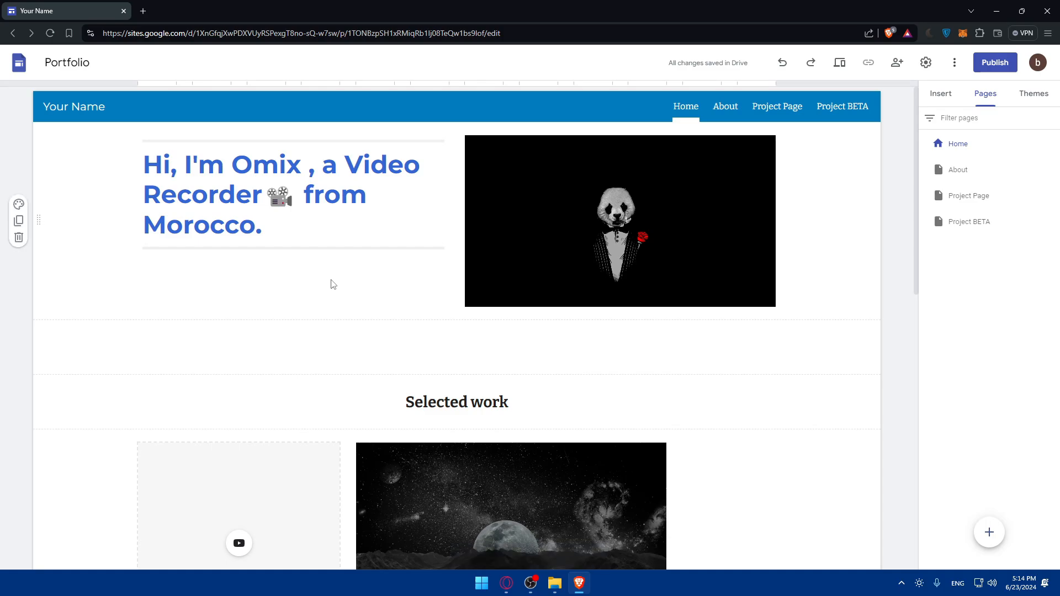